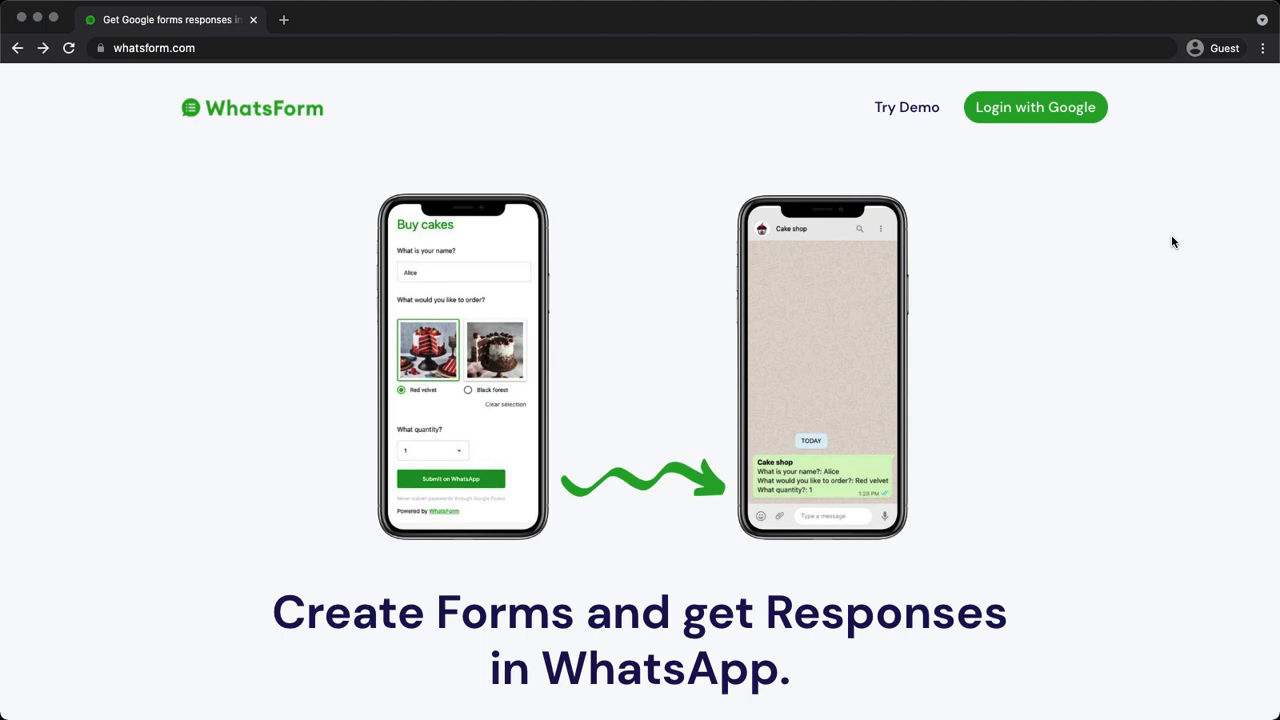
{"action": "mouse_move", "coordinate": [1135, 176]}
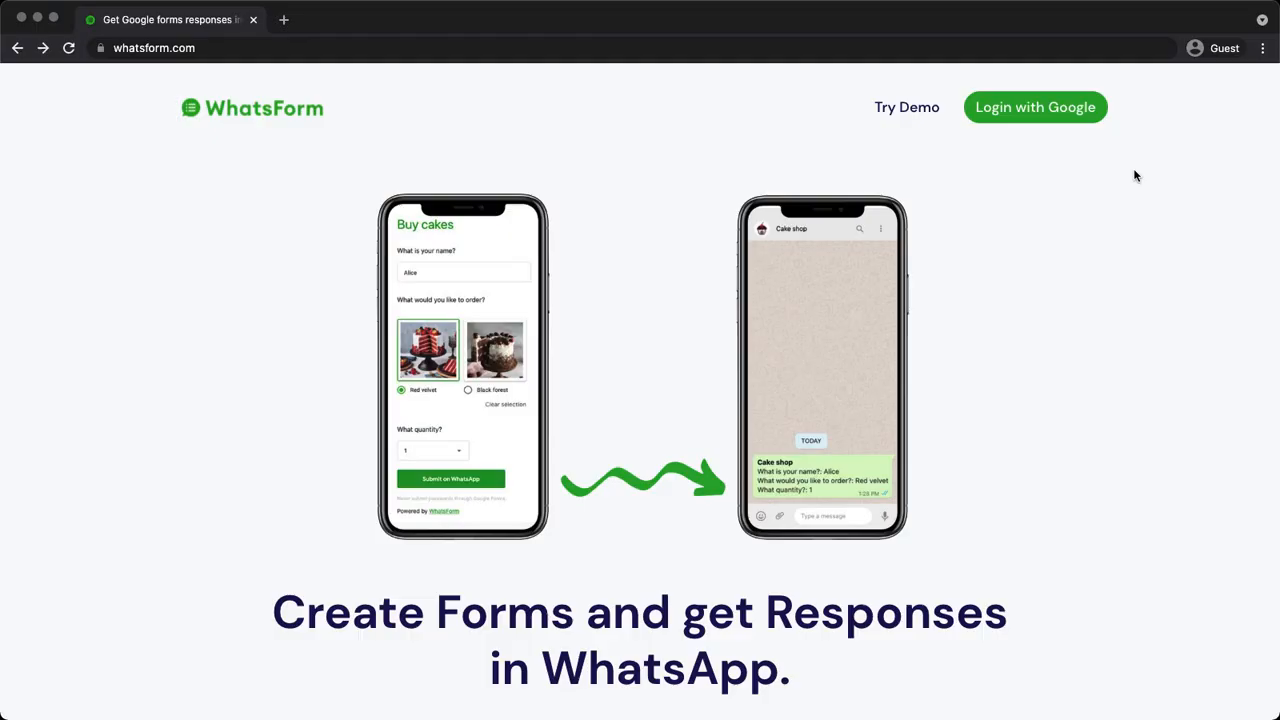
{"action": "mouse_move", "coordinate": [1127, 240]}
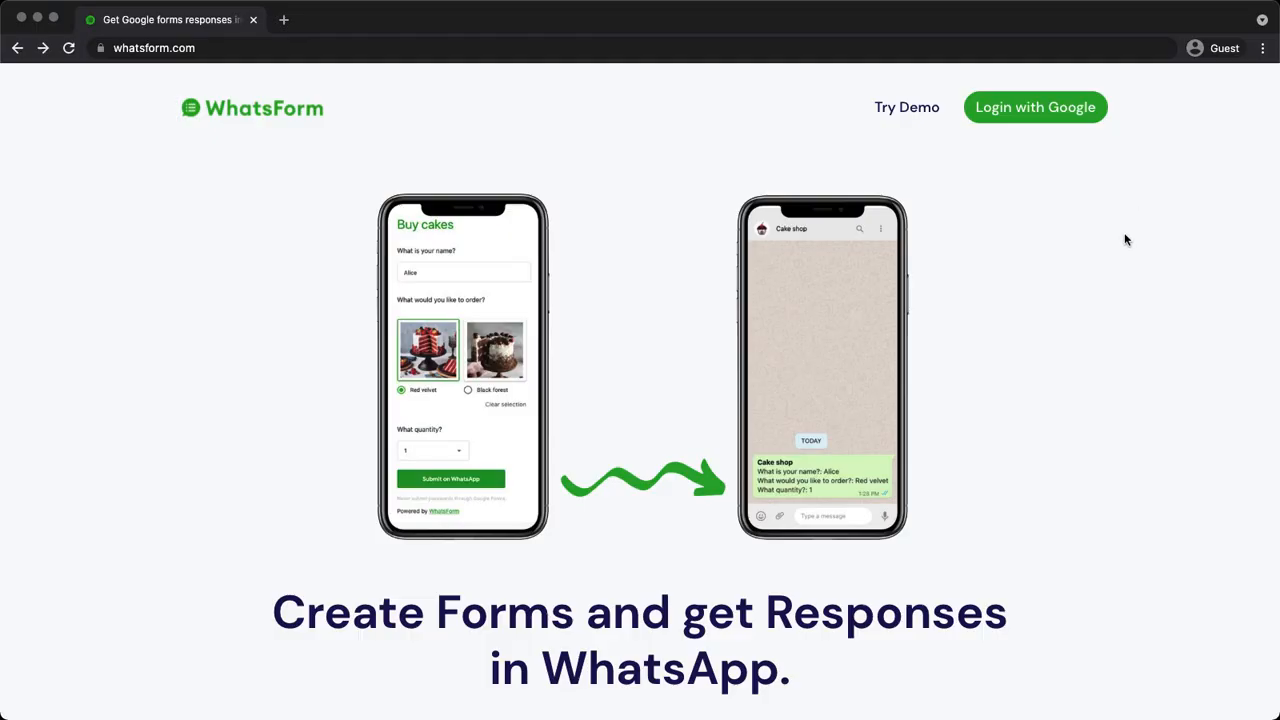
{"action": "mouse_move", "coordinate": [256, 145]}
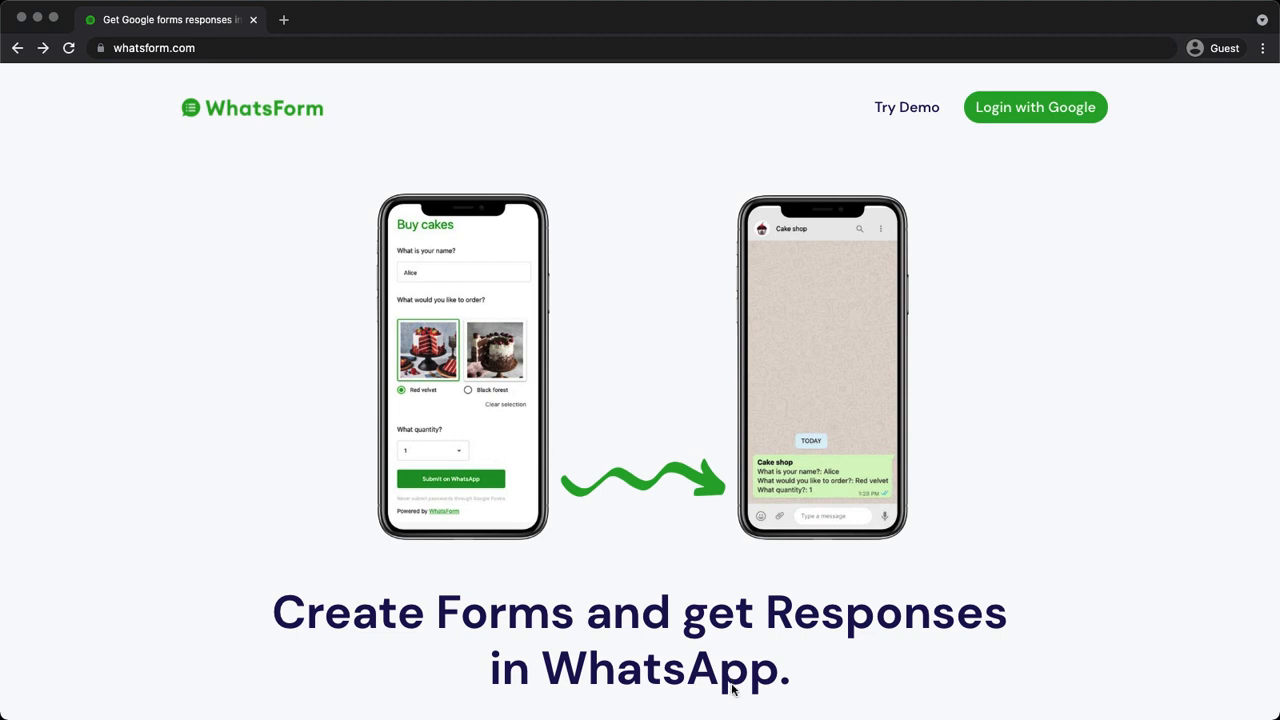
{"action": "mouse_move", "coordinate": [505, 529]}
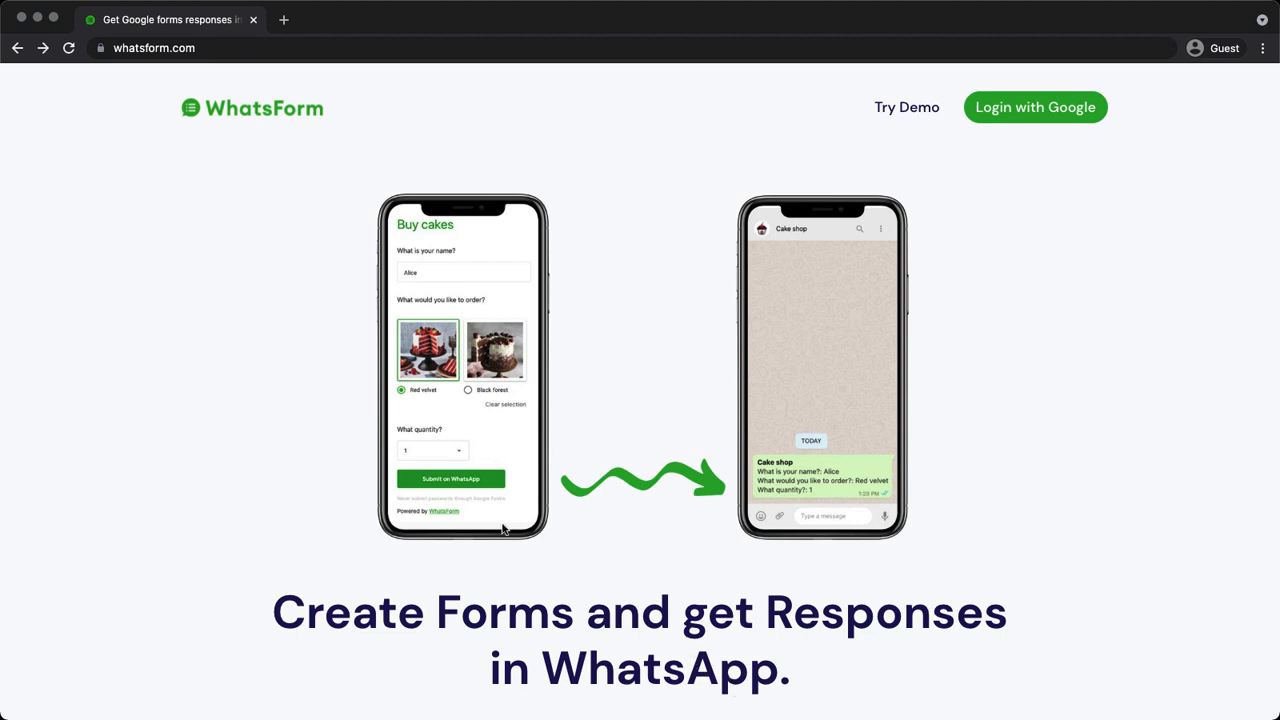
{"action": "mouse_move", "coordinate": [452, 494]}
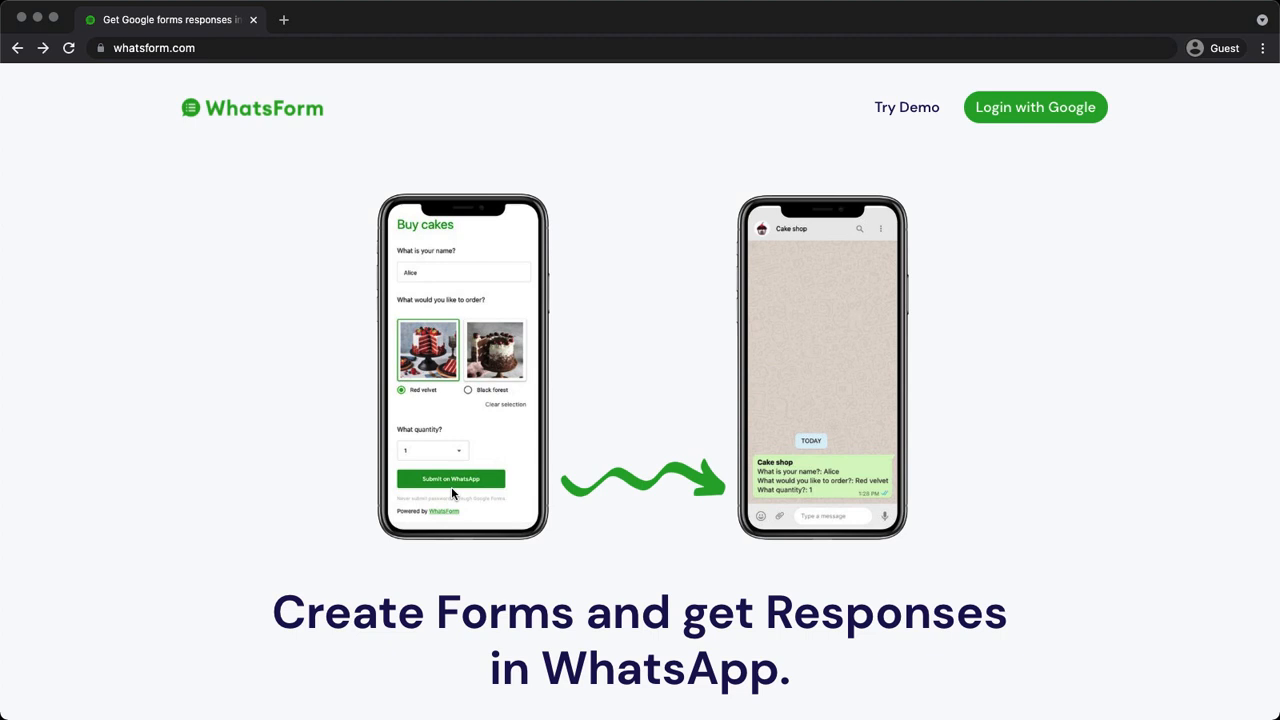
{"action": "mouse_move", "coordinate": [798, 532]}
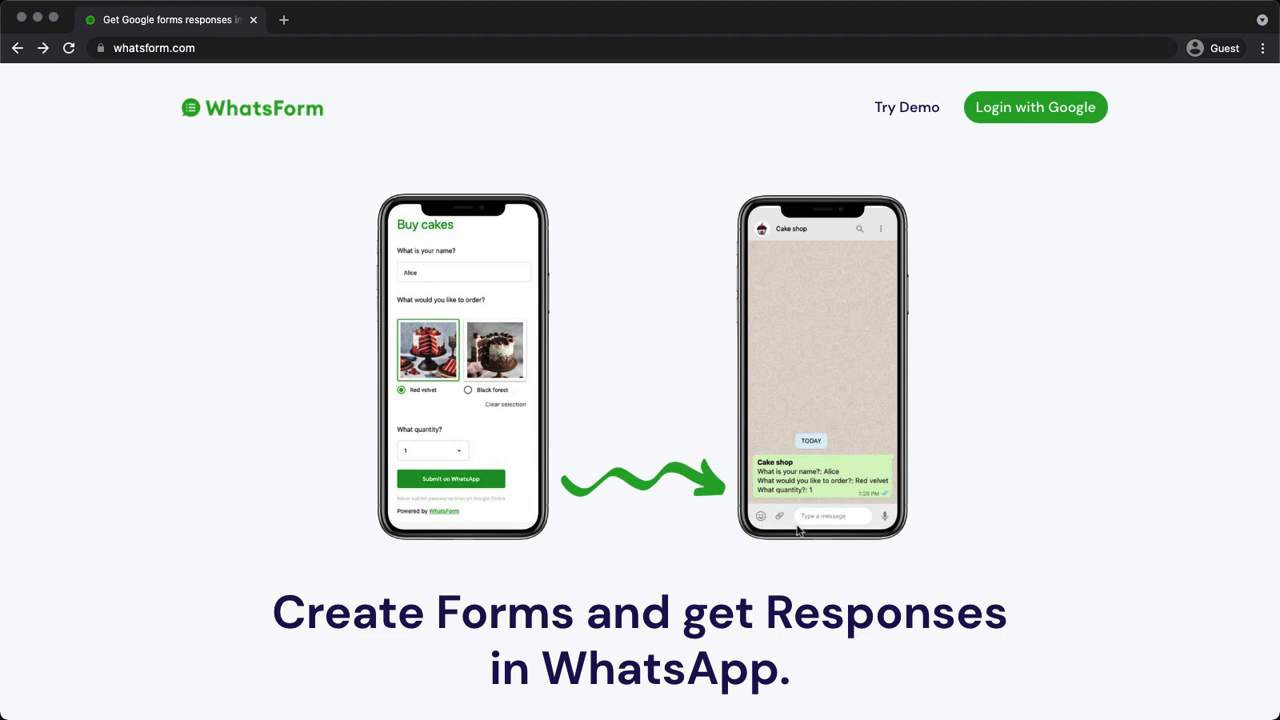
{"action": "mouse_move", "coordinate": [855, 537]}
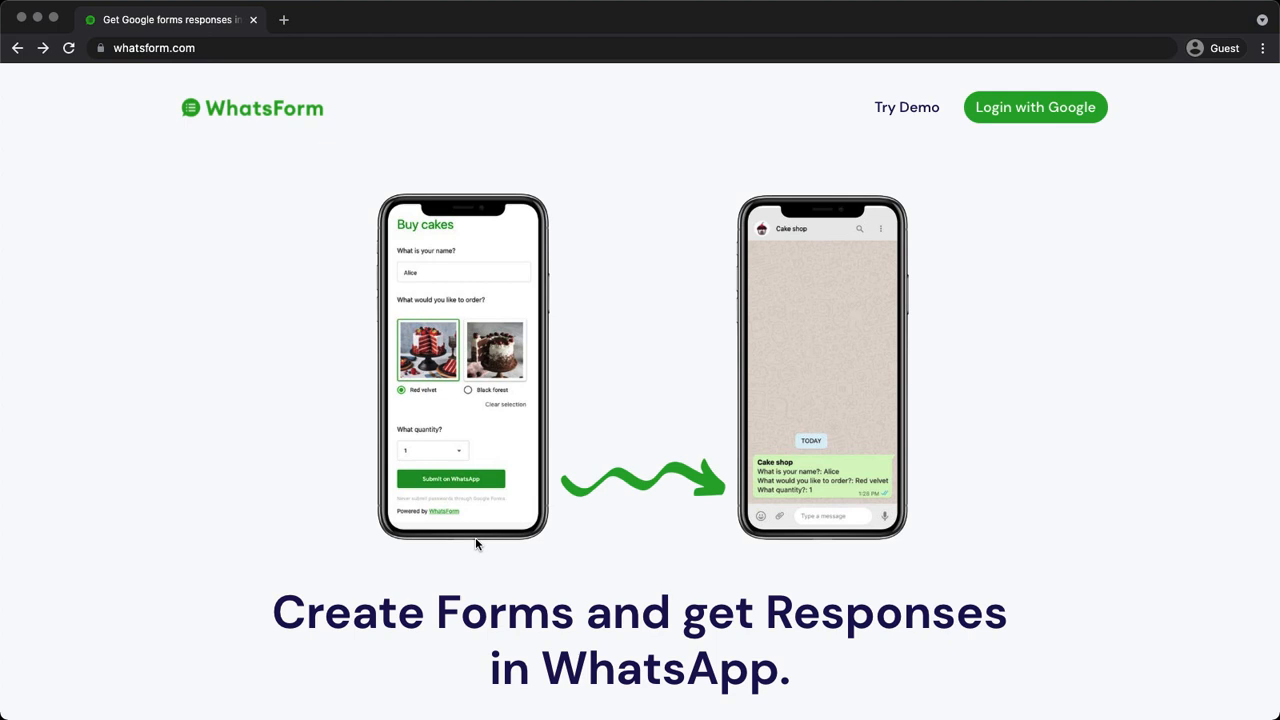
Step: Sign in with the existing Google account, allowing WhatsForm access to Drive files and forms
{"action": "left_click", "coordinate": [1035, 107]}
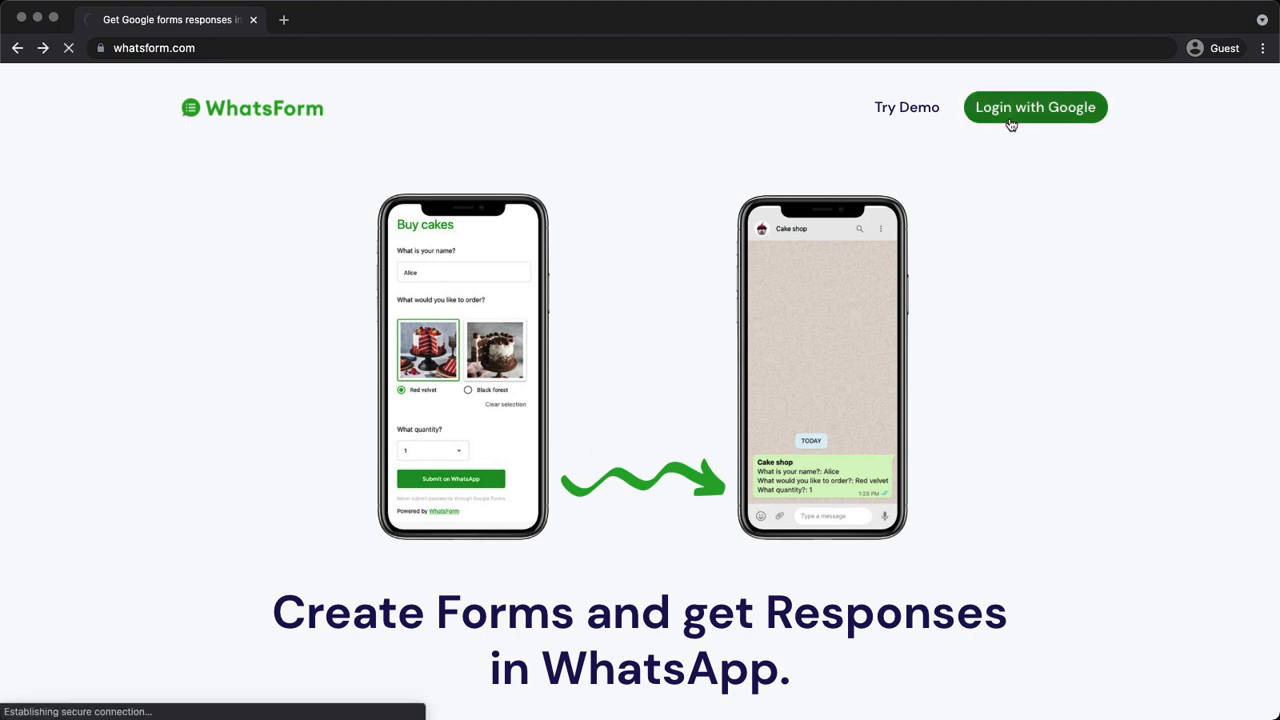
{"action": "left_click", "coordinate": [1035, 107]}
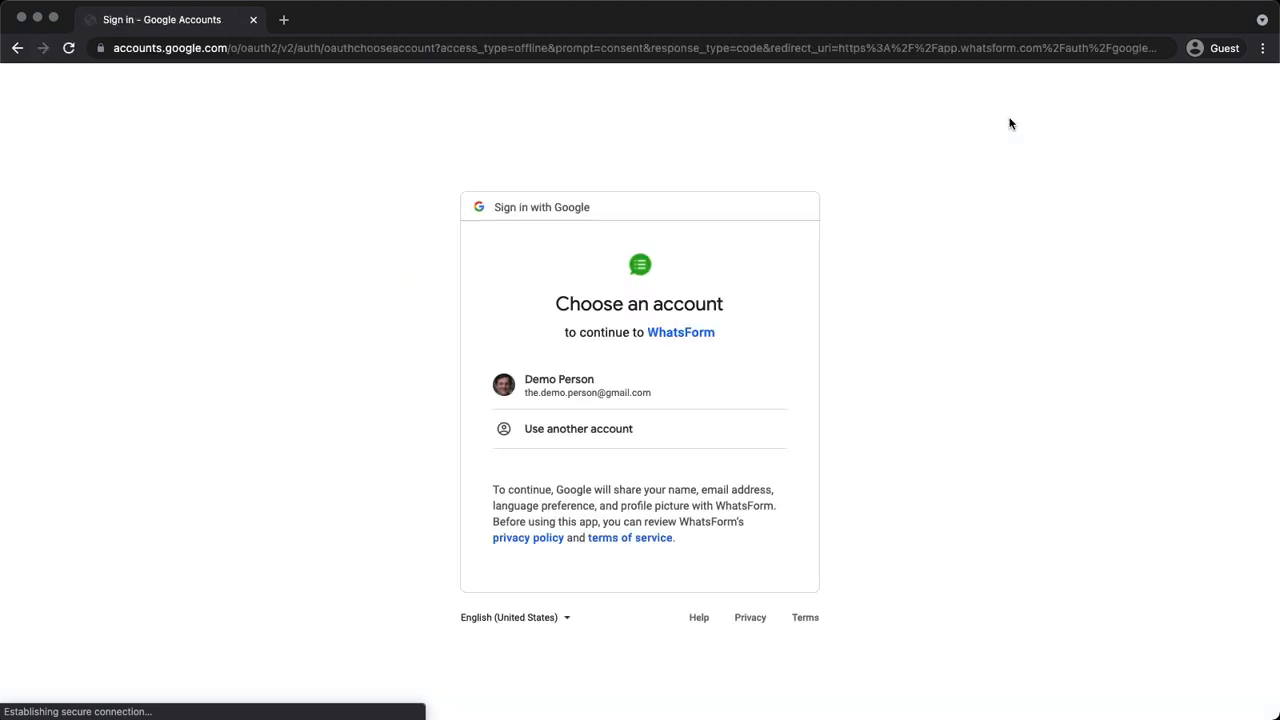
{"action": "left_click", "coordinate": [587, 385]}
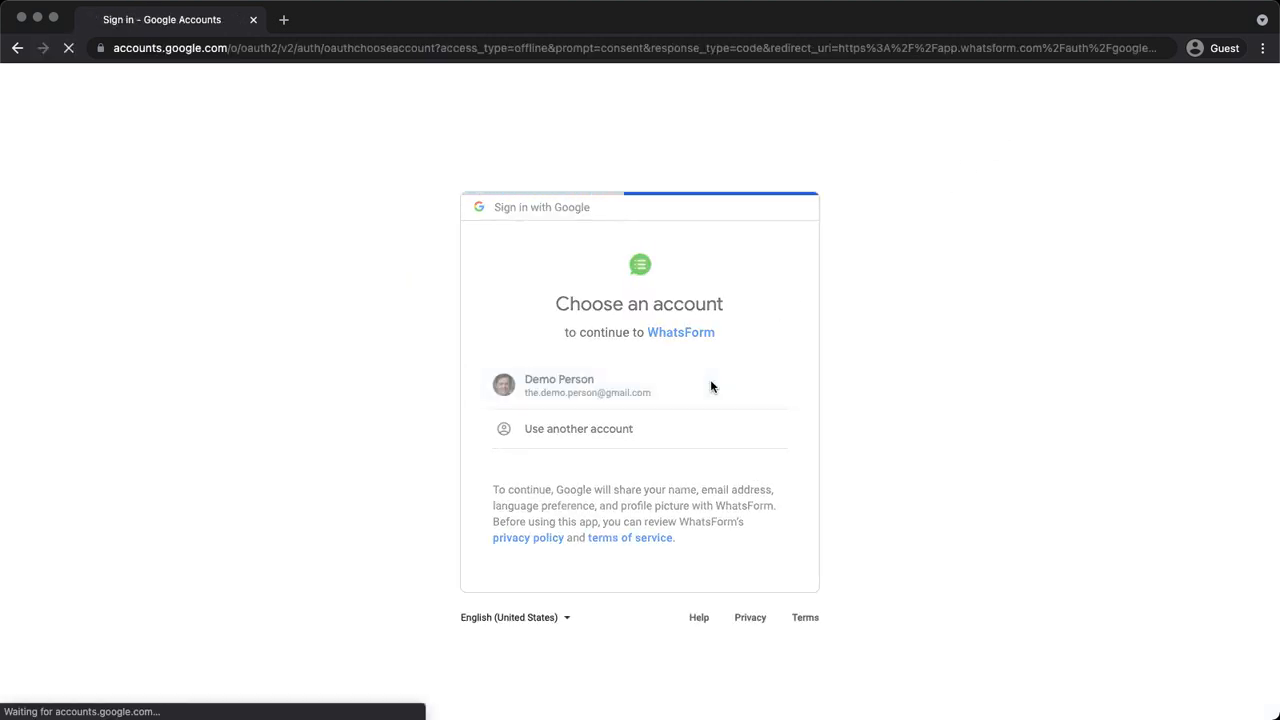
{"action": "left_click", "coordinate": [559, 385]}
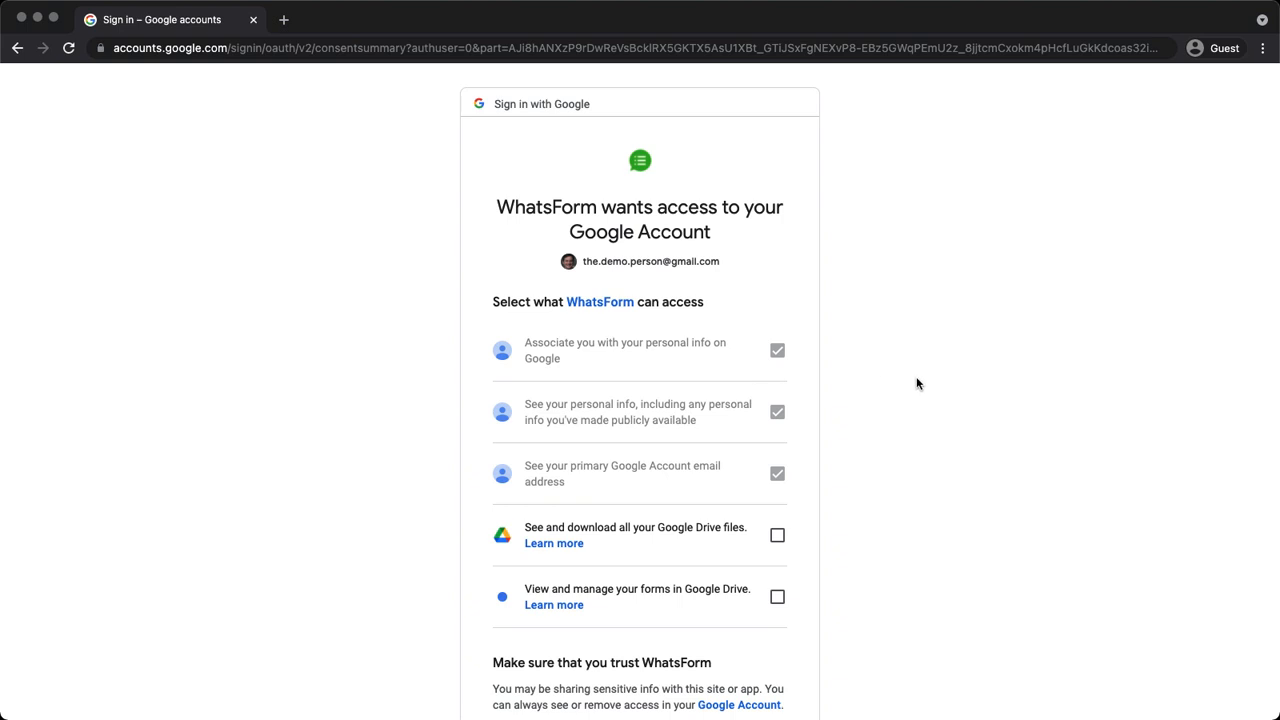
{"action": "scroll", "scroll_direction": "down", "scroll_amount": 3}
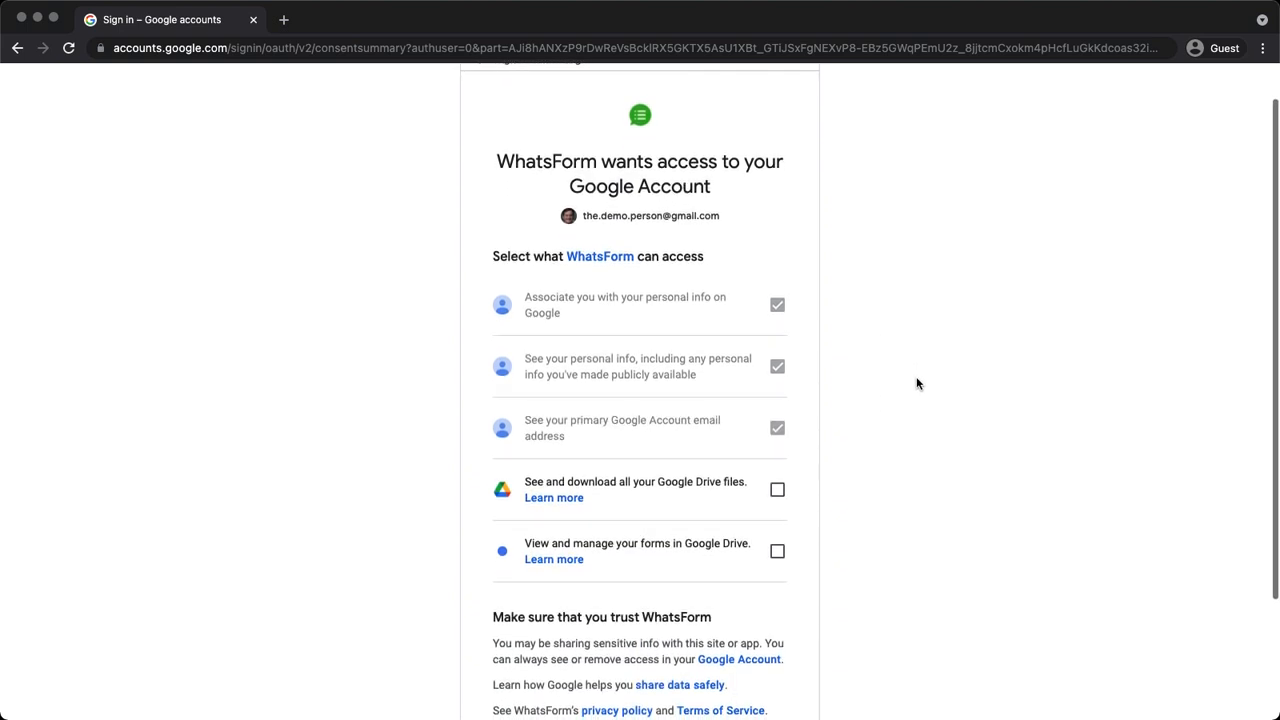
{"action": "scroll", "scroll_direction": "down", "scroll_amount": 3}
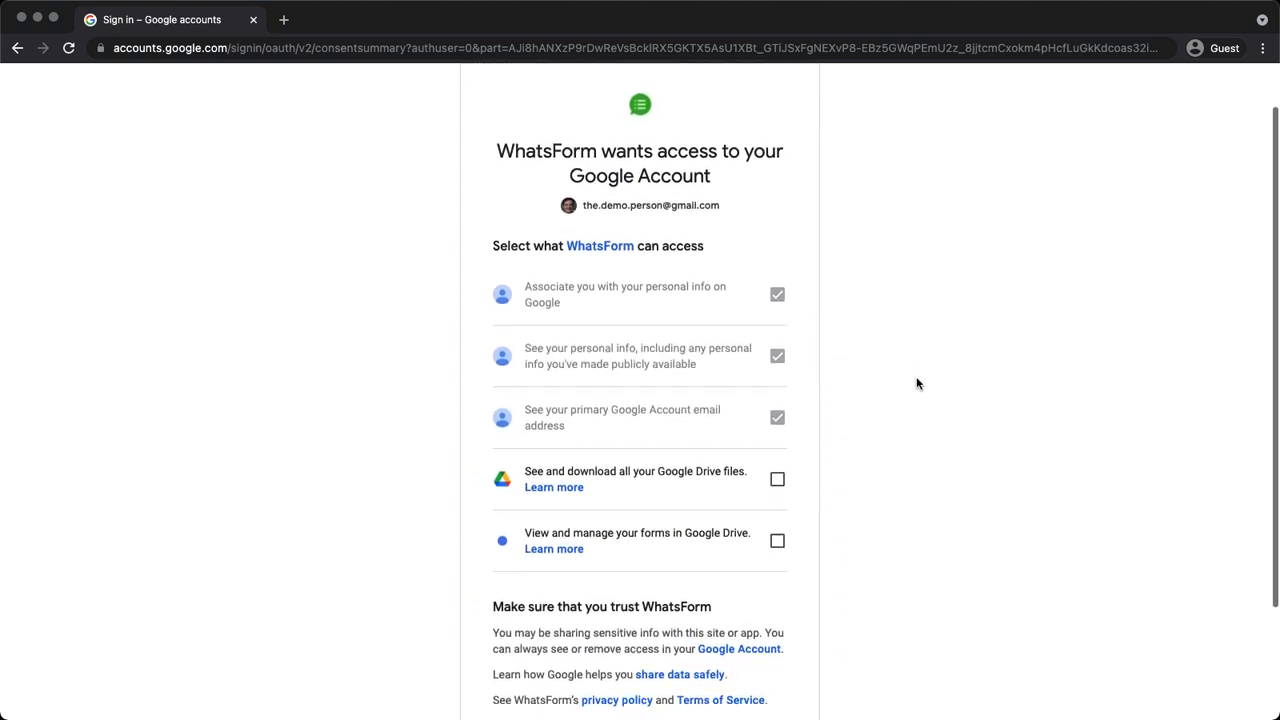
{"action": "scroll", "scroll_direction": "down", "scroll_amount": 3}
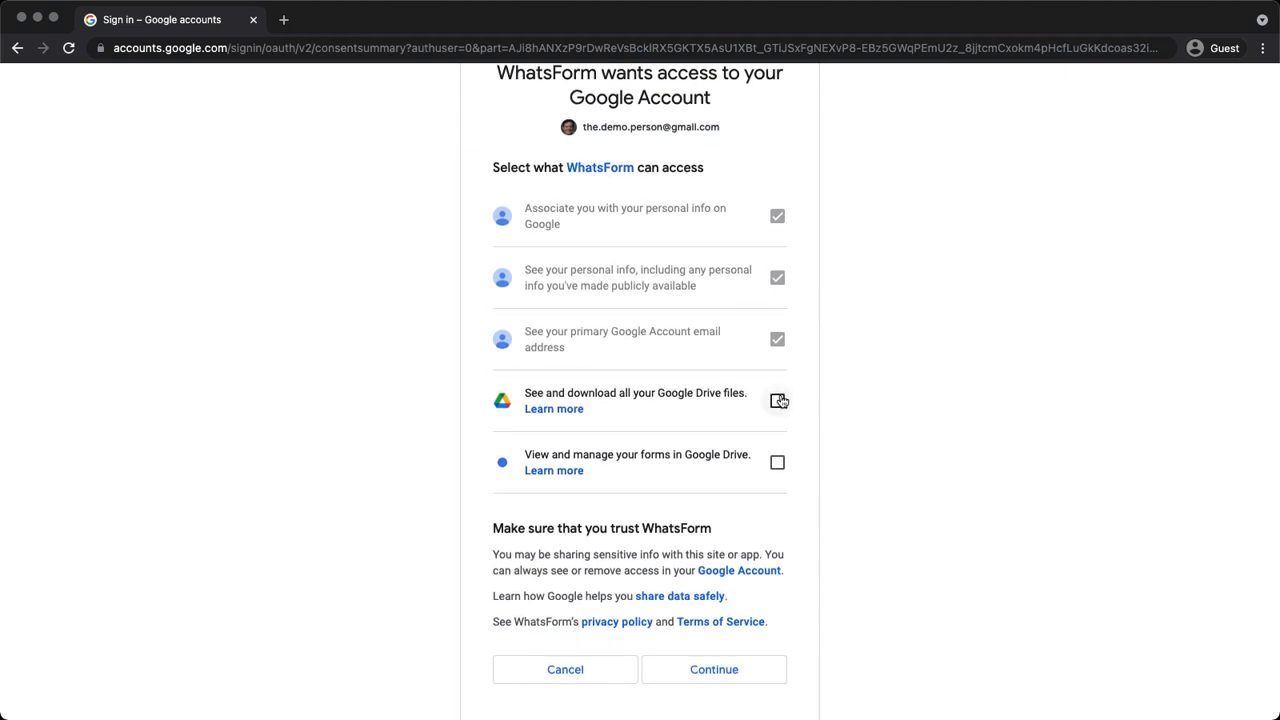
{"action": "left_click", "coordinate": [777, 462]}
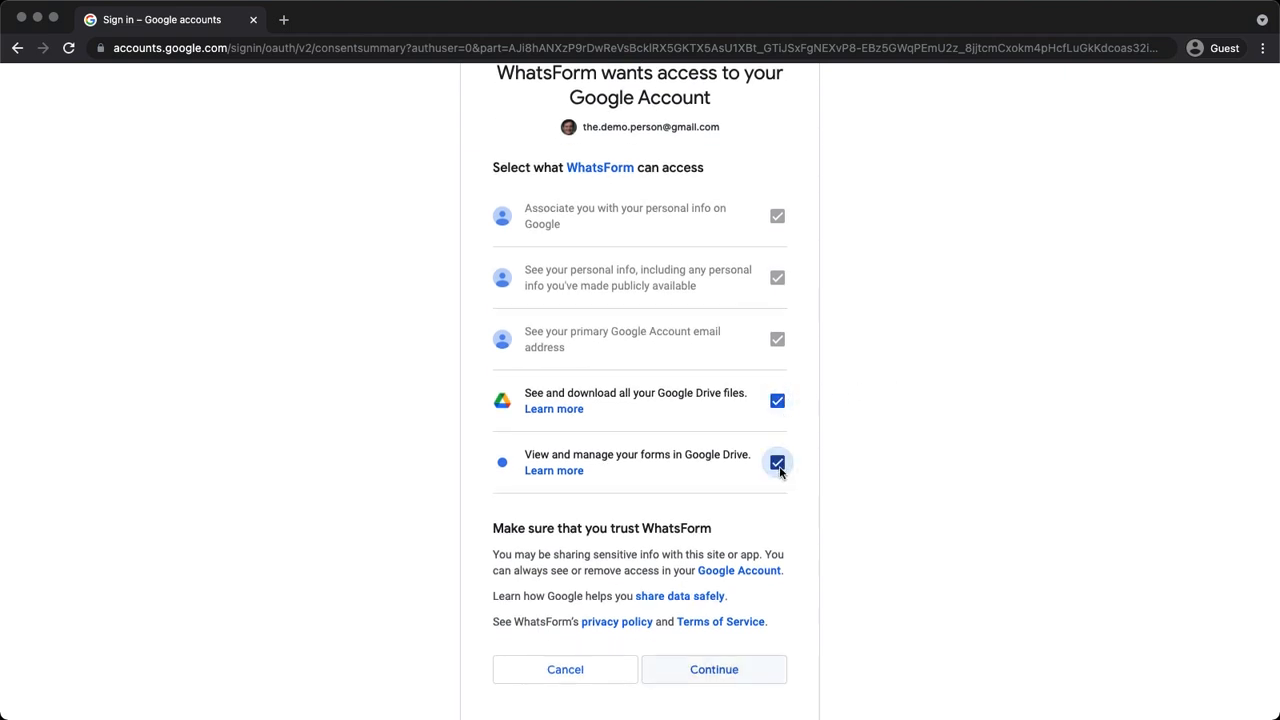
{"action": "left_click", "coordinate": [714, 669]}
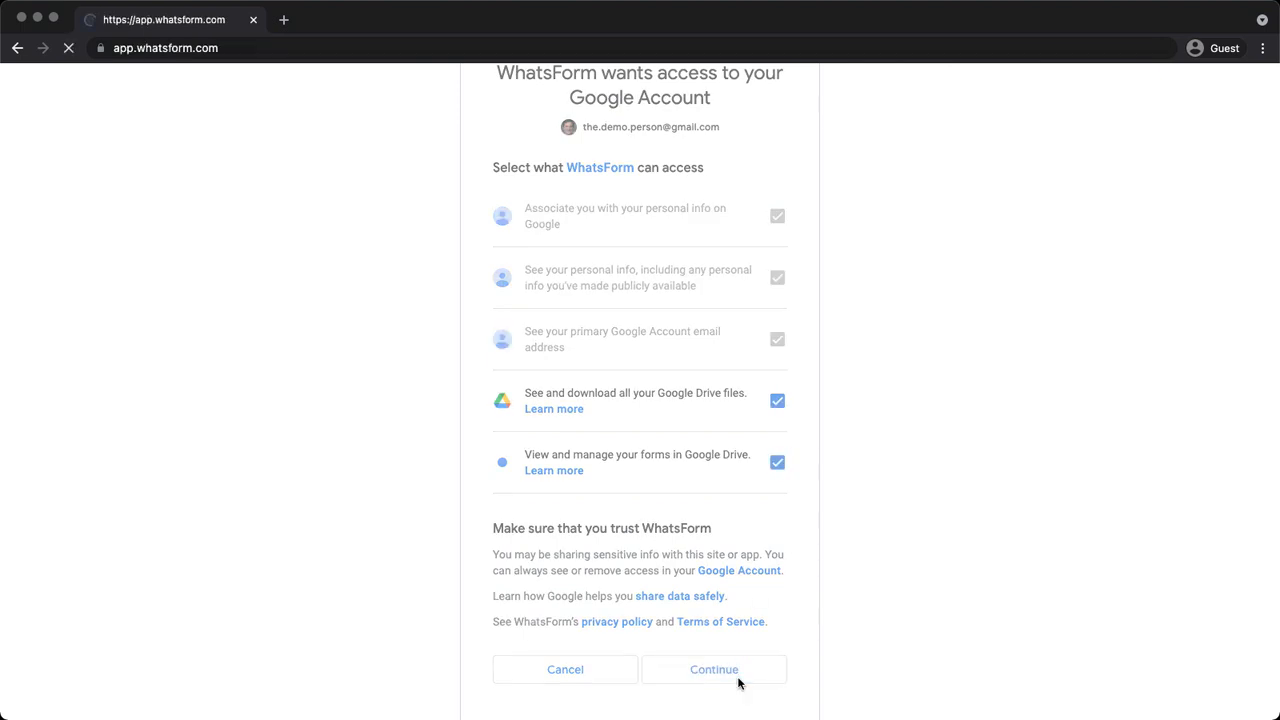
{"action": "left_click", "coordinate": [713, 669]}
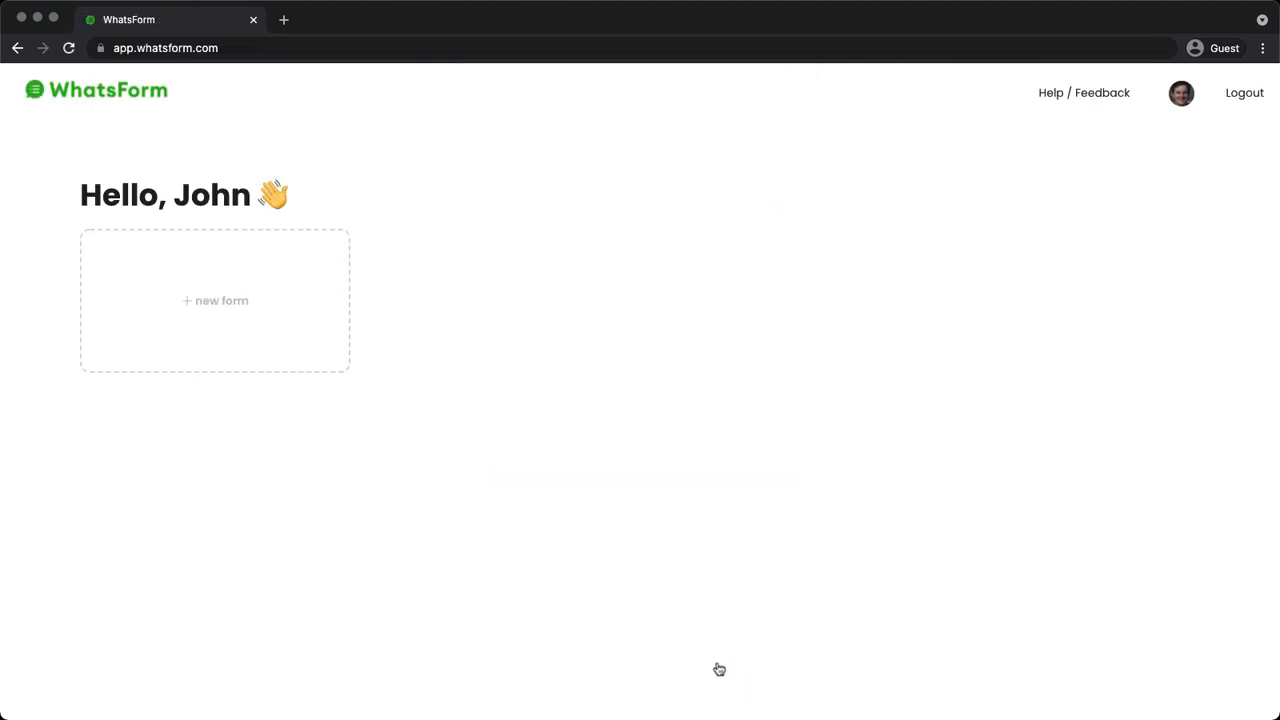
Step: Create a blank form from scratch using India's country code and English
{"action": "left_click", "coordinate": [214, 300]}
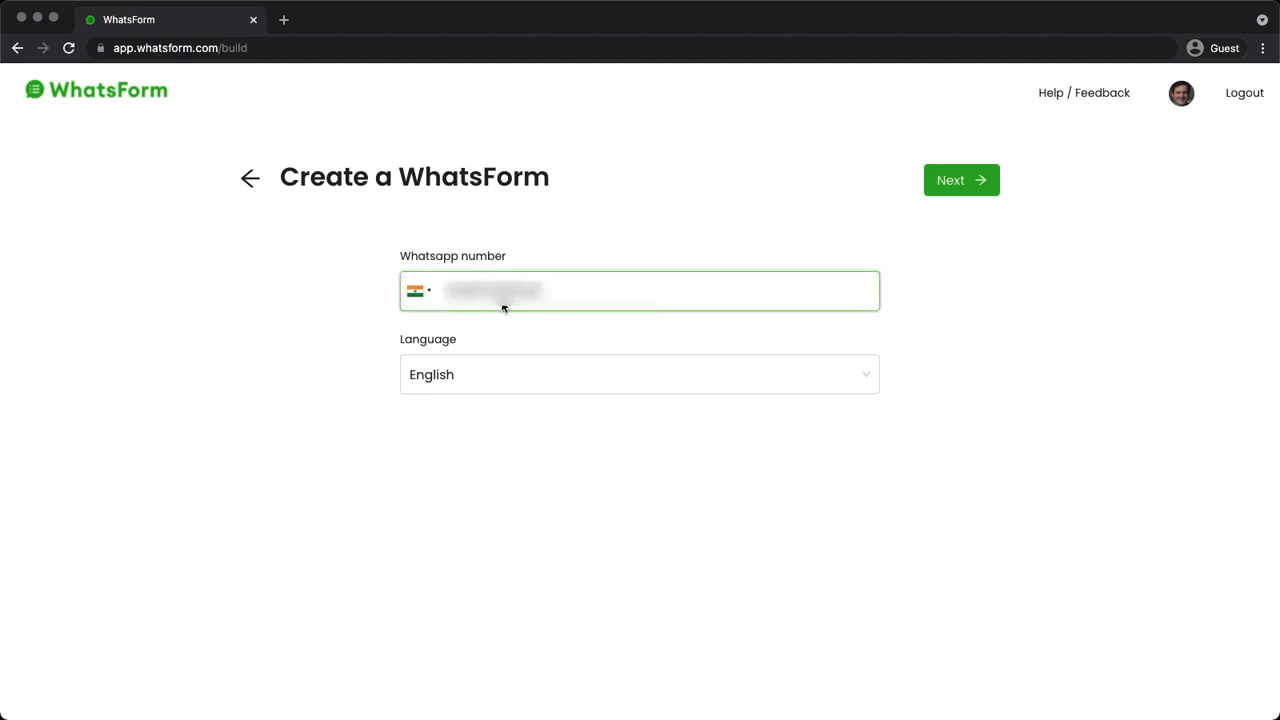
{"action": "left_click", "coordinate": [416, 291]}
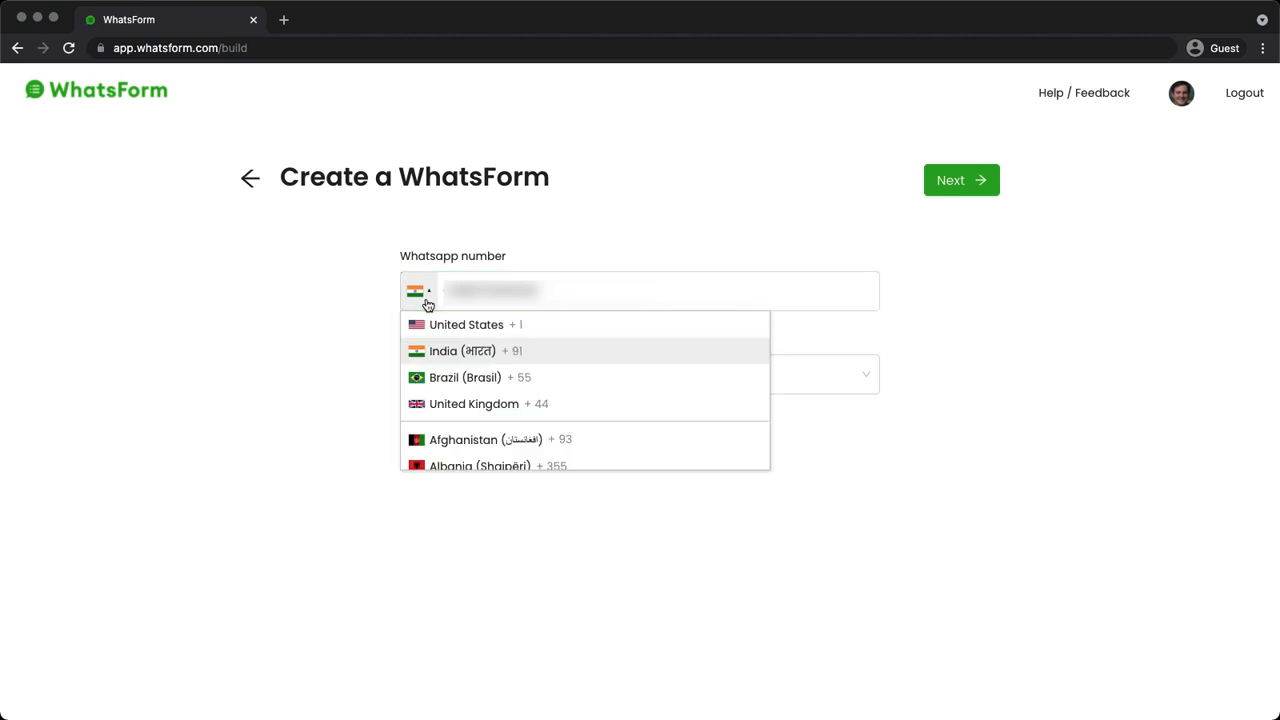
{"action": "left_click", "coordinate": [639, 374]}
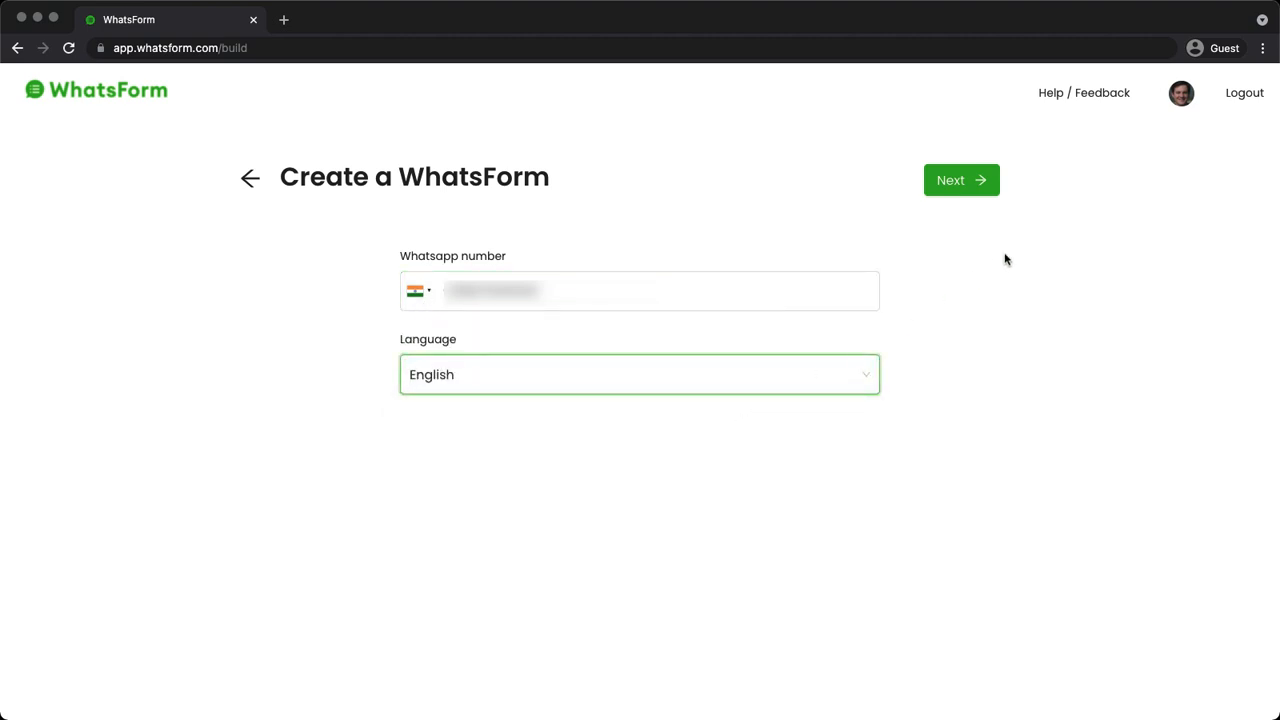
{"action": "left_click", "coordinate": [960, 180]}
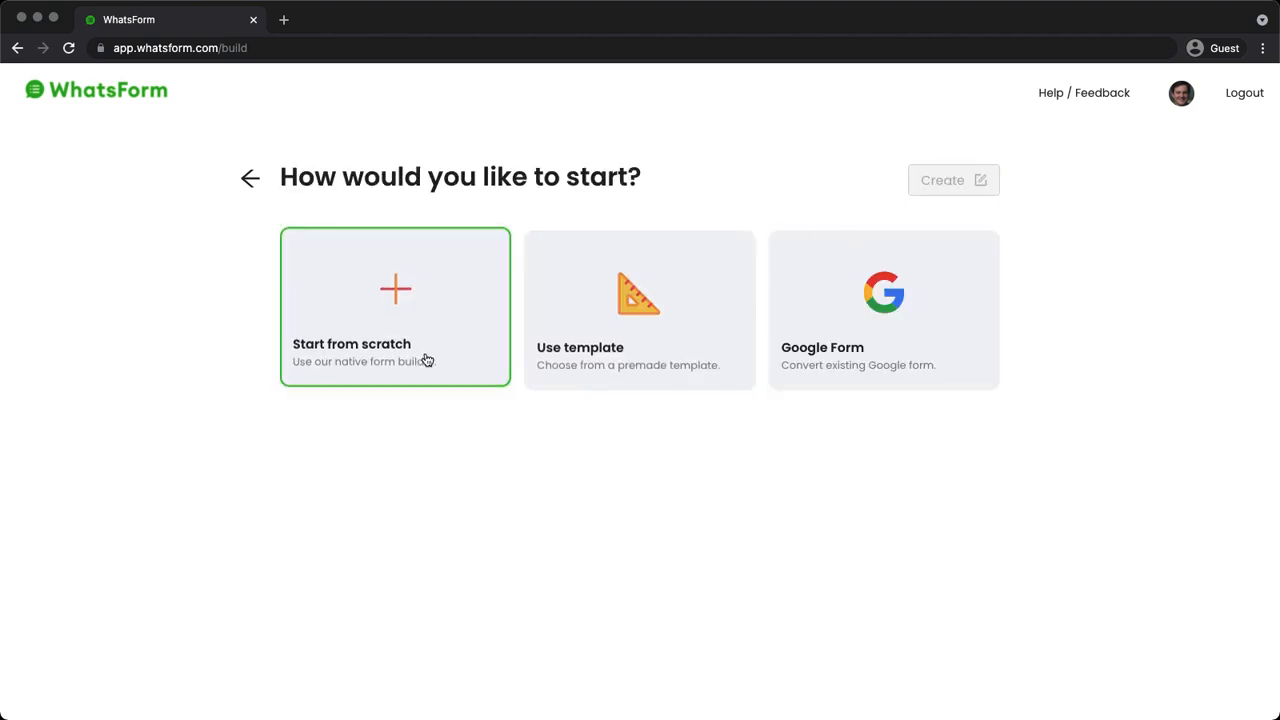
{"action": "left_click", "coordinate": [395, 307]}
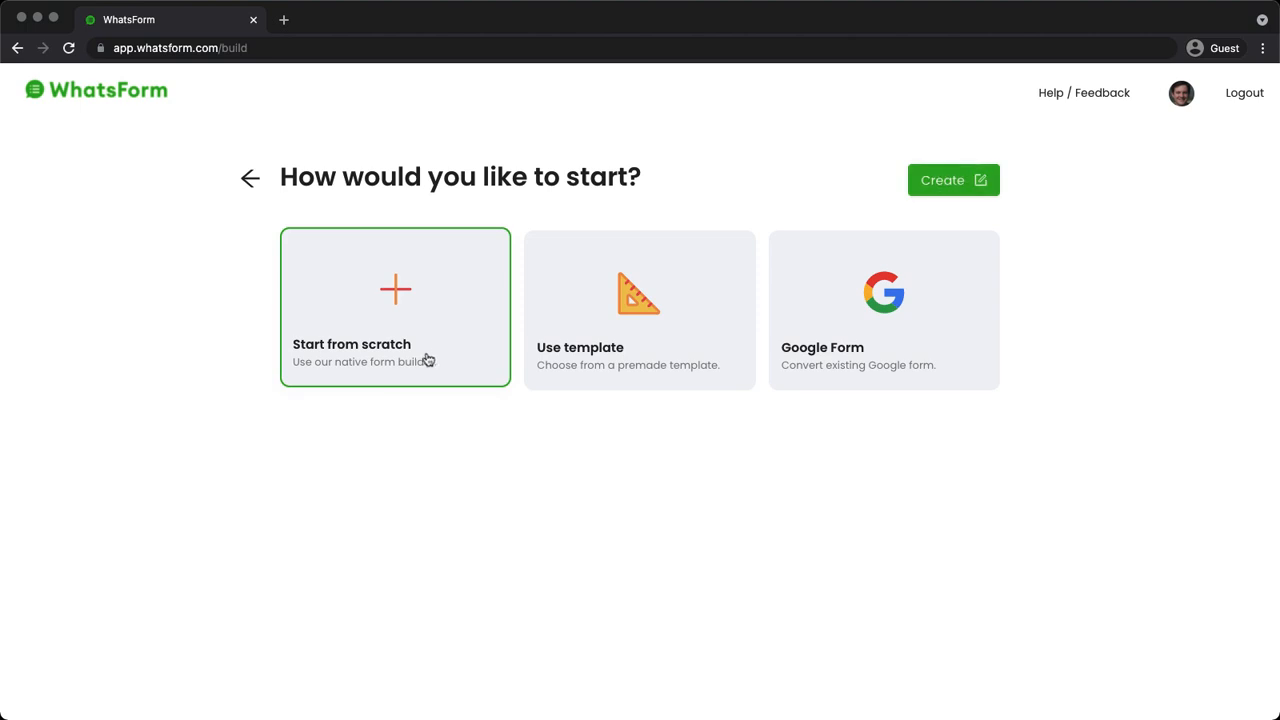
{"action": "left_click", "coordinate": [942, 180]}
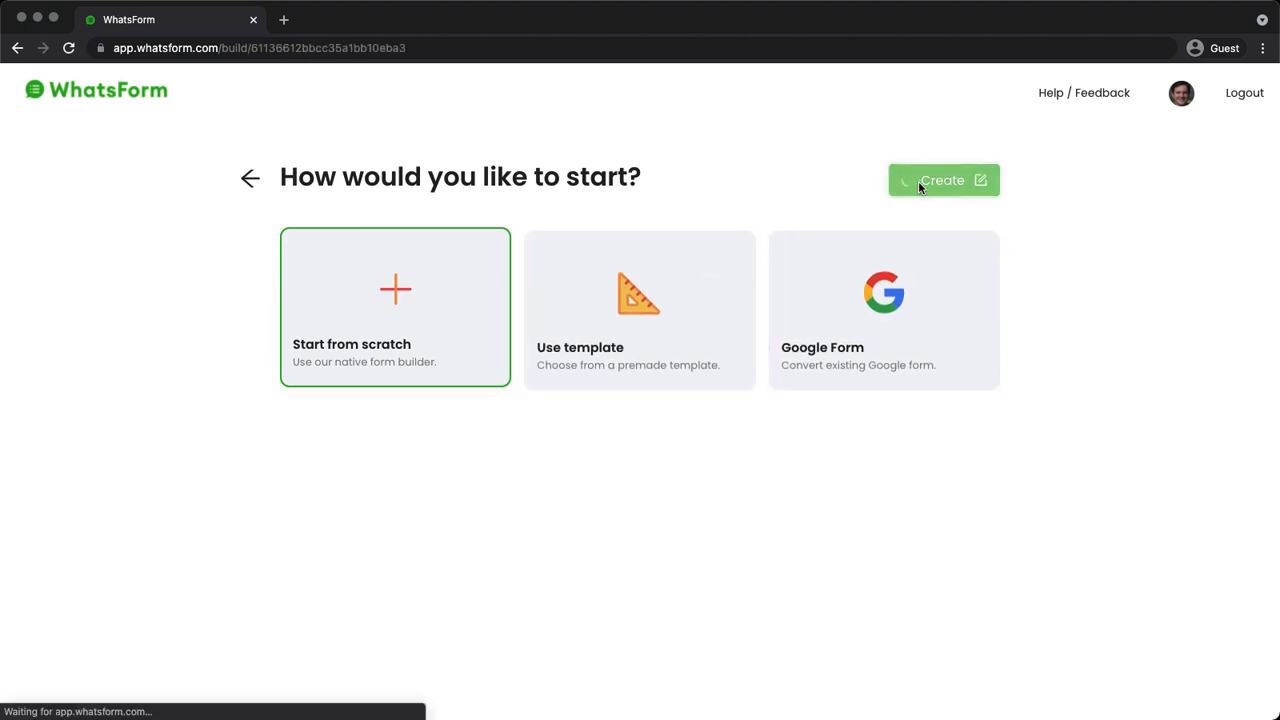
Step: Add a text input question and a multiple-choice question below the form header
{"action": "left_click", "coordinate": [942, 180]}
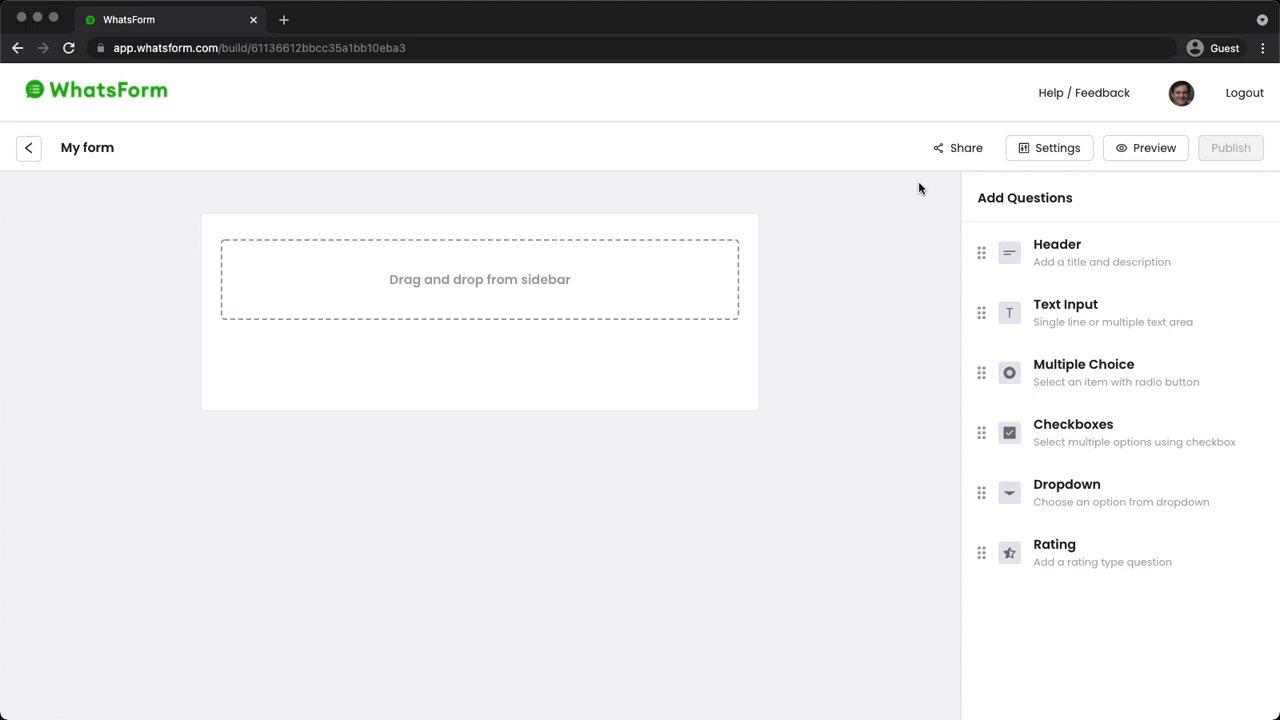
{"action": "mouse_move", "coordinate": [1054, 240]}
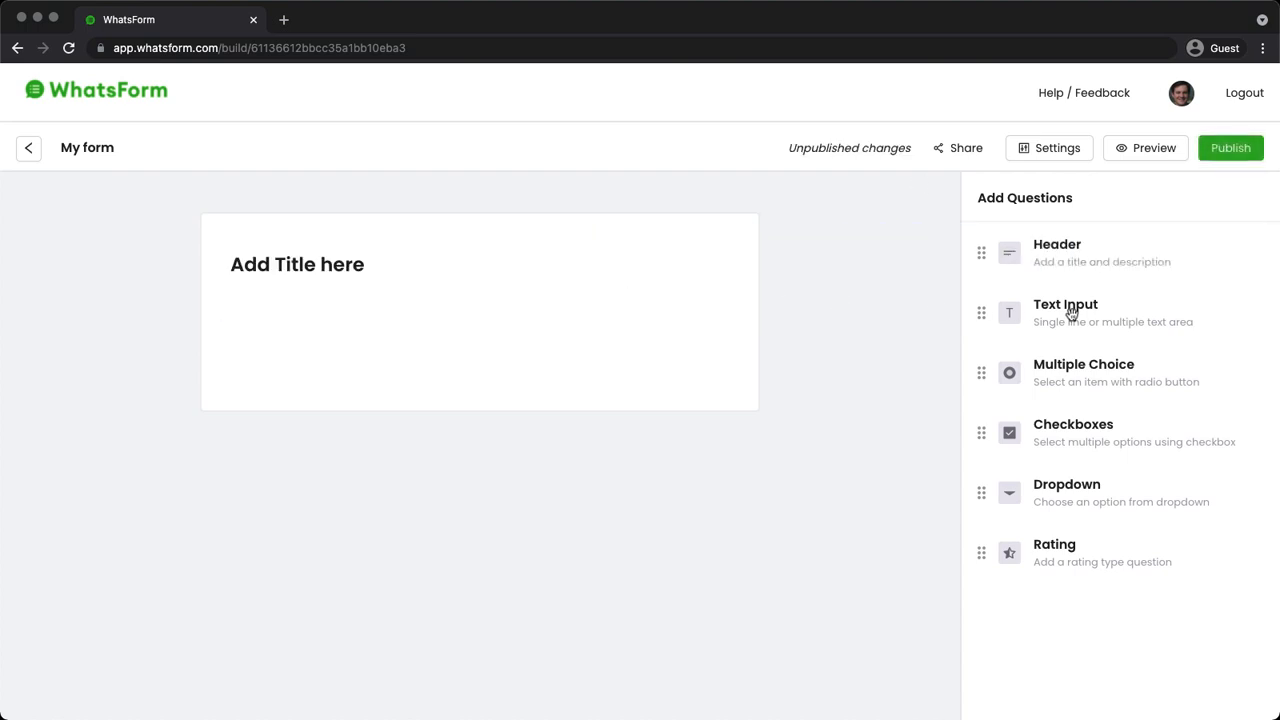
{"action": "left_click", "coordinate": [1065, 312]}
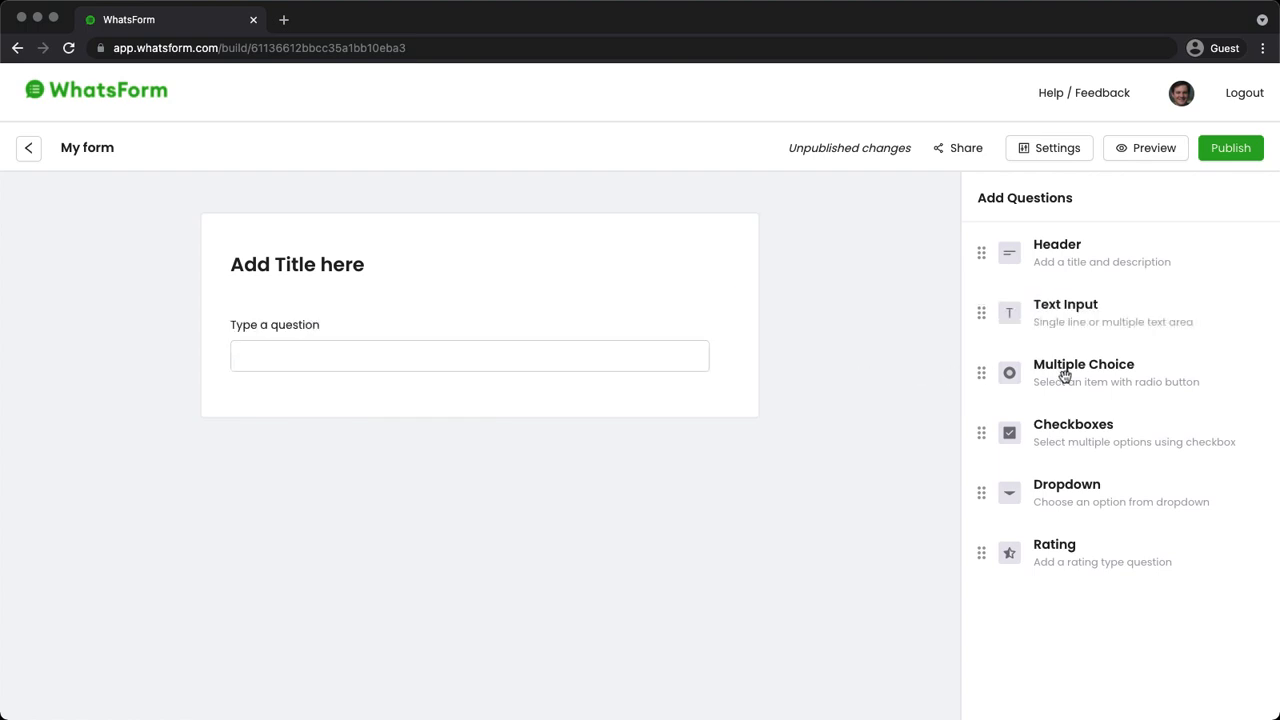
{"action": "left_click", "coordinate": [1083, 372]}
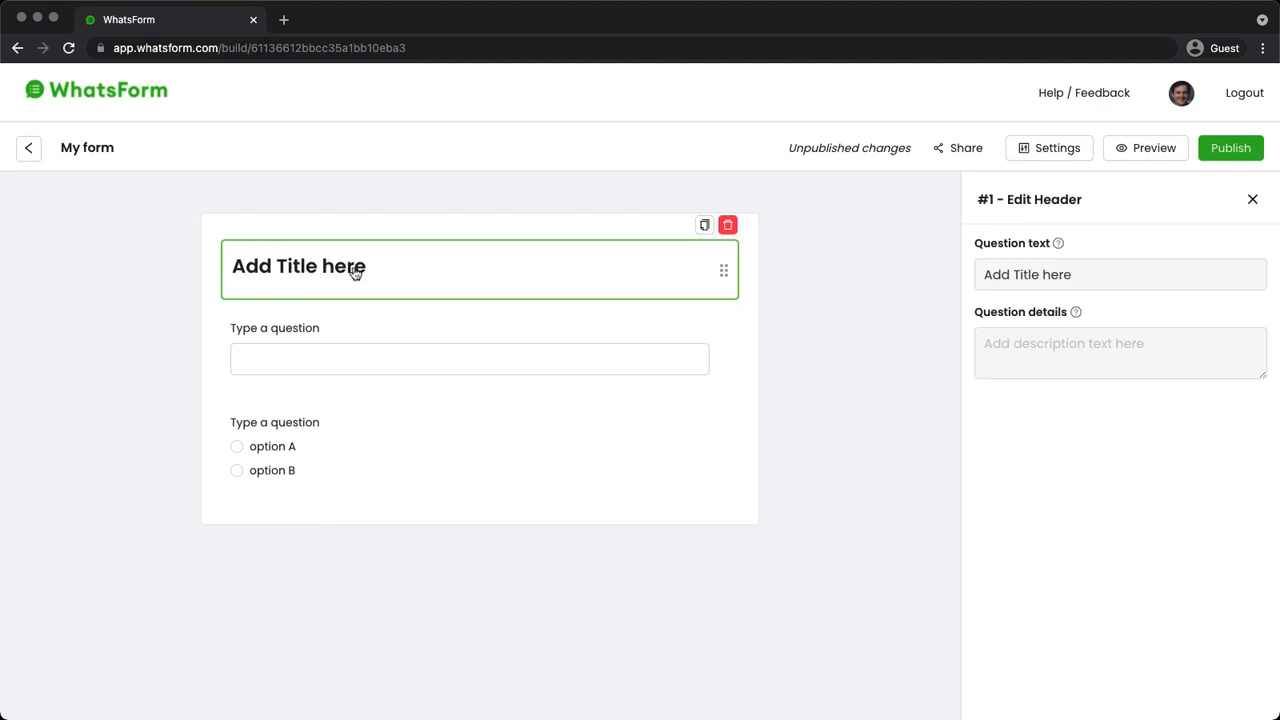
Step: Title the form 'Contact Us' and add 'What's your name?' with John Doe placeholder and full-name hint
{"action": "type", "text": "Contact Us"}
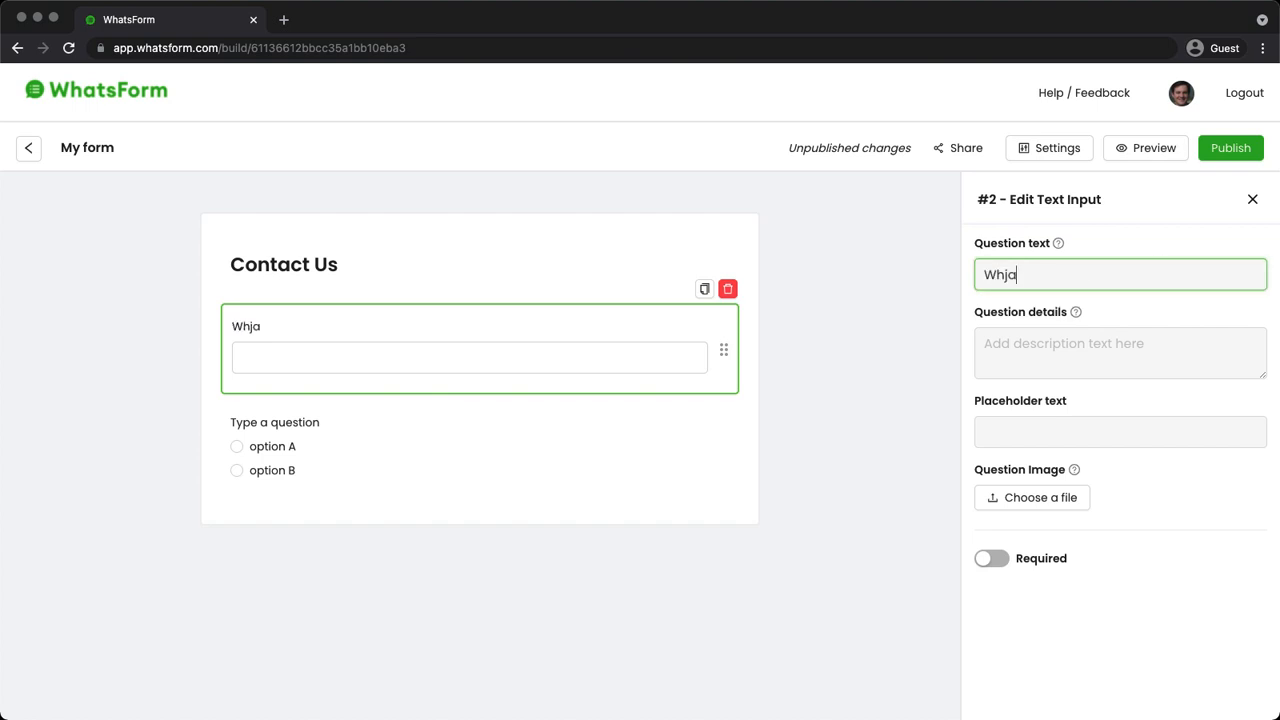
{"action": "type", "text": "What's"}
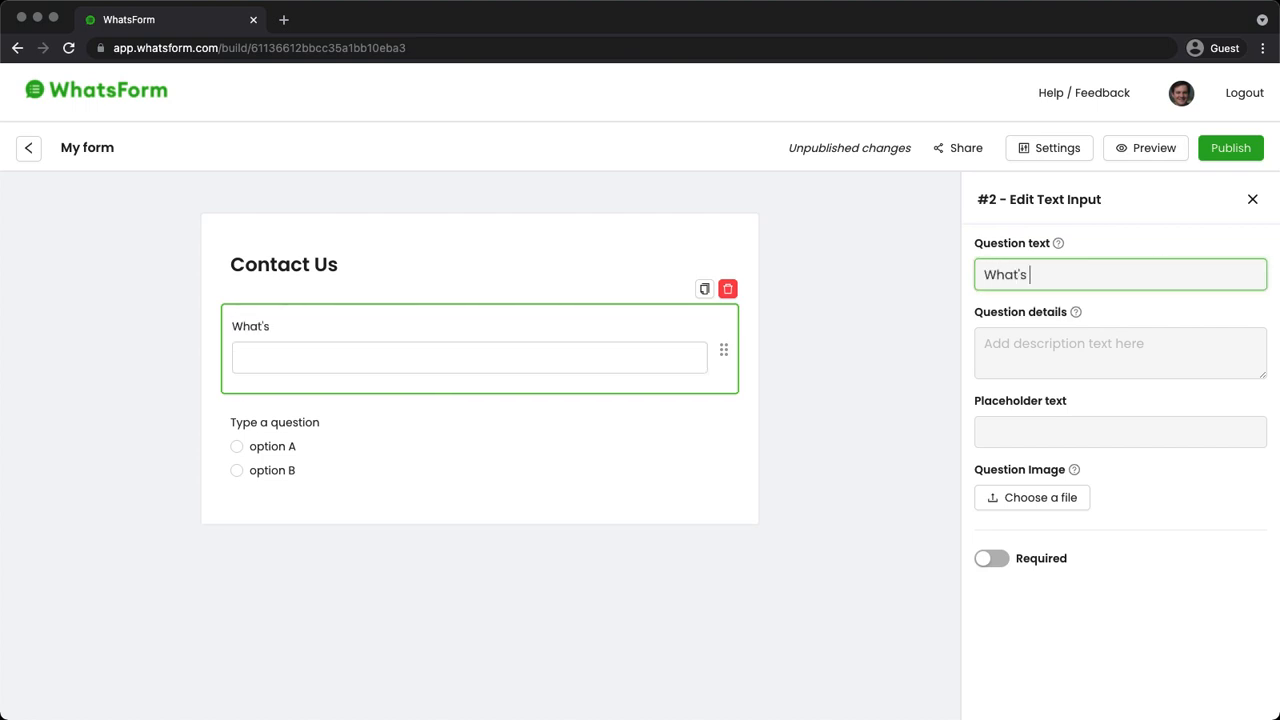
{"action": "type", "text": "your name?"}
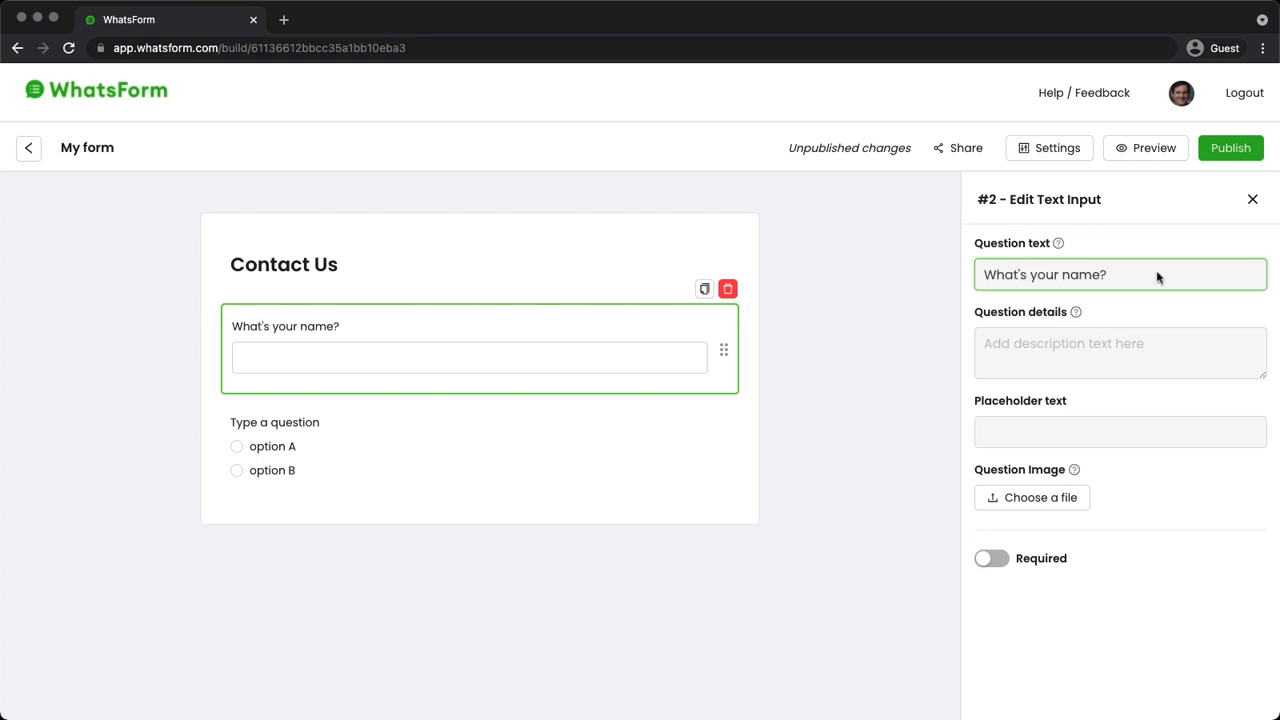
{"action": "type", "text": "John Doe"}
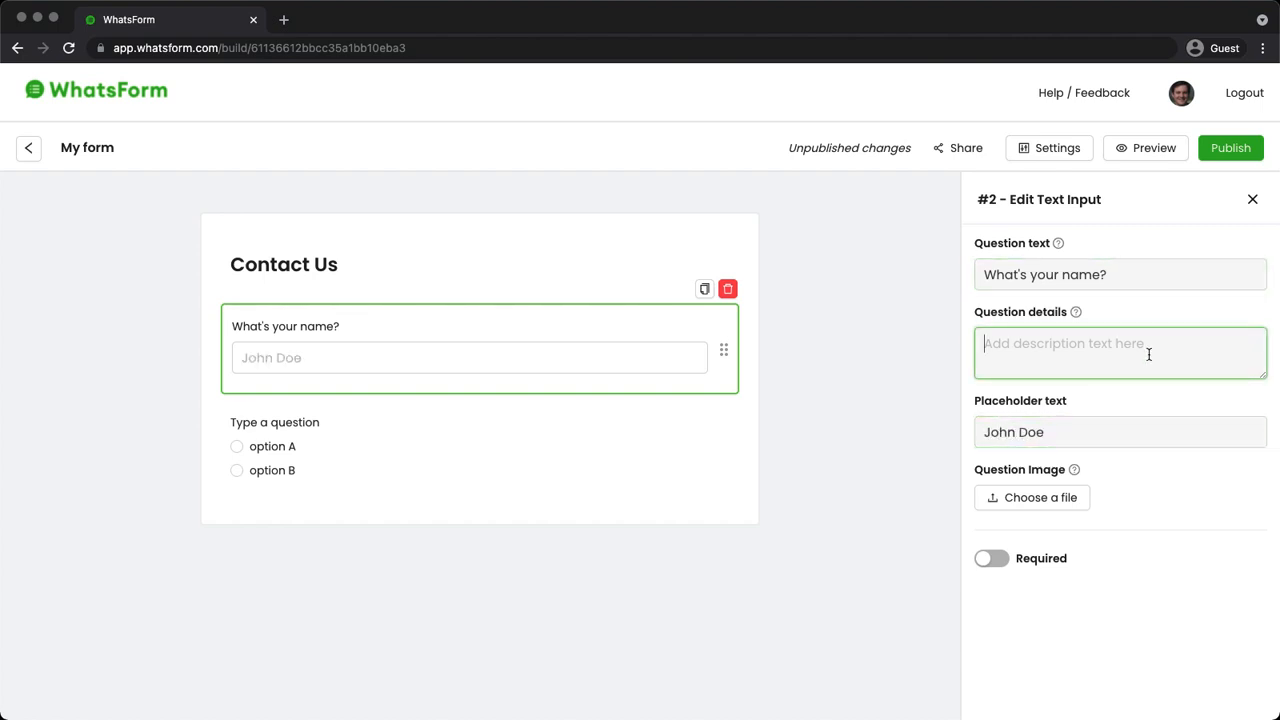
{"action": "type", "text": "Please give your"}
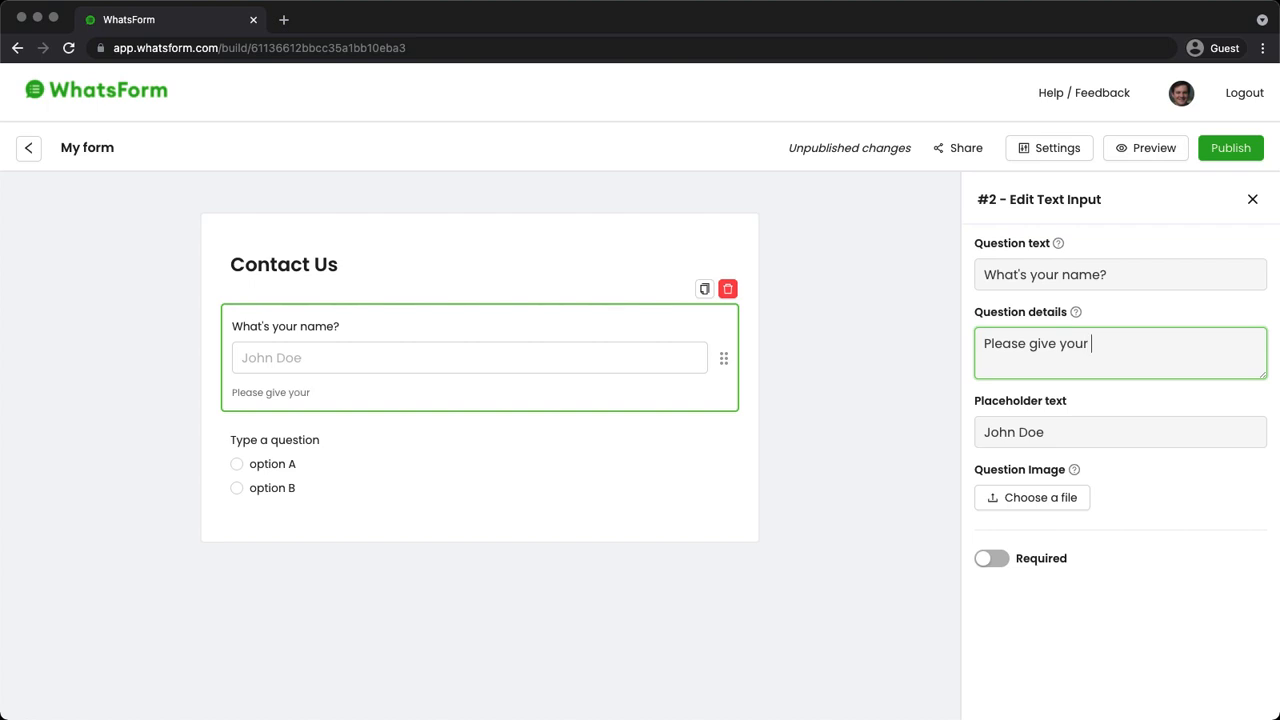
{"action": "type", "text": "full name"}
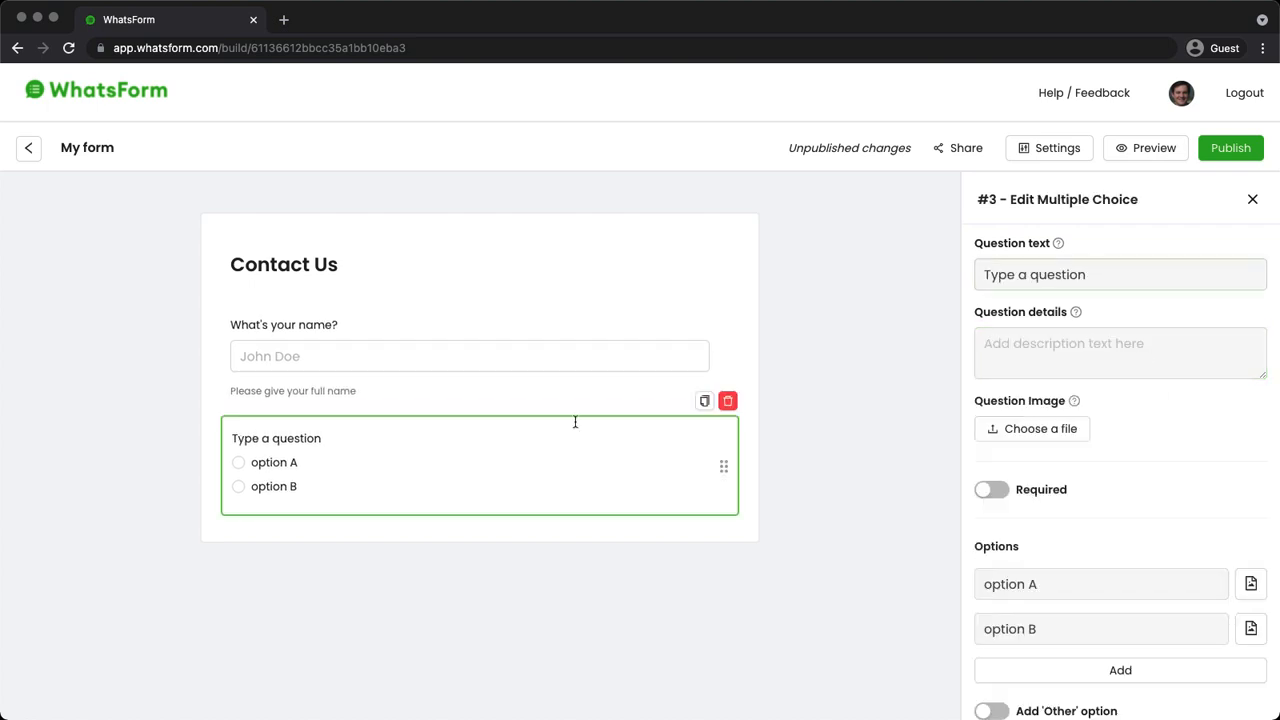
Step: Ask 'How are you doing today?' with Awesome, been better, Doing ok, Not very good, marked required
{"action": "type", "text": "How are you"}
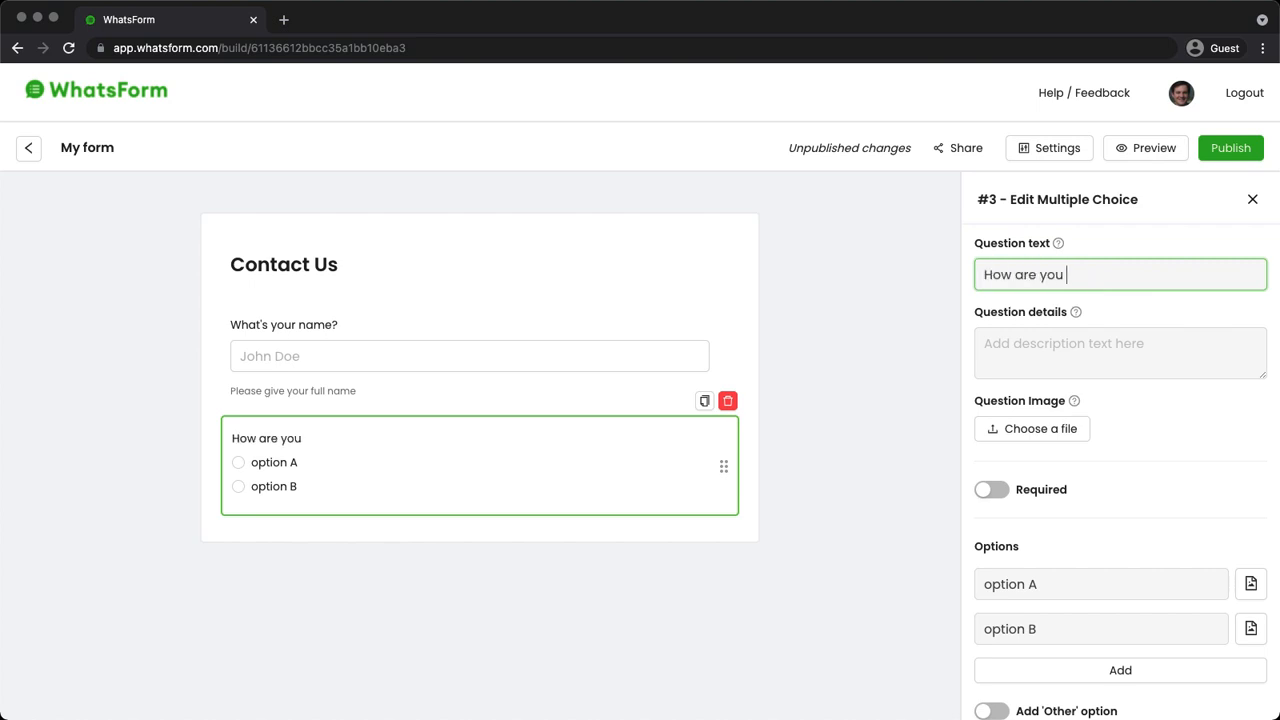
{"action": "type", "text": "doing today?"}
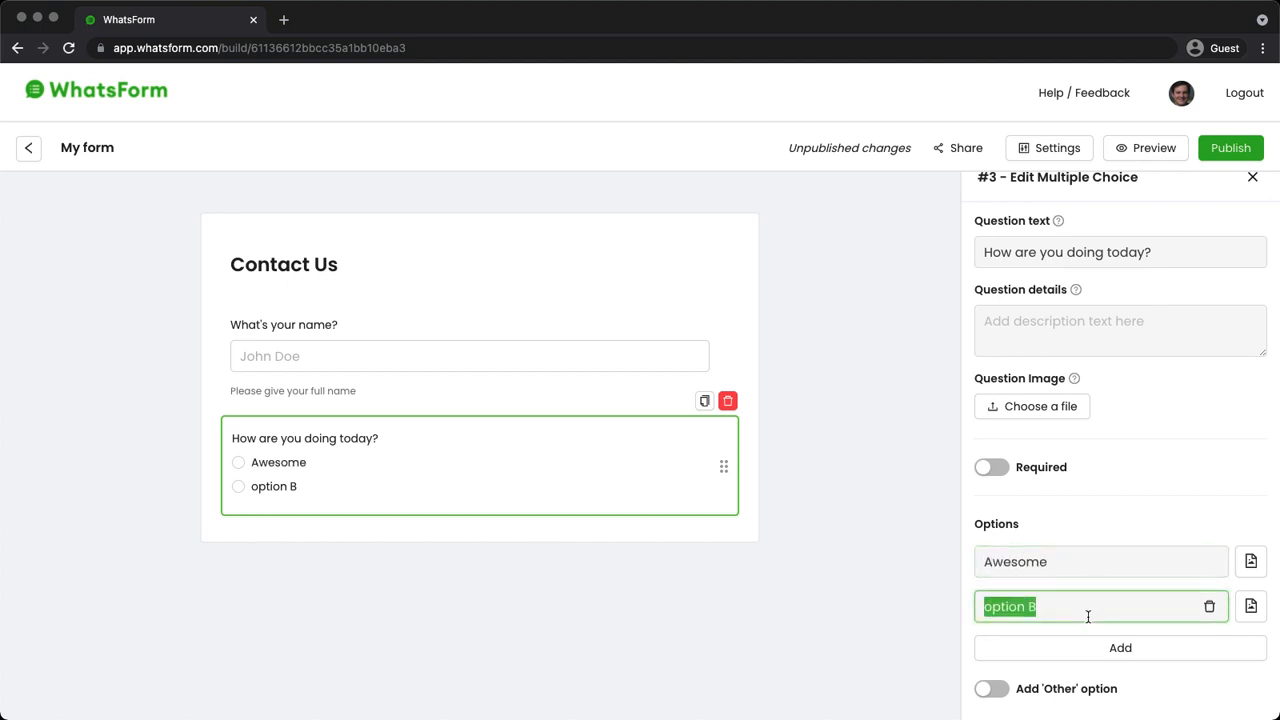
{"action": "type", "text": "been better"}
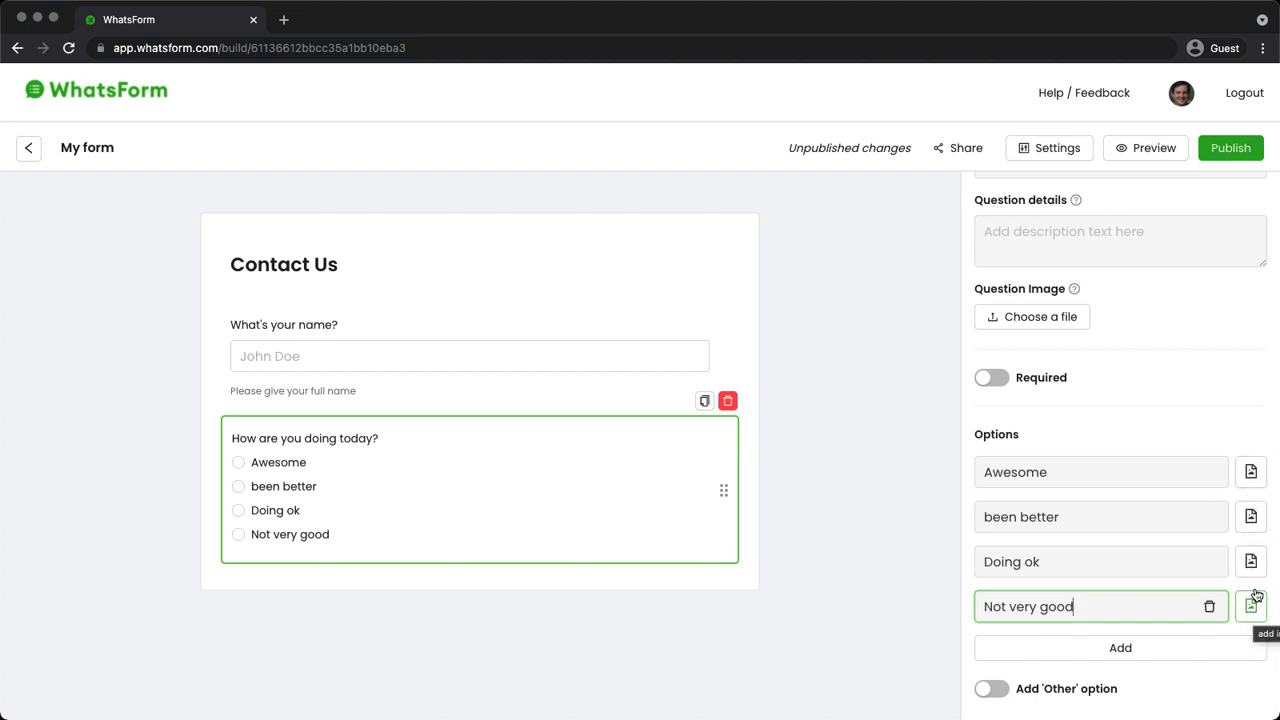
{"action": "left_click", "coordinate": [991, 489]}
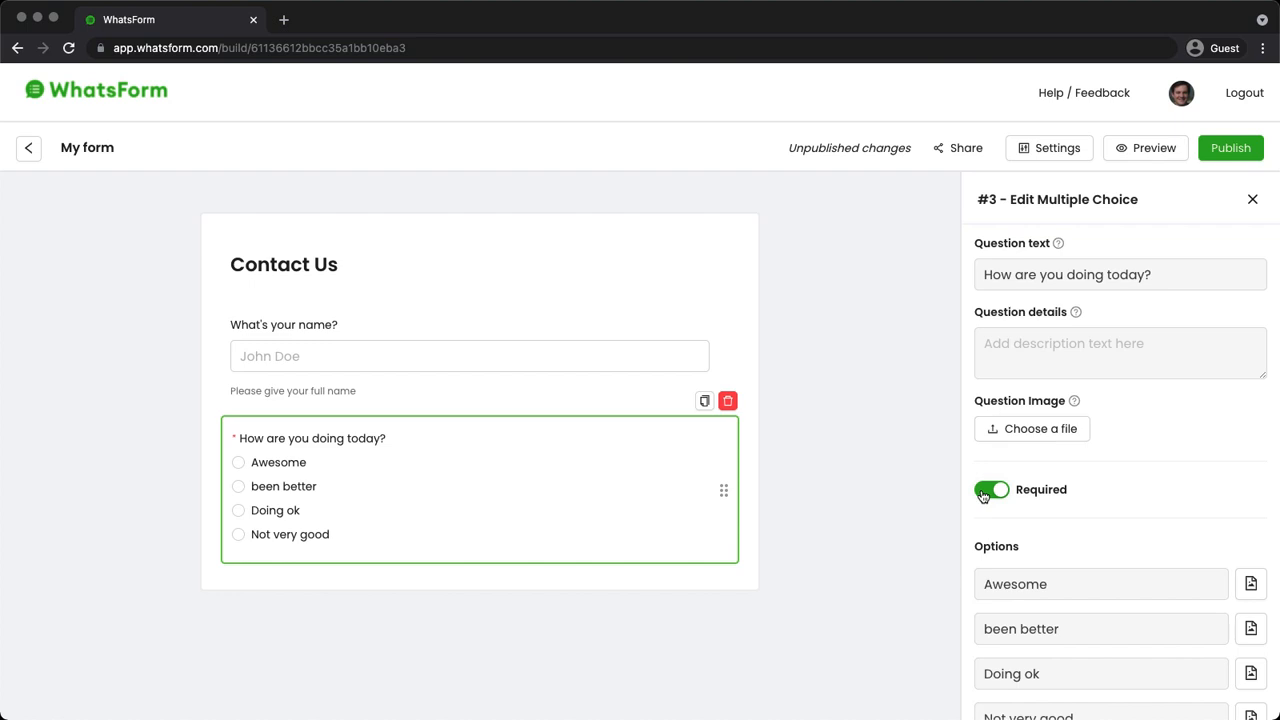
Step: Close the question editor, preview the Contact Us form, exit preview and publish it
{"action": "left_click", "coordinate": [1252, 199]}
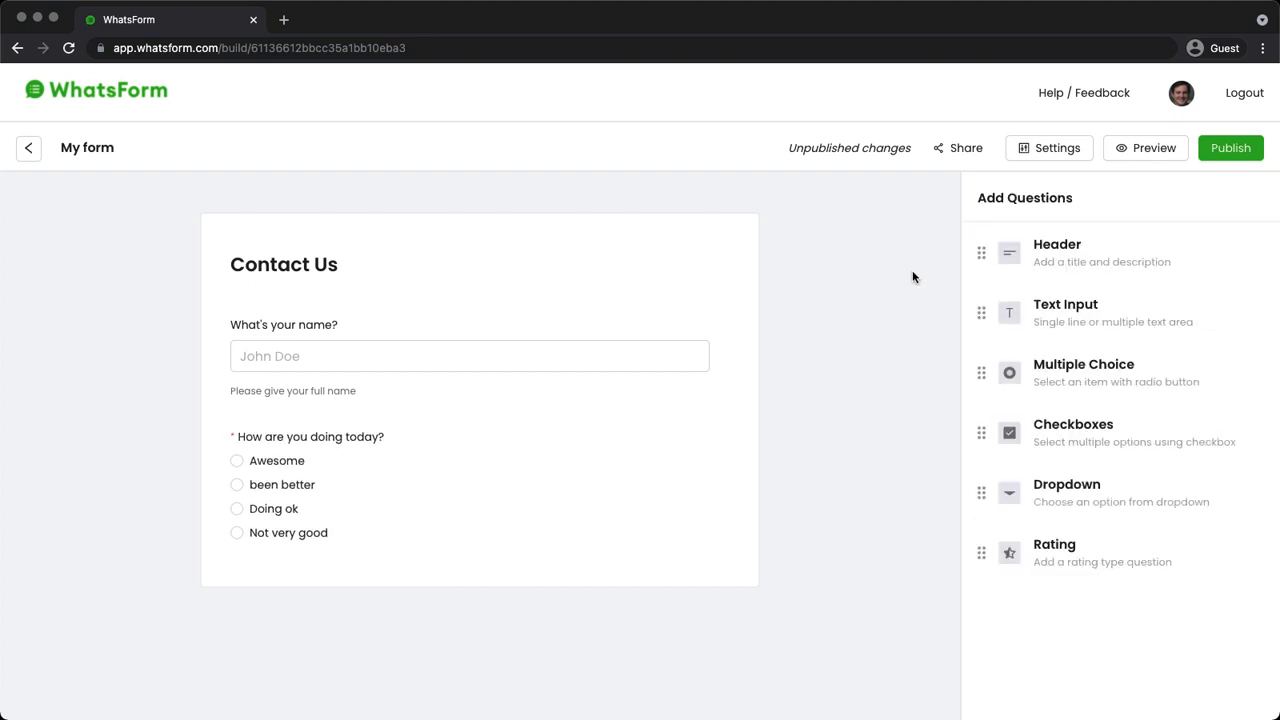
{"action": "mouse_move", "coordinate": [884, 272]}
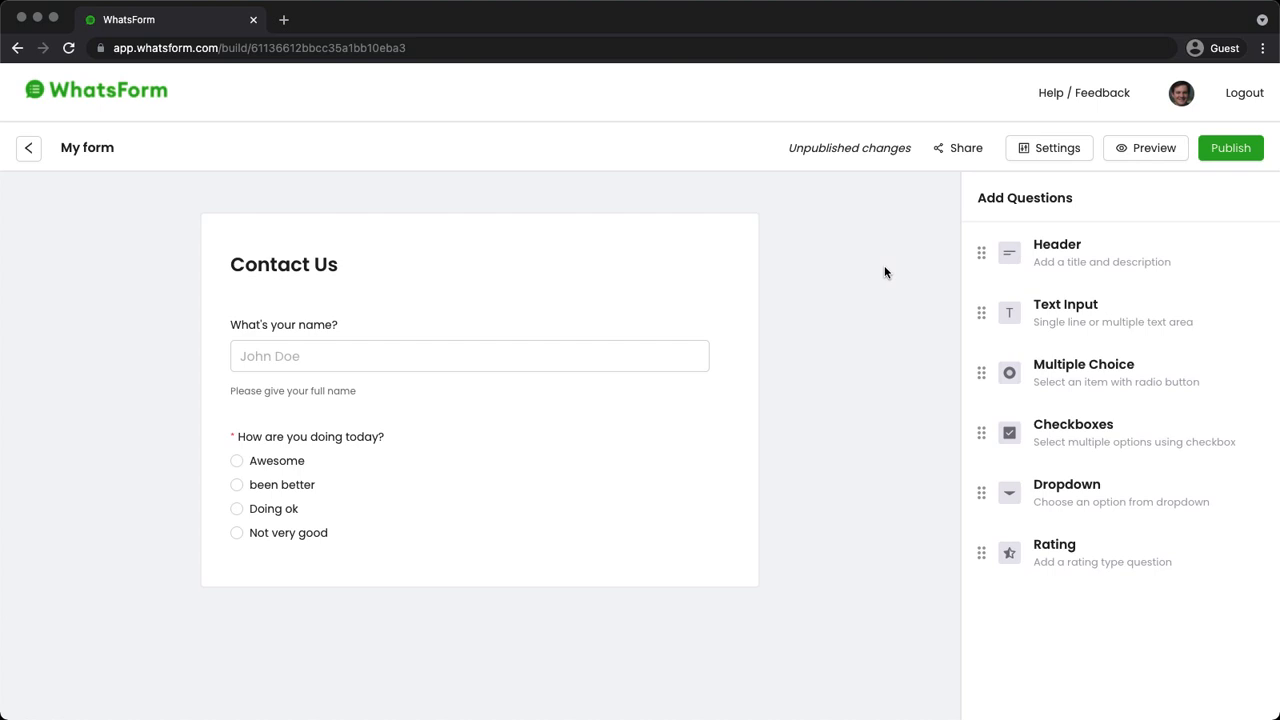
{"action": "left_click", "coordinate": [1146, 147]}
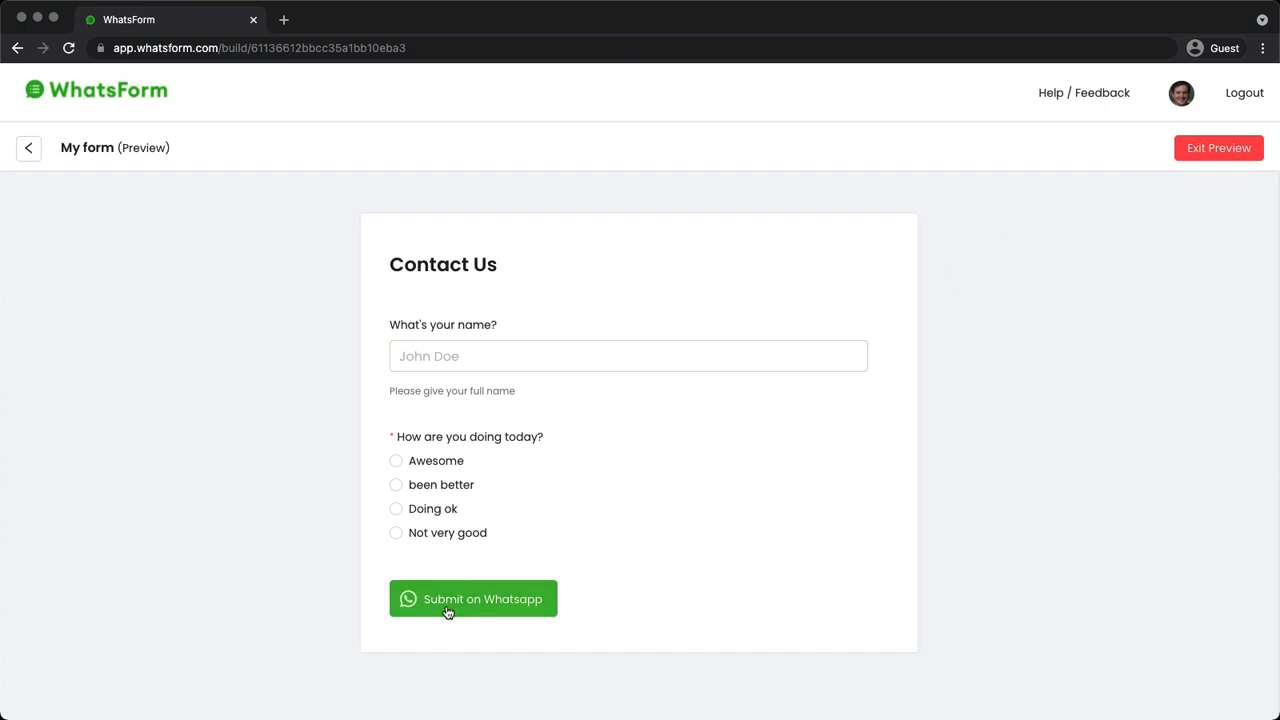
{"action": "left_click", "coordinate": [1218, 147]}
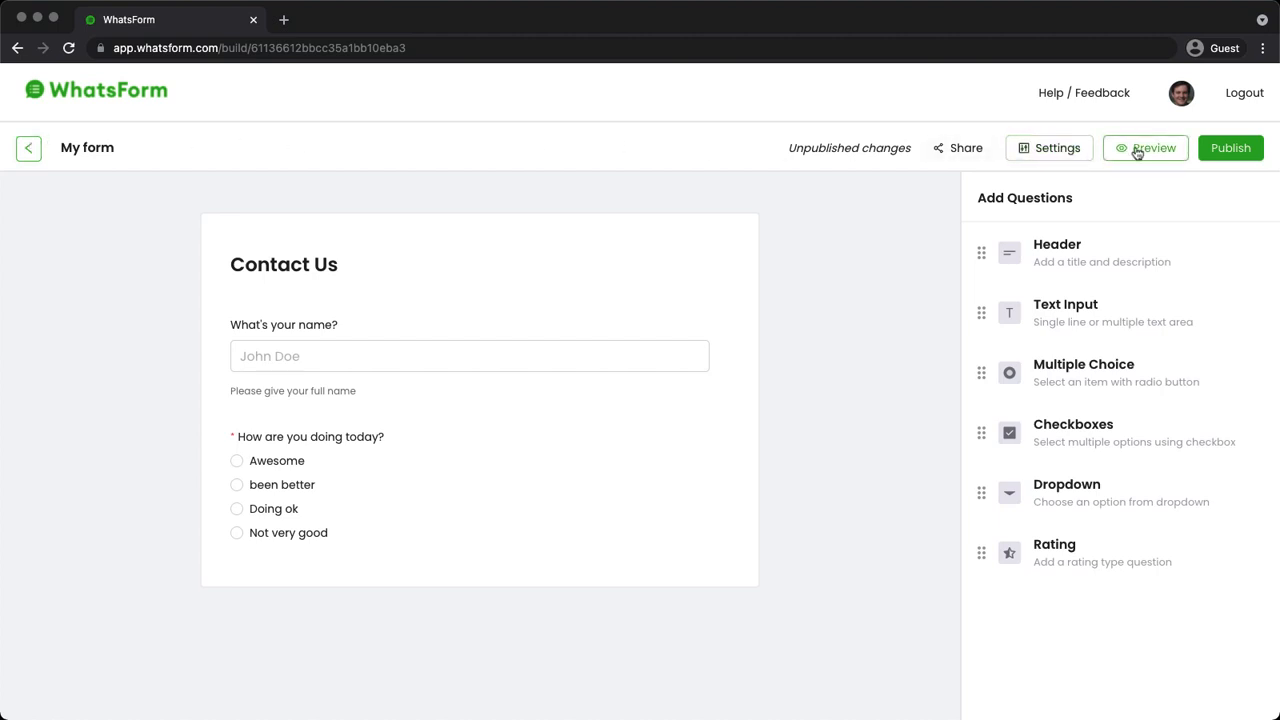
{"action": "left_click", "coordinate": [1230, 147]}
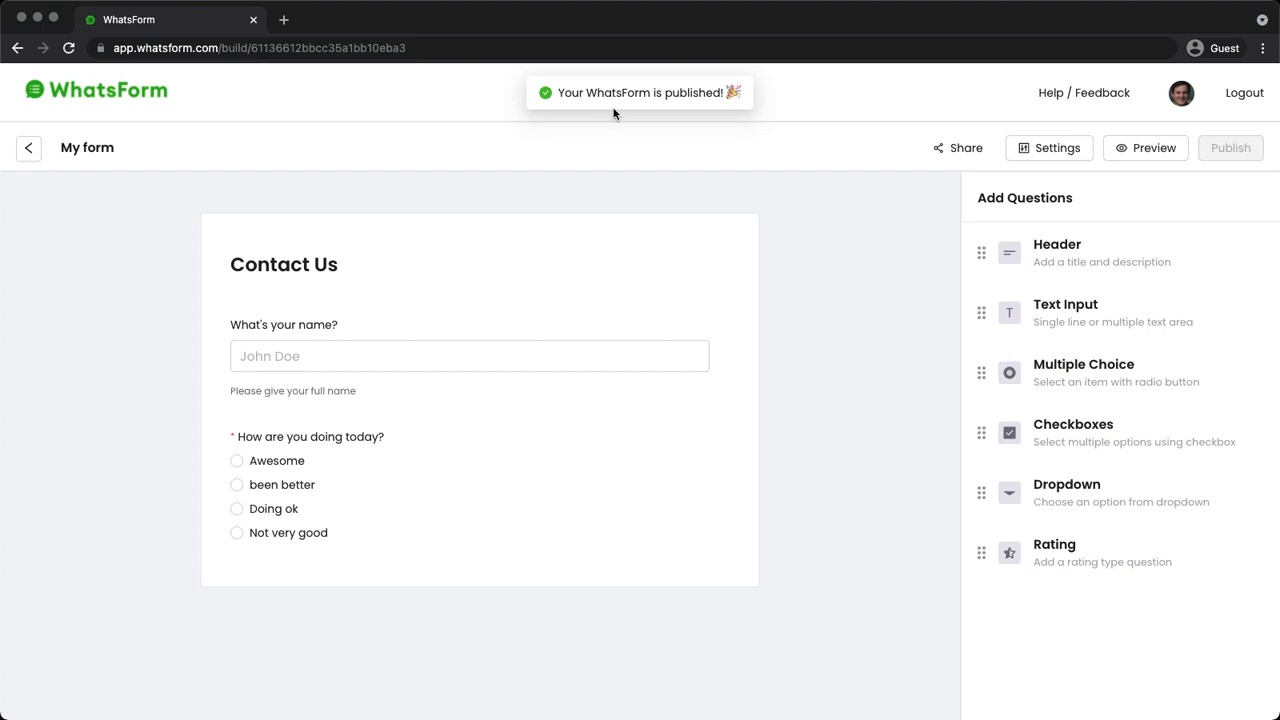
{"action": "left_click", "coordinate": [959, 148]}
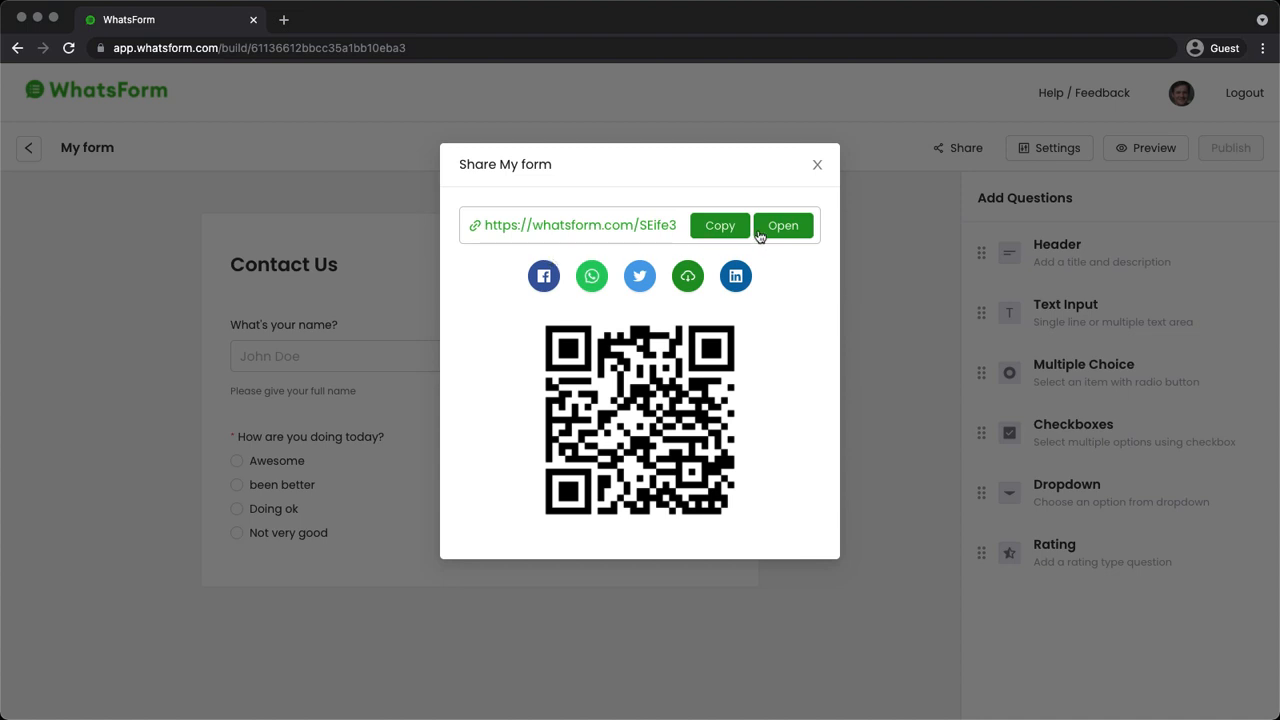
{"action": "left_click", "coordinate": [783, 225]}
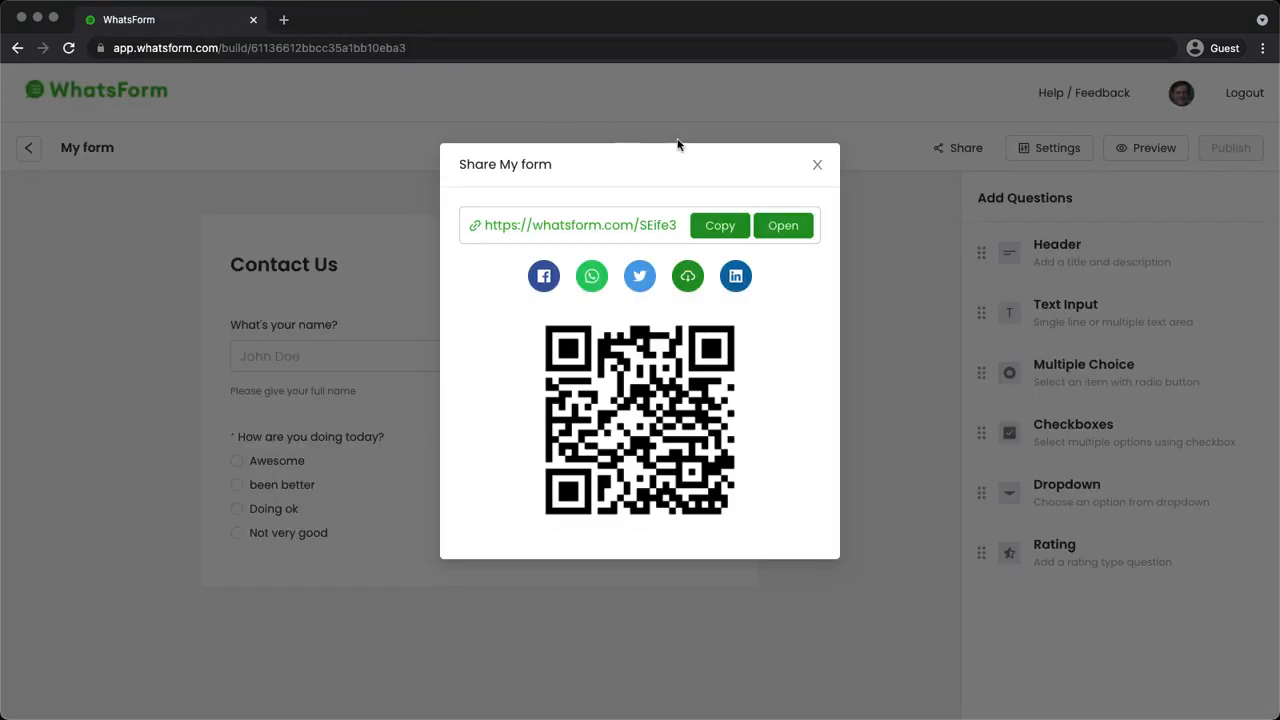
{"action": "mouse_move", "coordinate": [715, 400]}
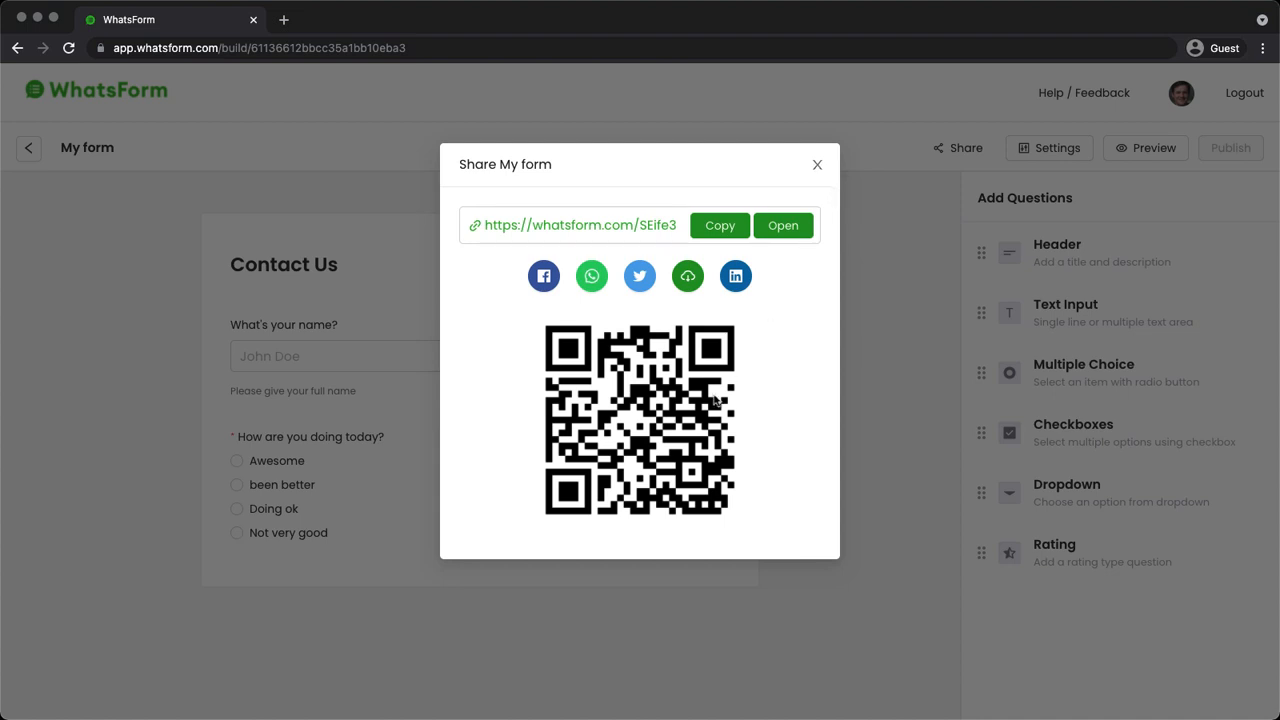
{"action": "mouse_move", "coordinate": [699, 430]}
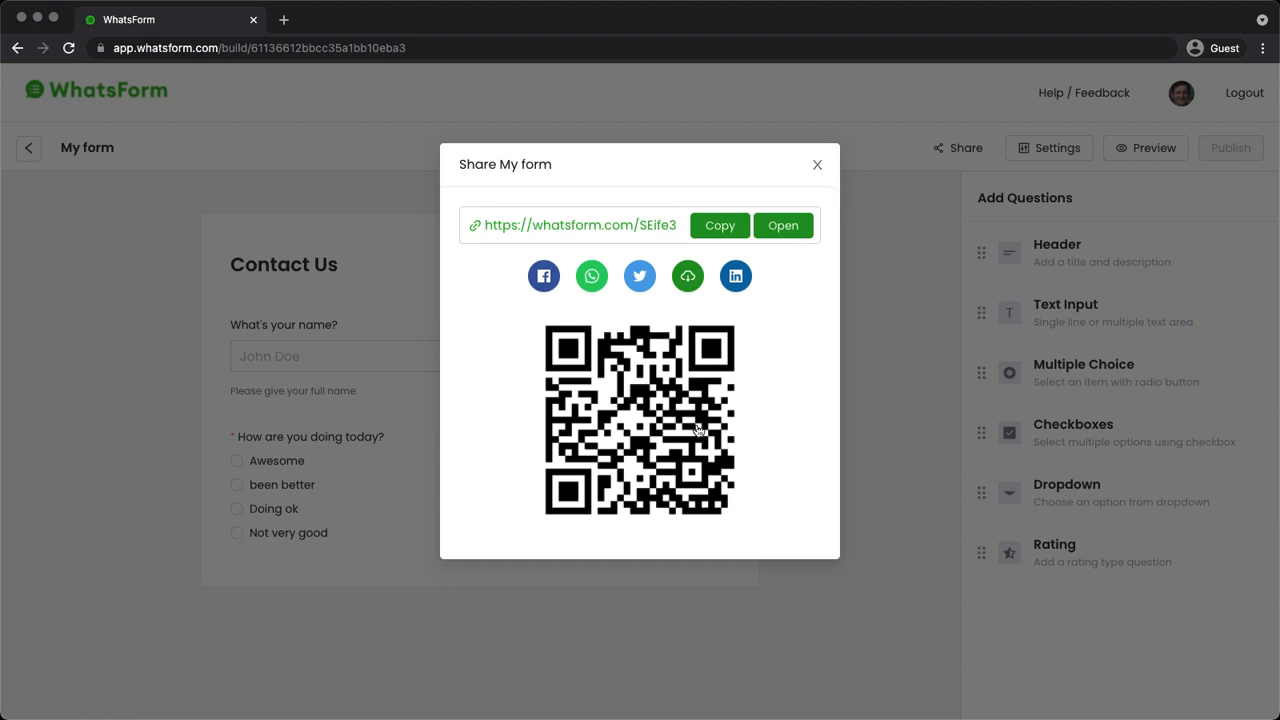
{"action": "mouse_move", "coordinate": [687, 276]}
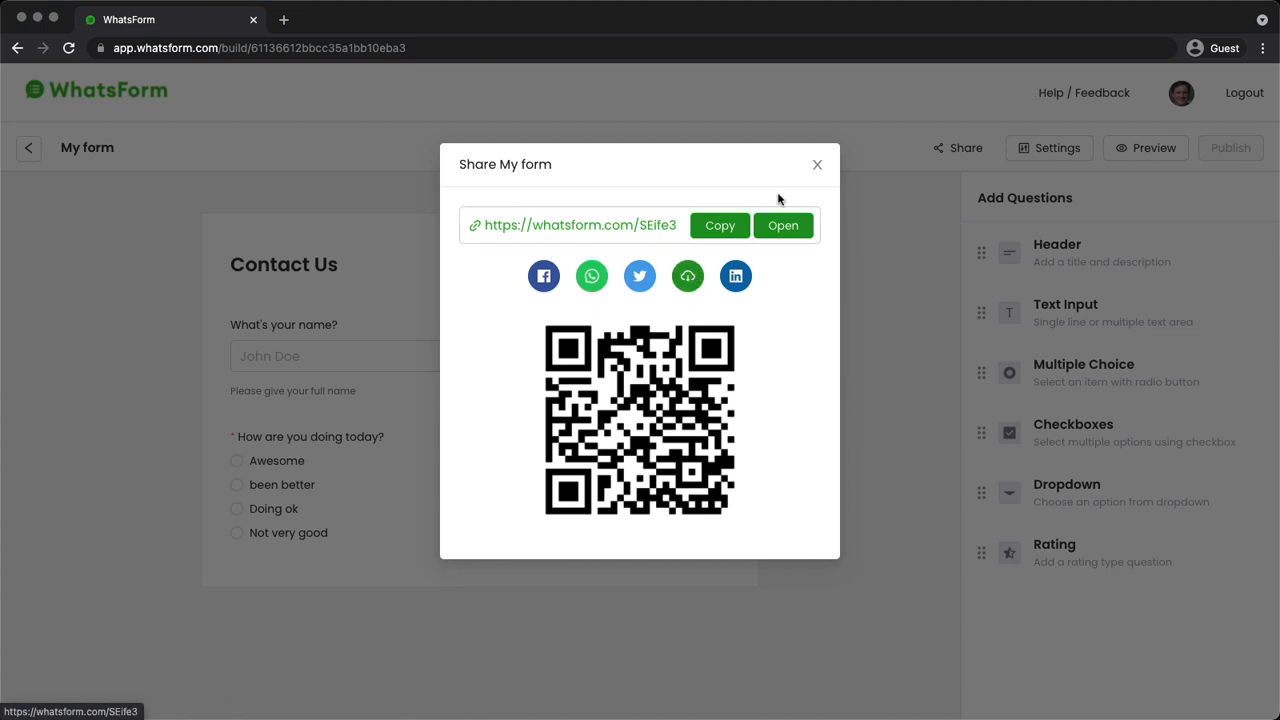
{"action": "left_click", "coordinate": [817, 164]}
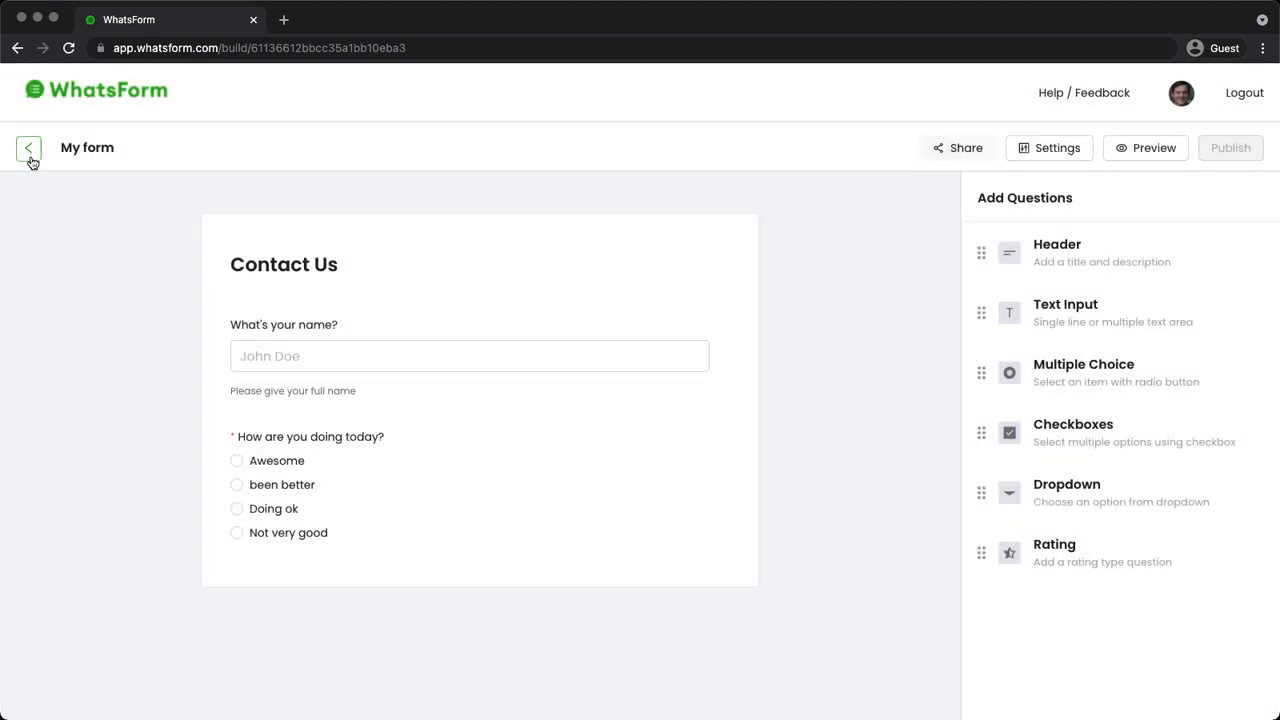
Step: Return to the dashboard, start a new form, and choose to begin from a template
{"action": "left_click", "coordinate": [28, 147]}
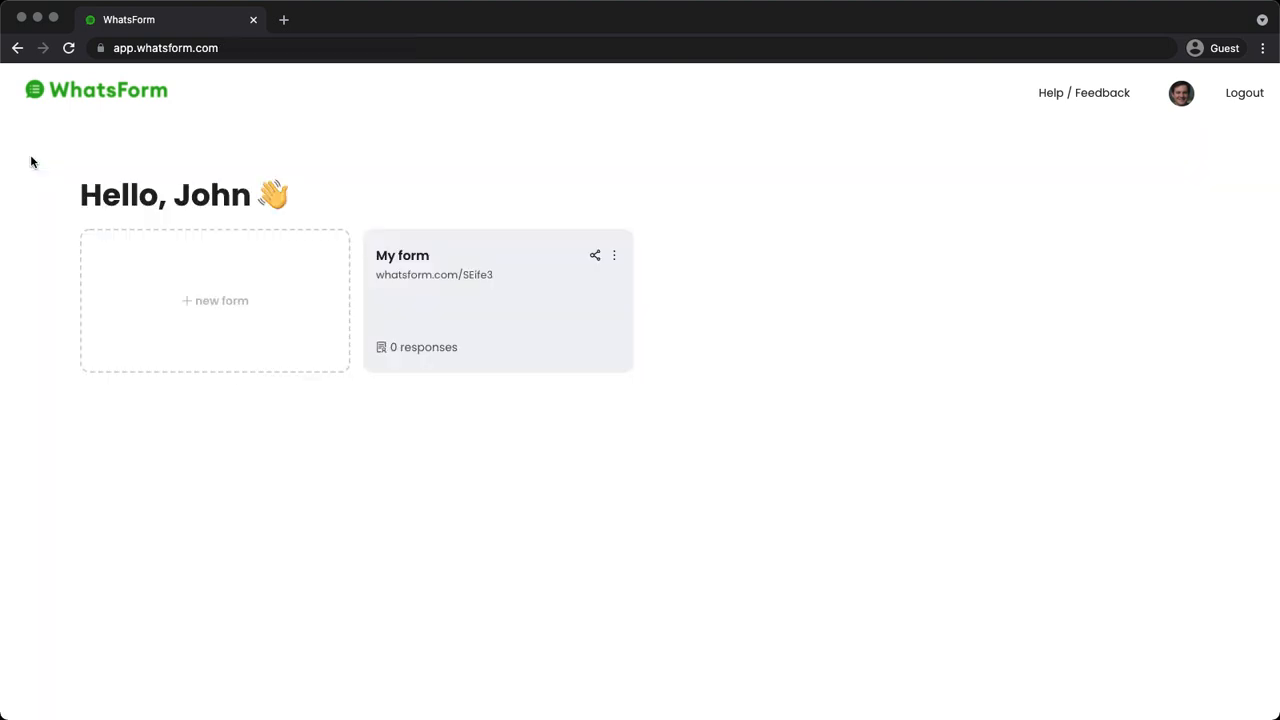
{"action": "left_click", "coordinate": [214, 300]}
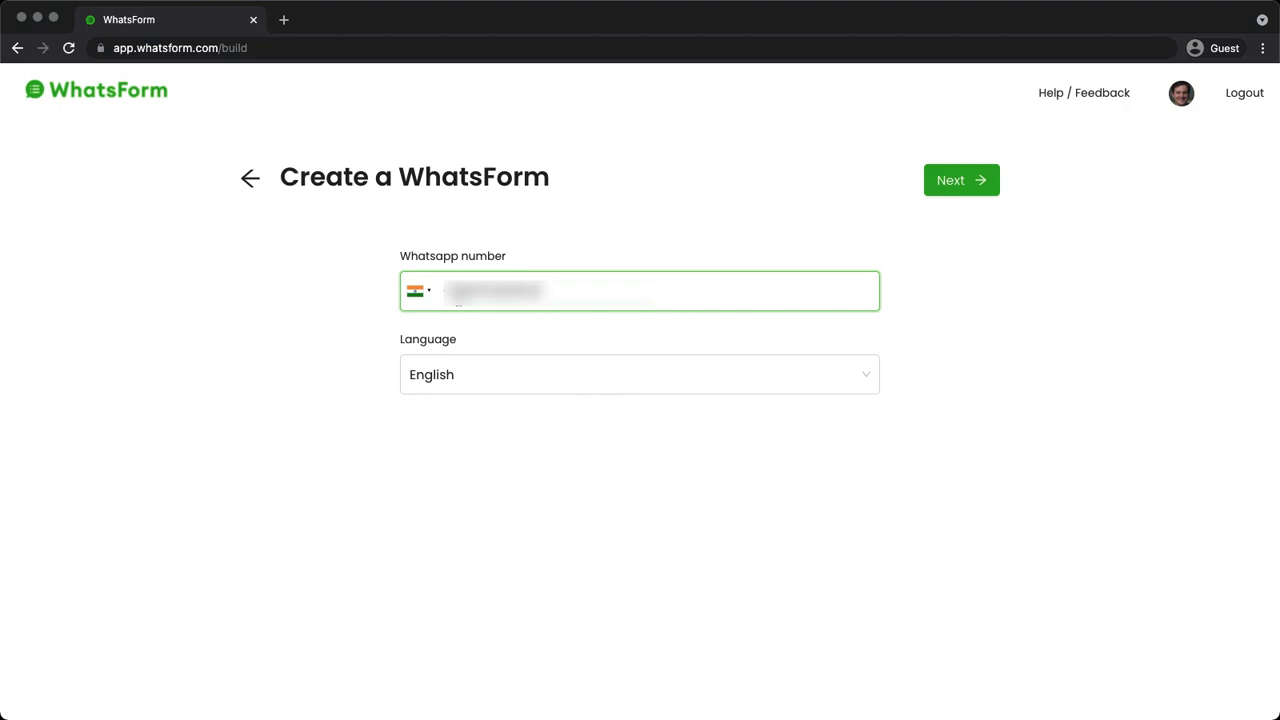
{"action": "left_click", "coordinate": [959, 180]}
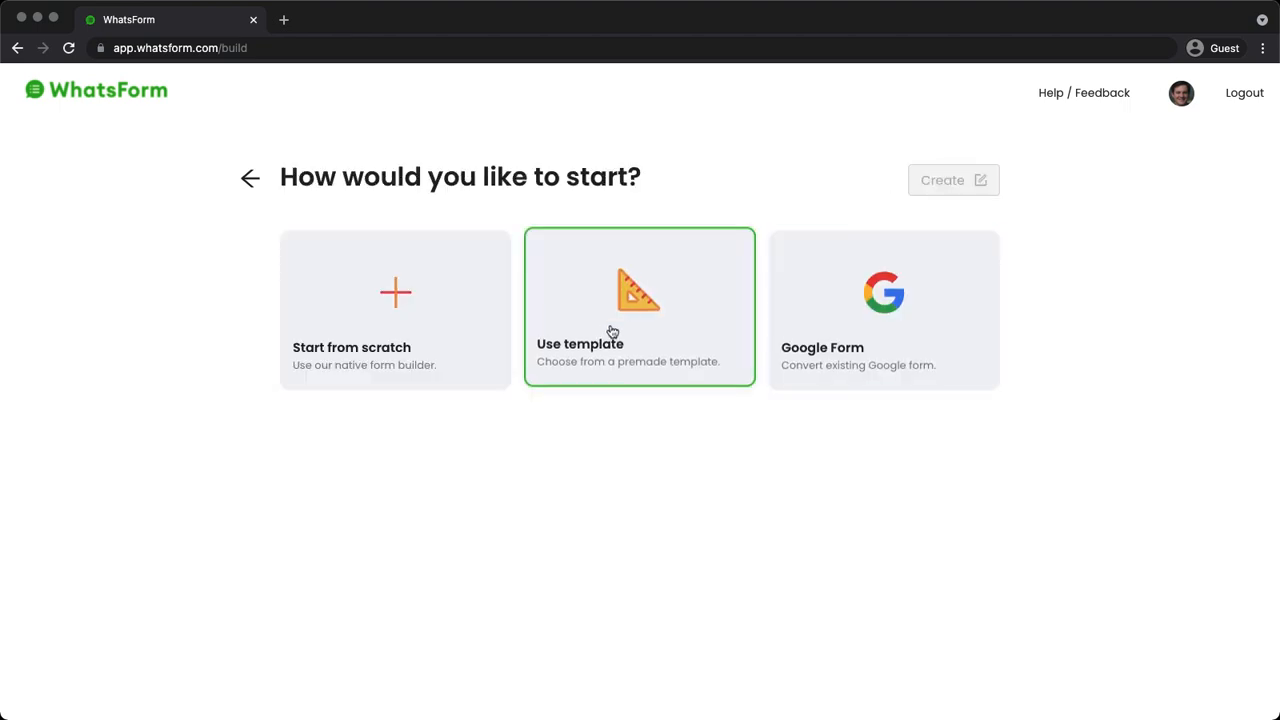
{"action": "left_click", "coordinate": [639, 307]}
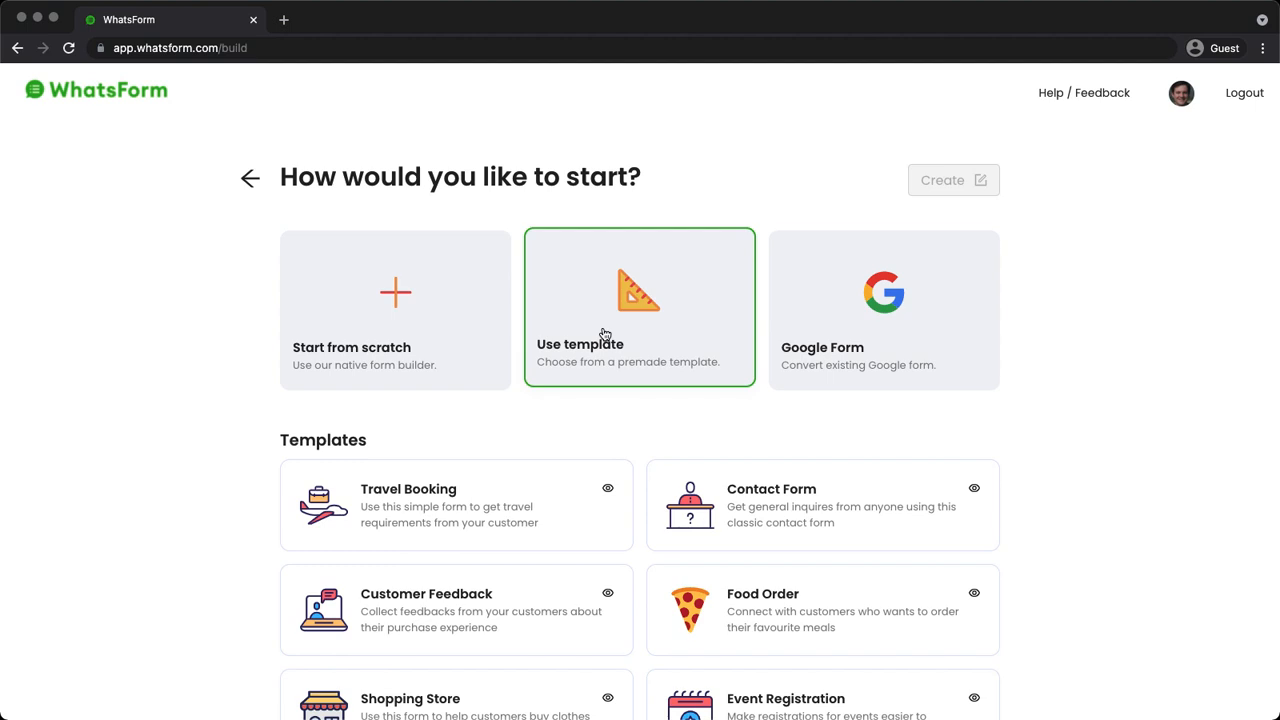
{"action": "scroll", "scroll_direction": "down", "scroll_amount": 3}
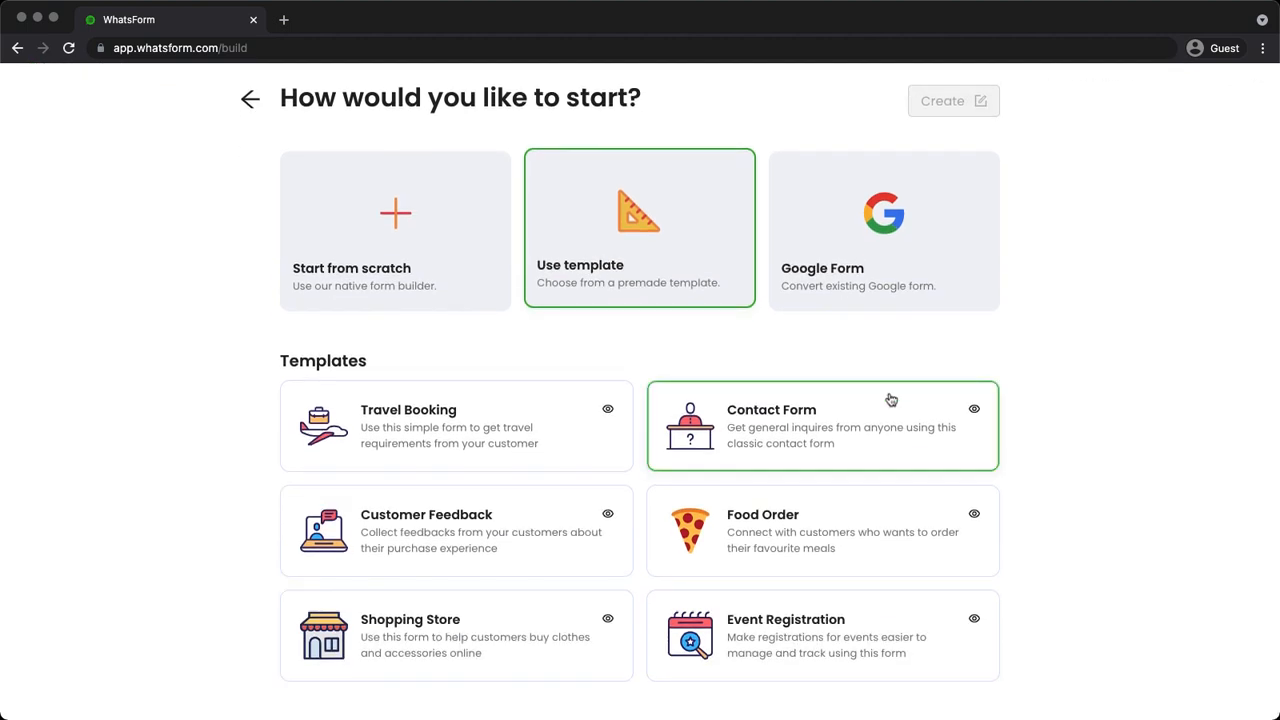
Step: Preview the Contact Form template, close it, then scroll through the Food Order template preview
{"action": "left_click", "coordinate": [973, 408]}
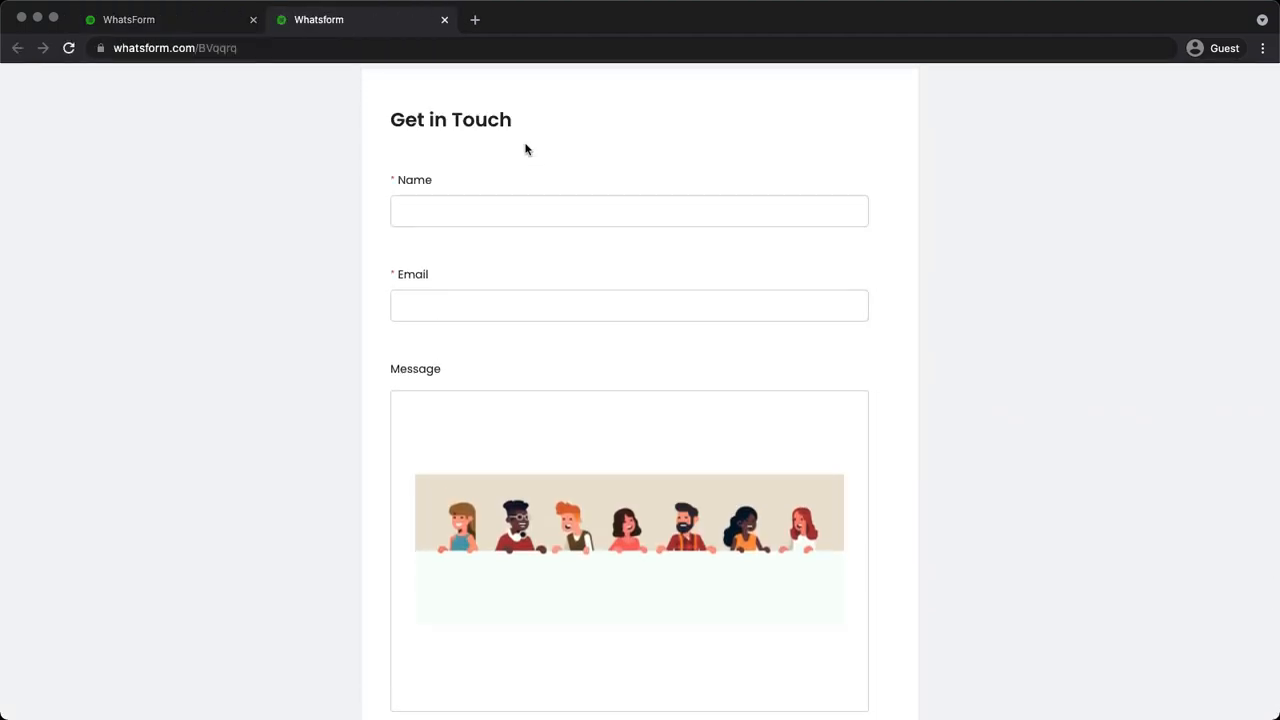
{"action": "left_click", "coordinate": [445, 19]}
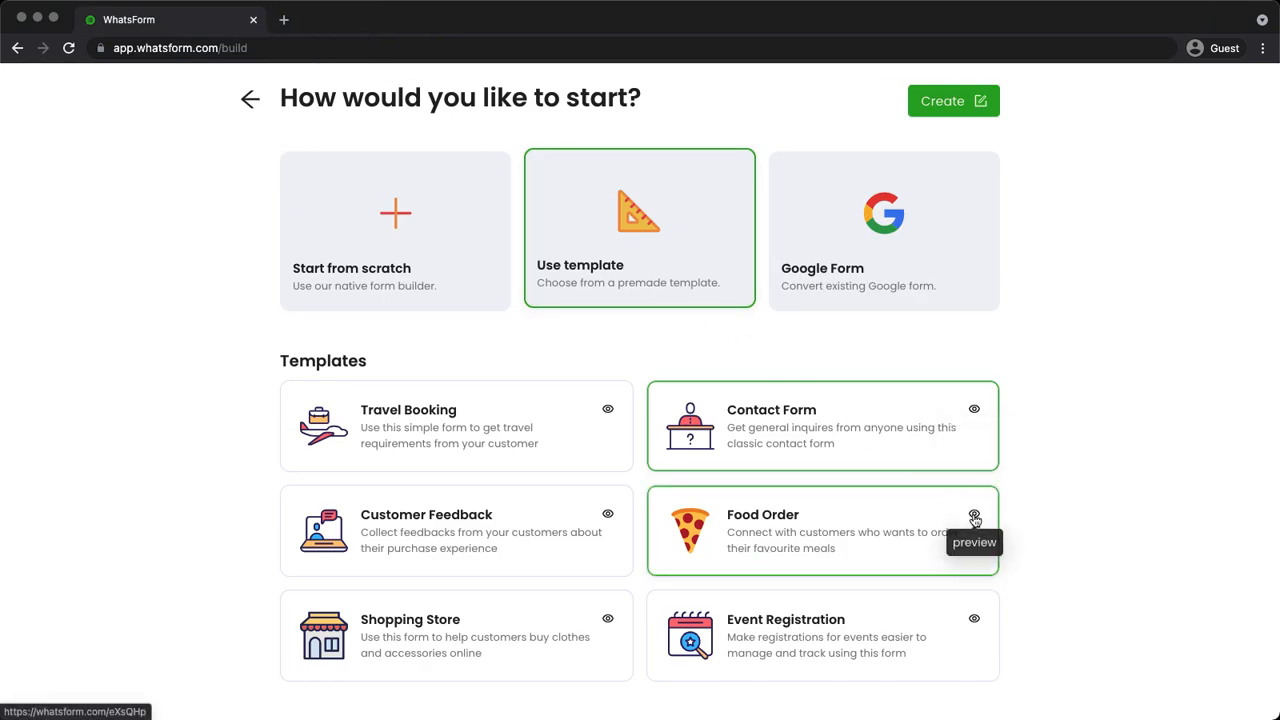
{"action": "left_click", "coordinate": [973, 515]}
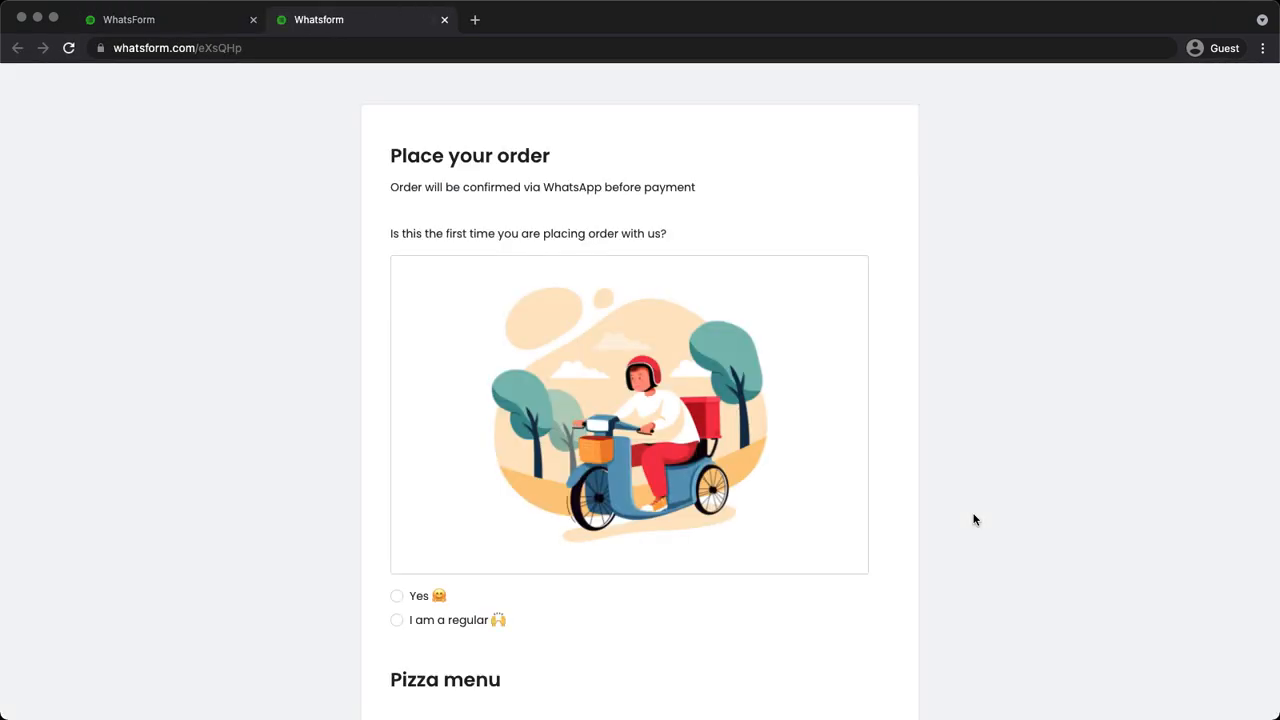
{"action": "scroll", "scroll_direction": "down", "scroll_amount": 3}
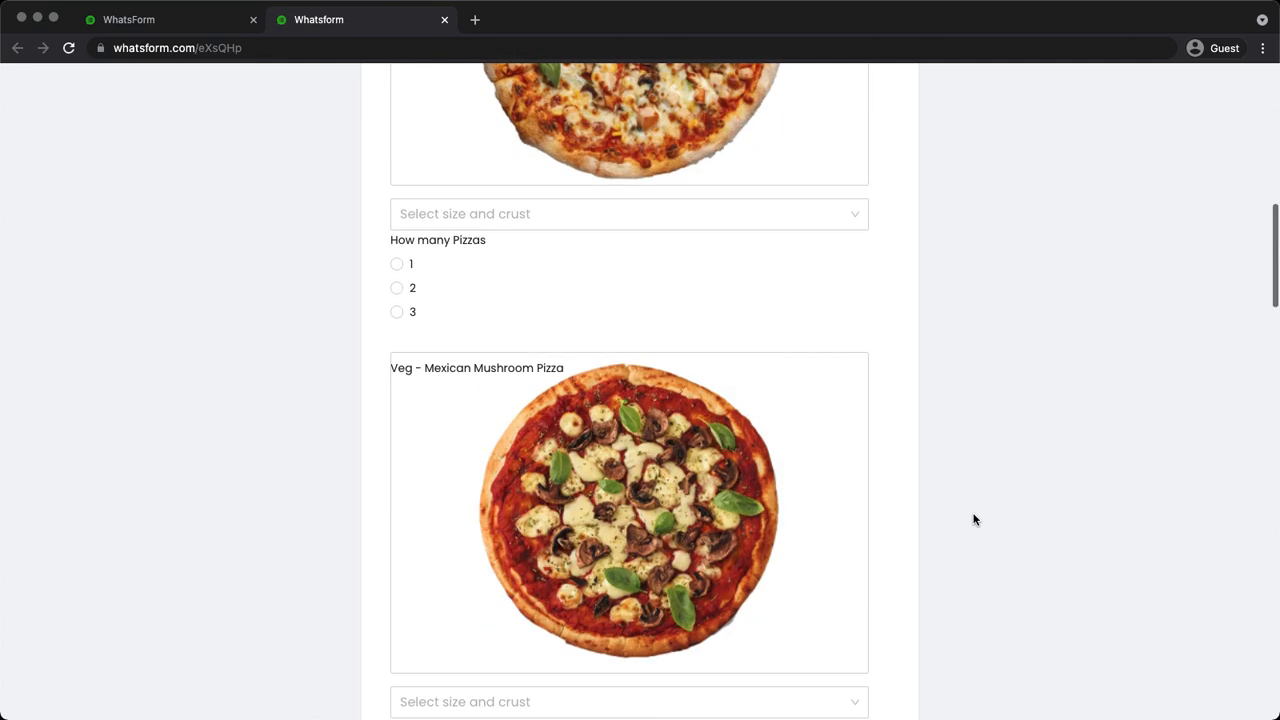
{"action": "scroll", "scroll_direction": "down", "scroll_amount": 3}
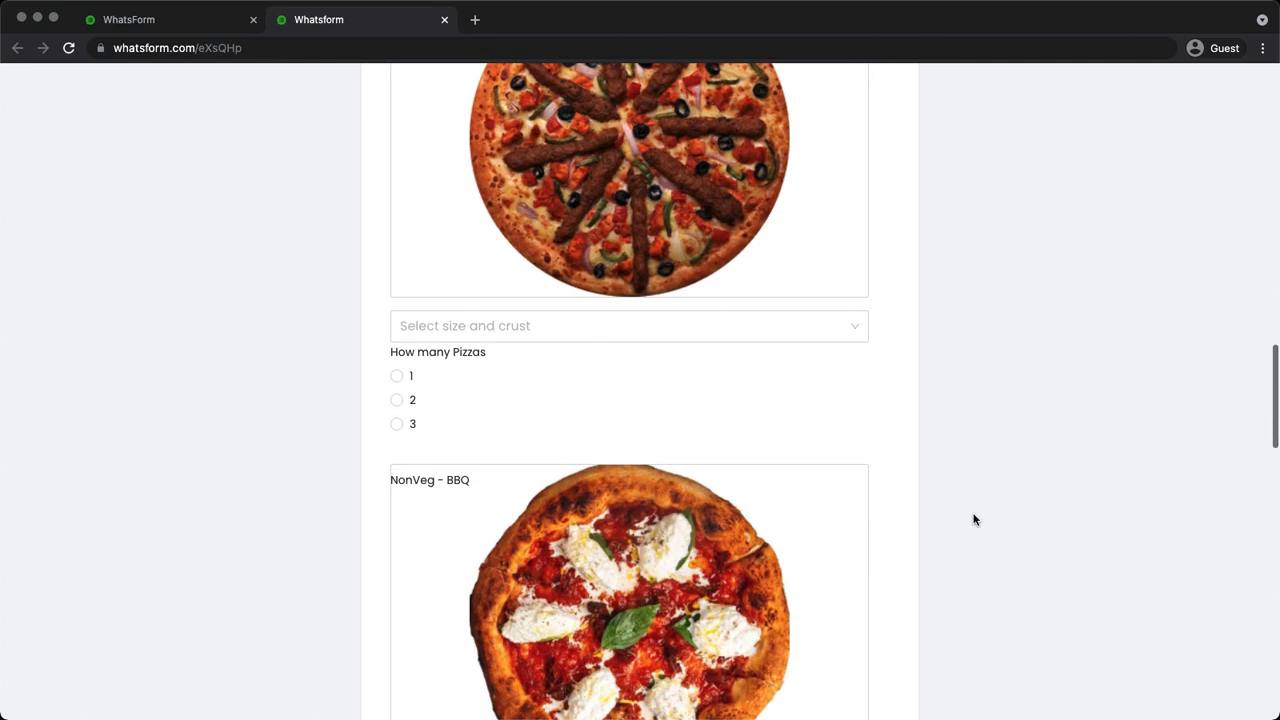
{"action": "scroll", "scroll_direction": "down", "scroll_amount": 3}
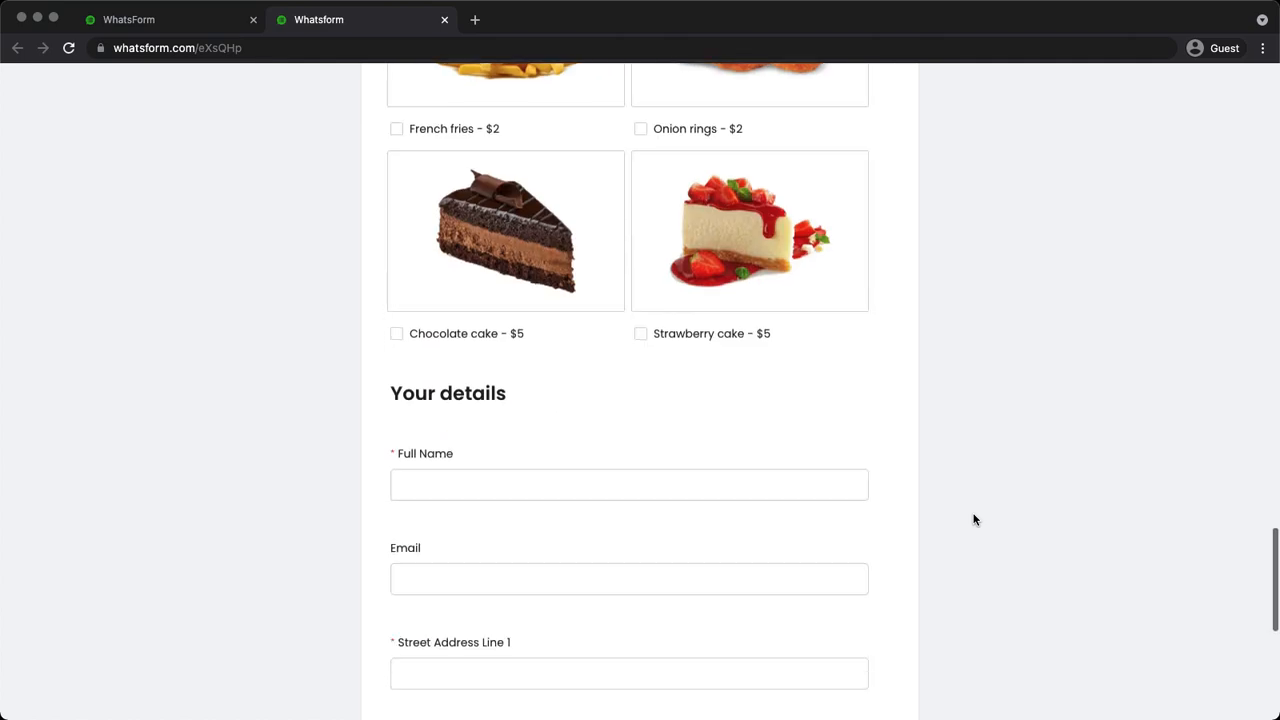
{"action": "scroll", "scroll_direction": "down", "scroll_amount": 3}
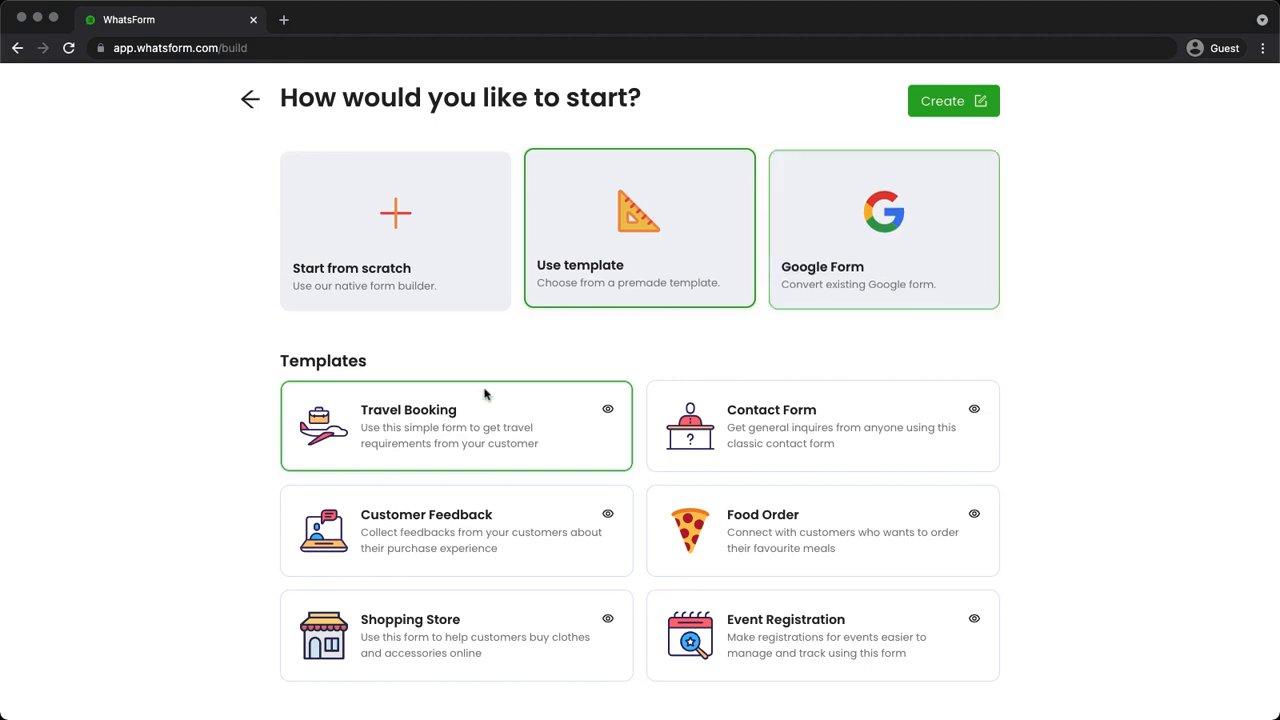
Step: Create a form from the Travel Booking template and scroll through its inquiry questions
{"action": "left_click", "coordinate": [951, 100]}
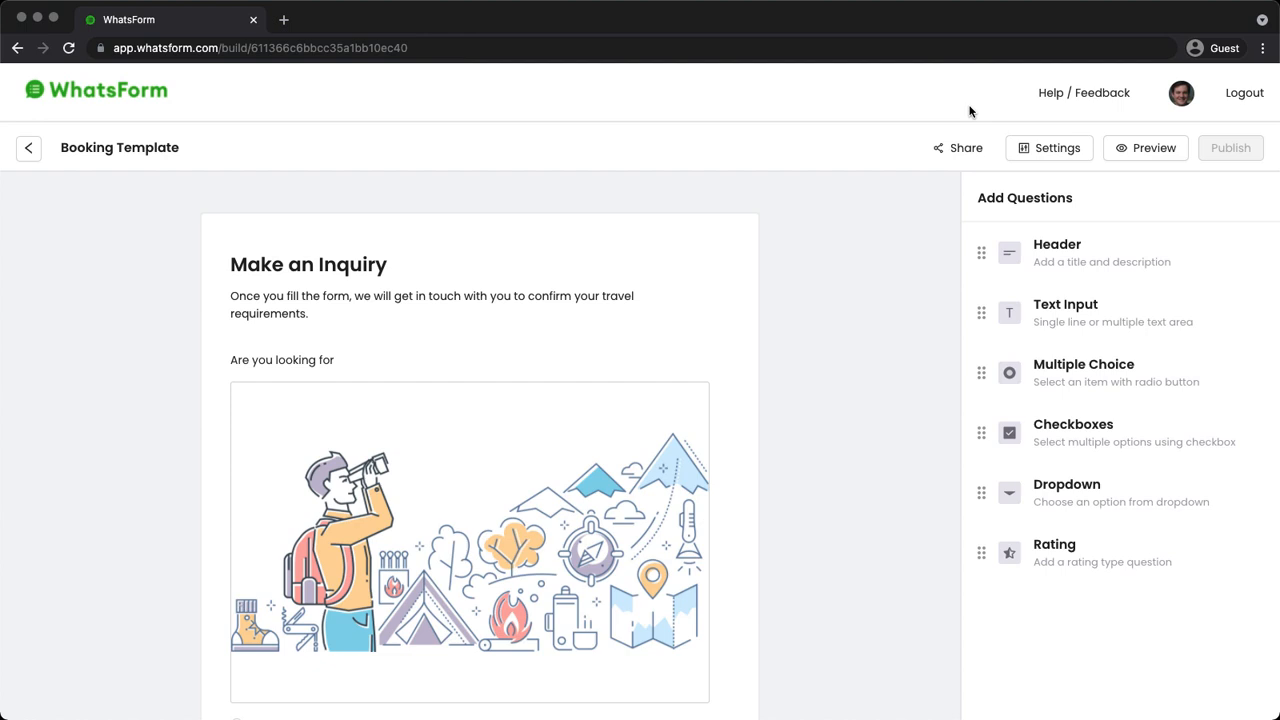
{"action": "scroll", "scroll_direction": "down", "scroll_amount": 3}
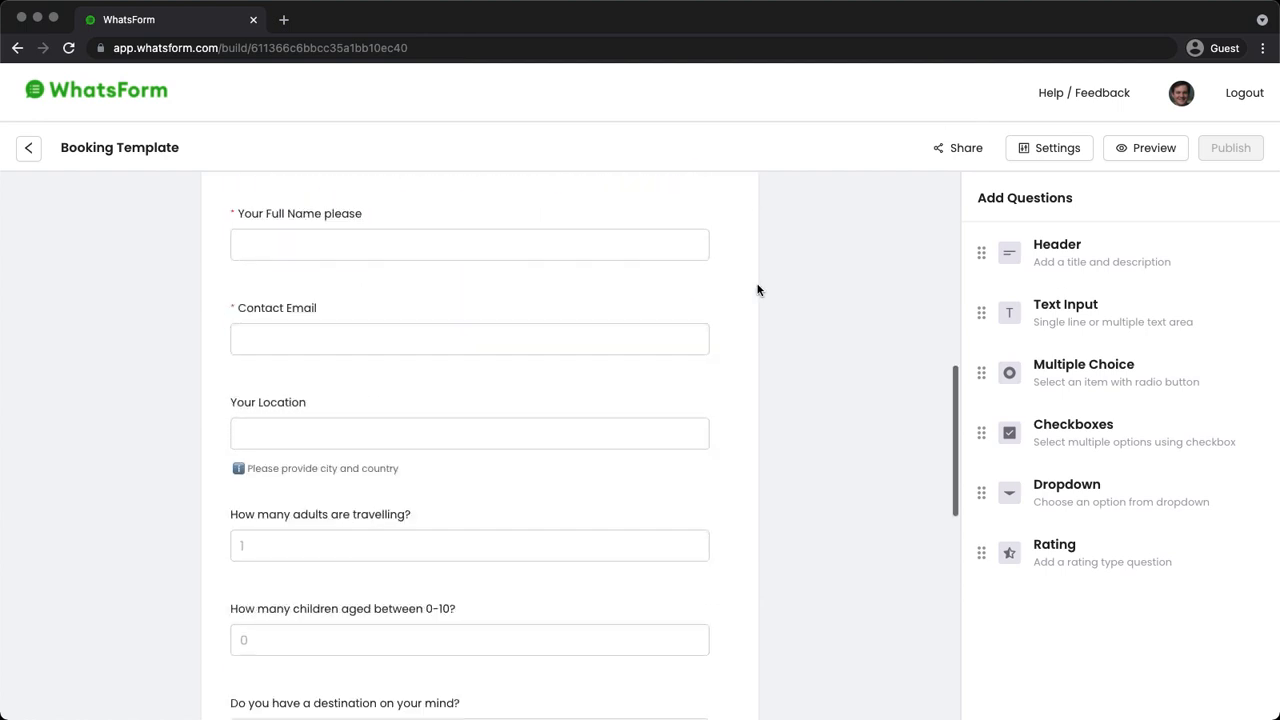
{"action": "scroll", "scroll_direction": "down", "scroll_amount": 3}
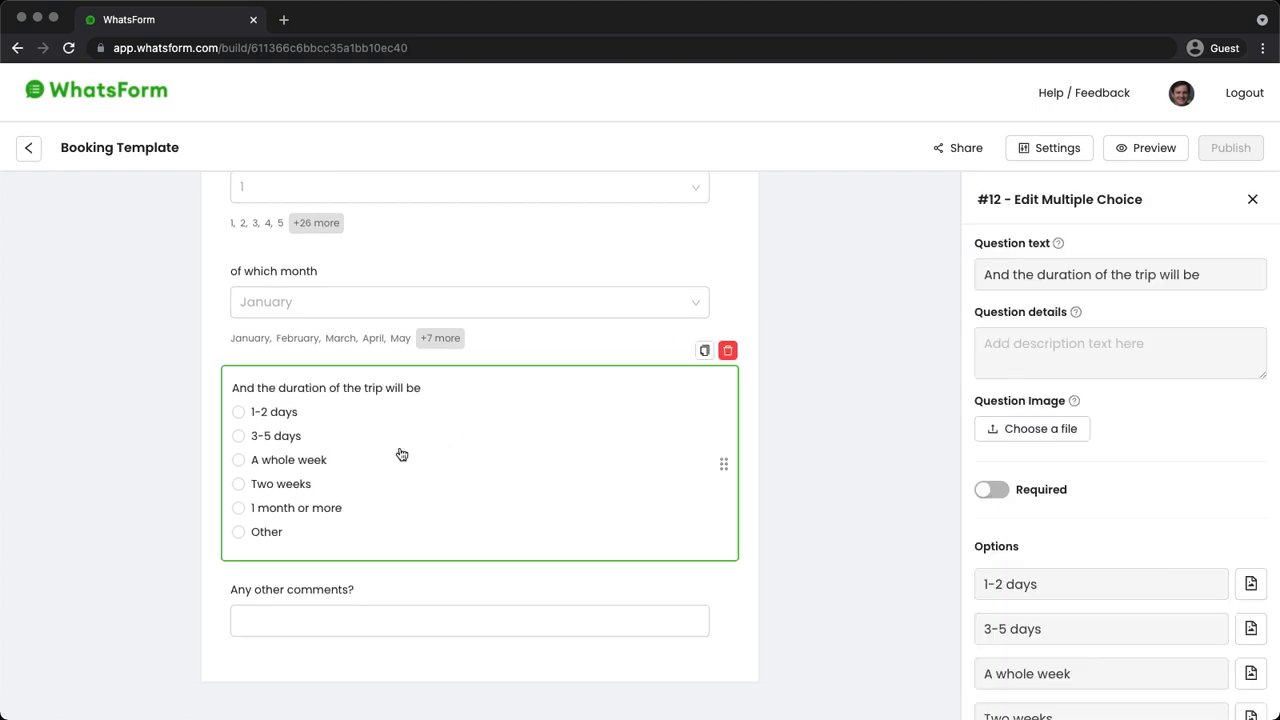
{"action": "mouse_move", "coordinate": [1126, 451]}
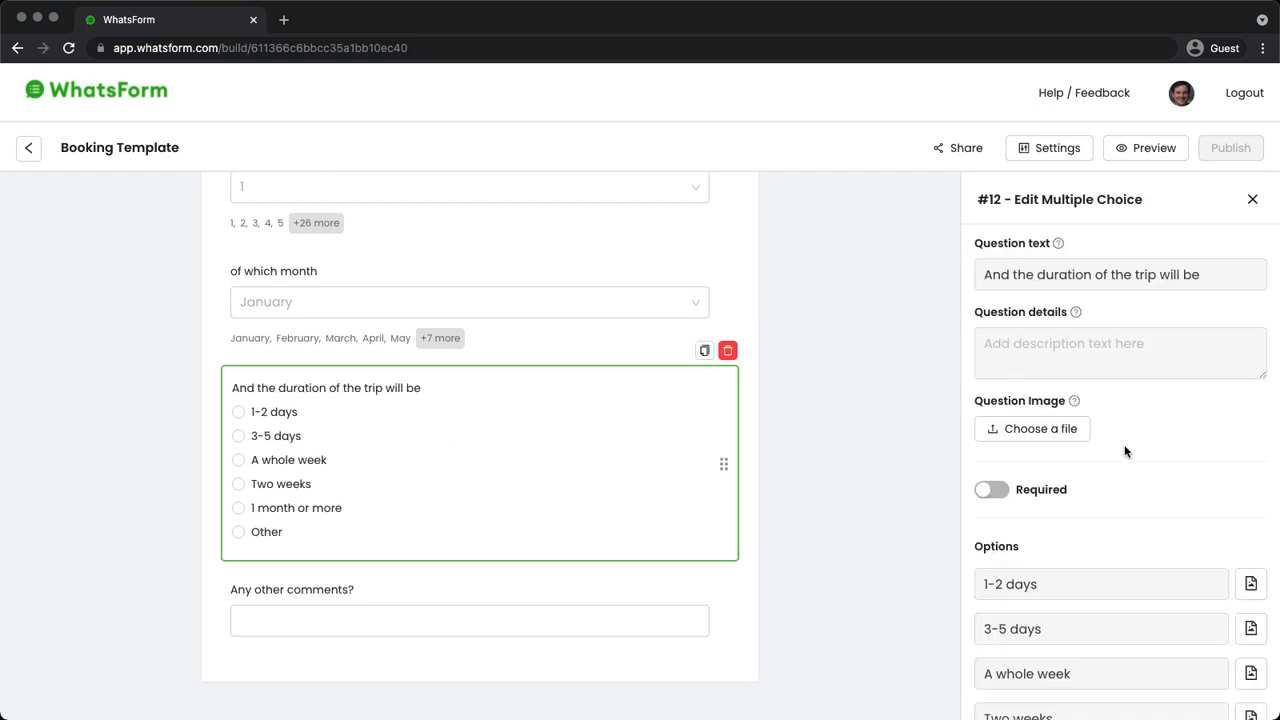
{"action": "scroll", "scroll_direction": "down", "scroll_amount": 3}
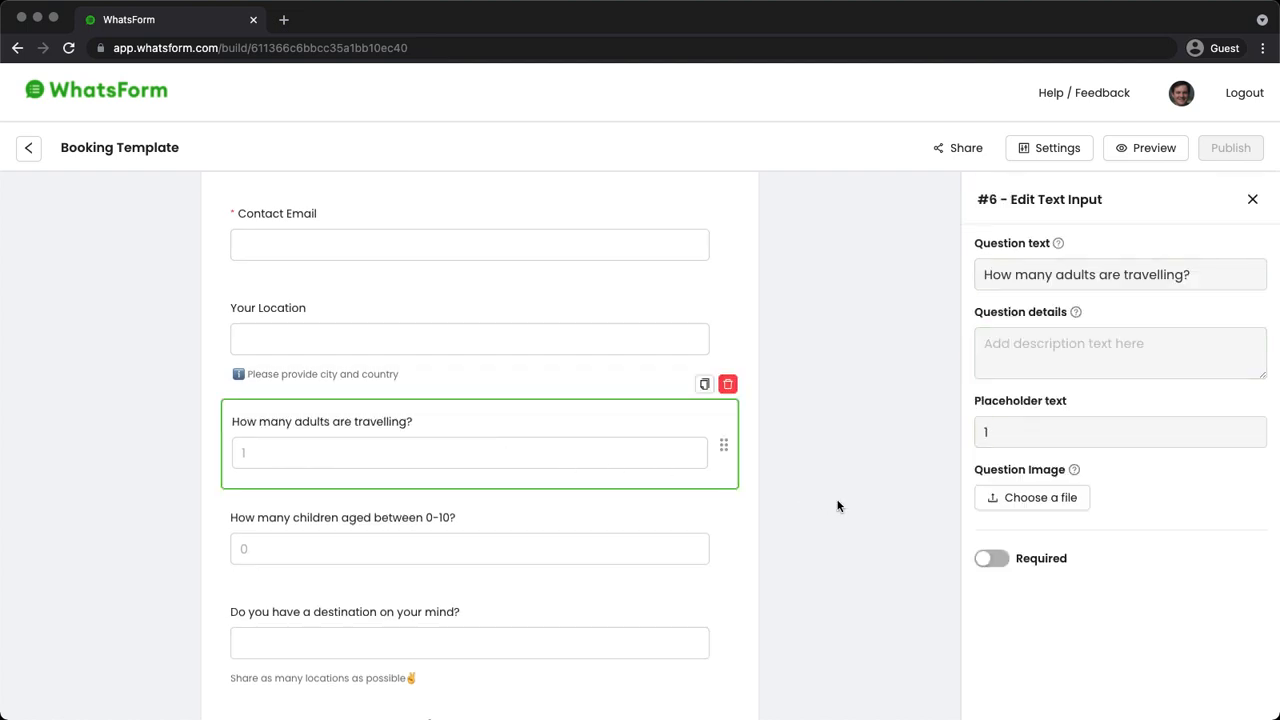
{"action": "left_click", "coordinate": [1252, 199]}
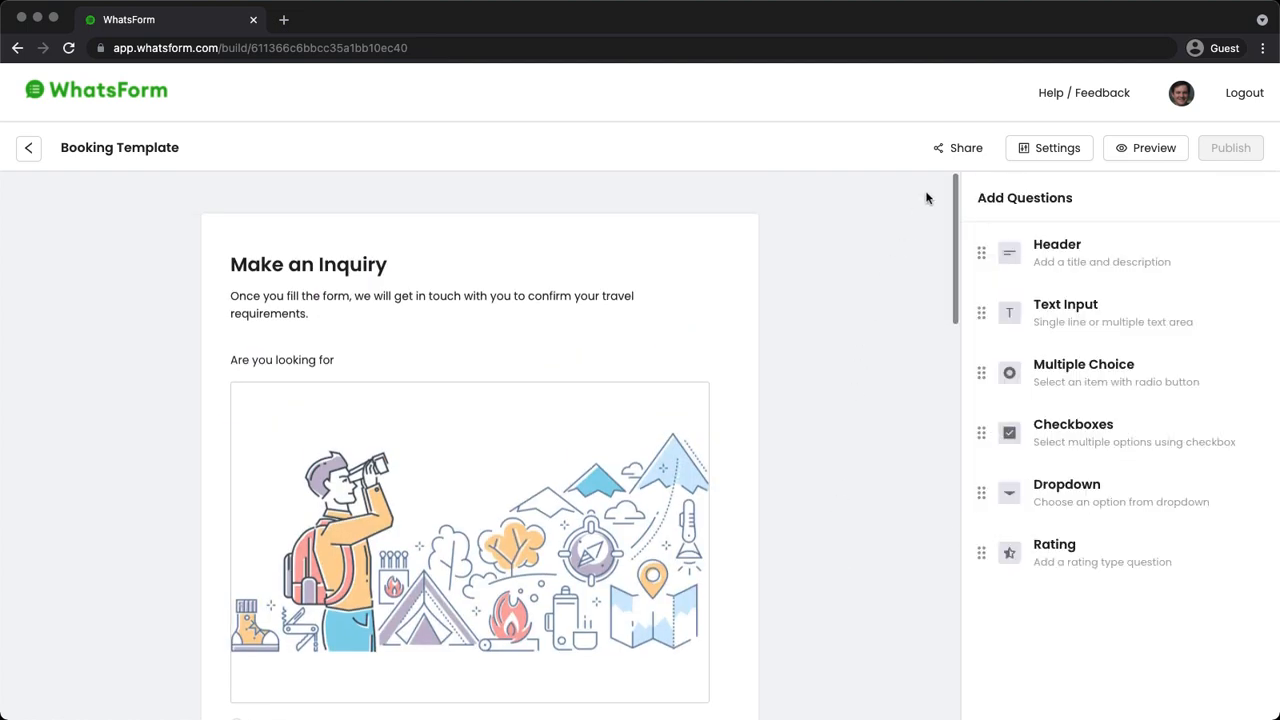
Step: View the Booking Template's share link and QR code, then go back to the dashboard
{"action": "left_click", "coordinate": [965, 147]}
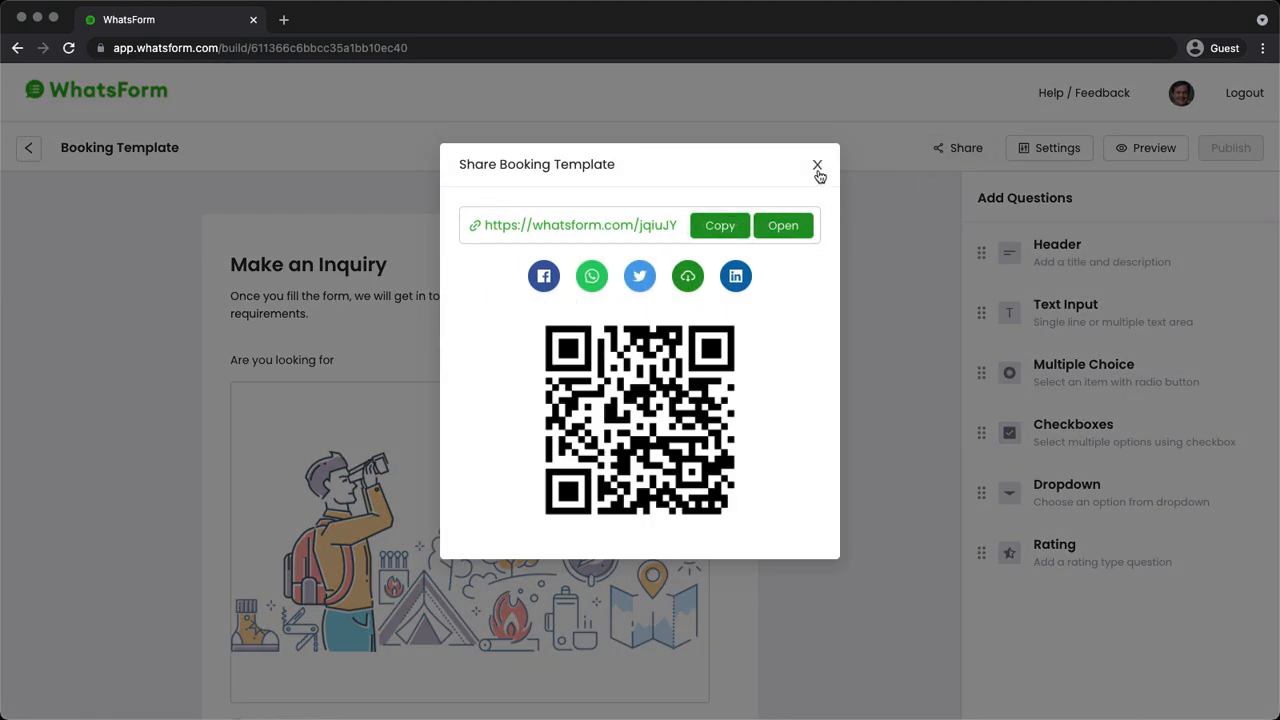
{"action": "left_click", "coordinate": [817, 165]}
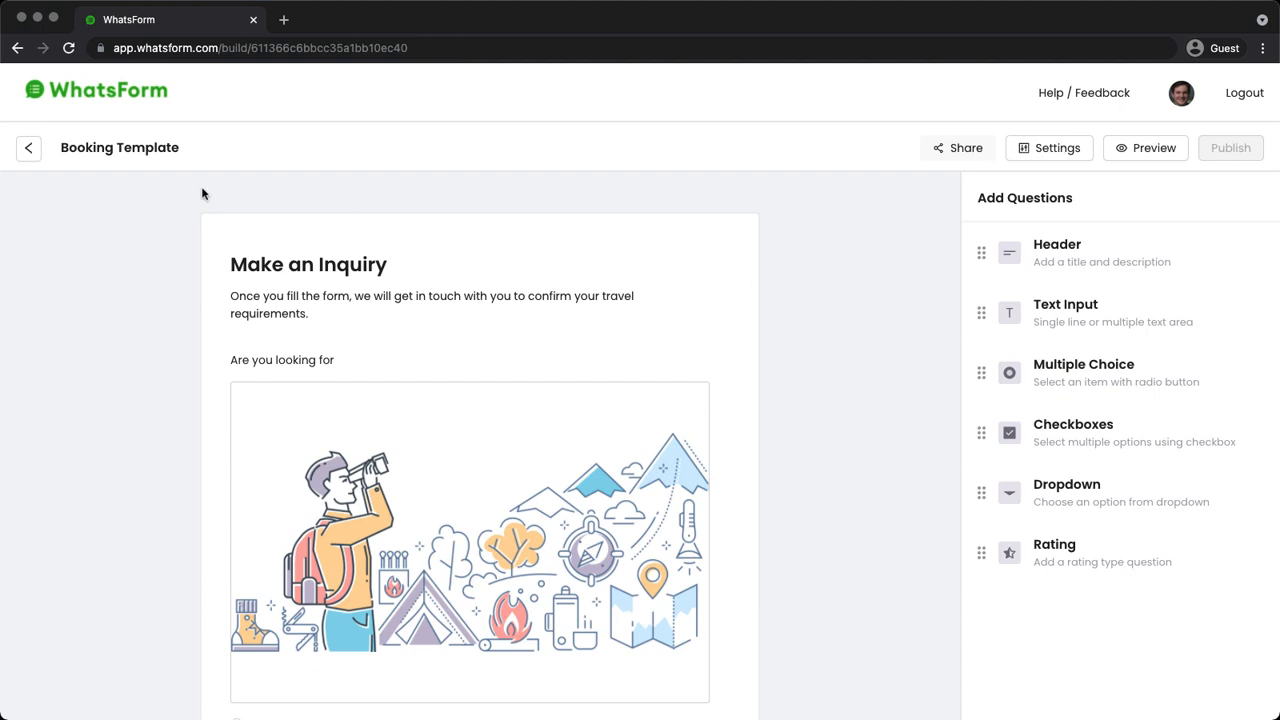
{"action": "mouse_move", "coordinate": [28, 147]}
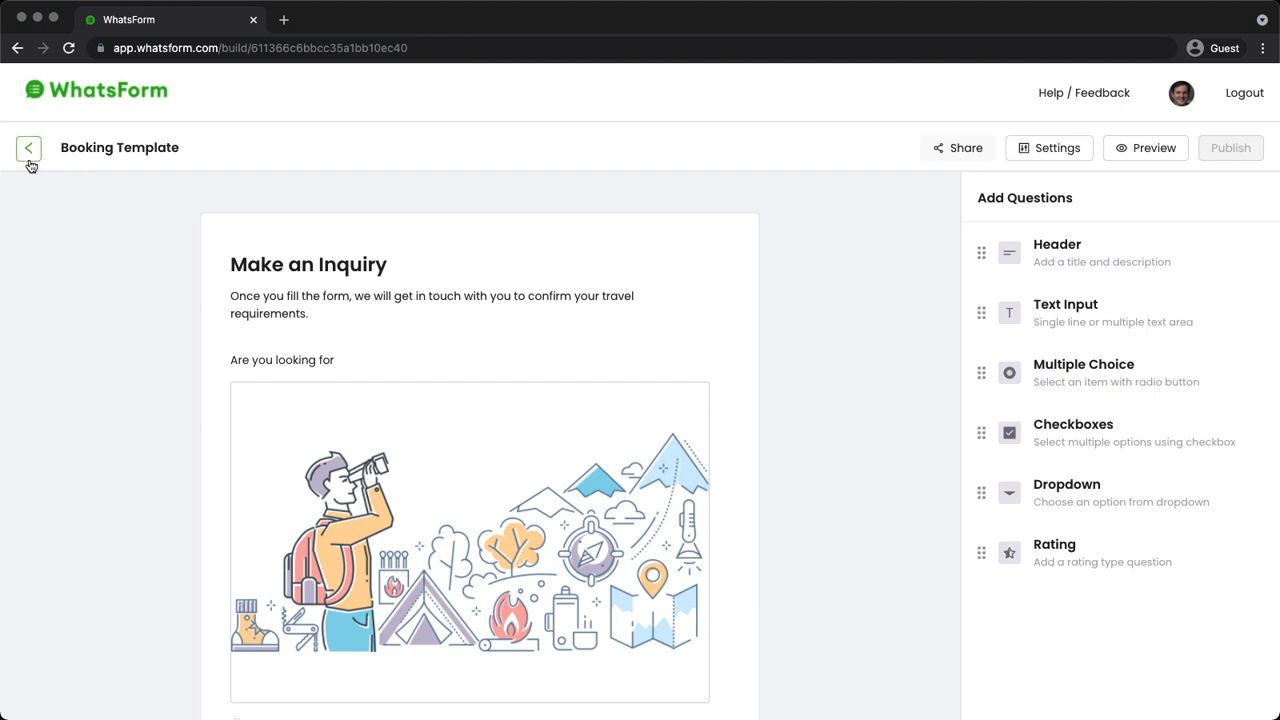
{"action": "left_click", "coordinate": [28, 147]}
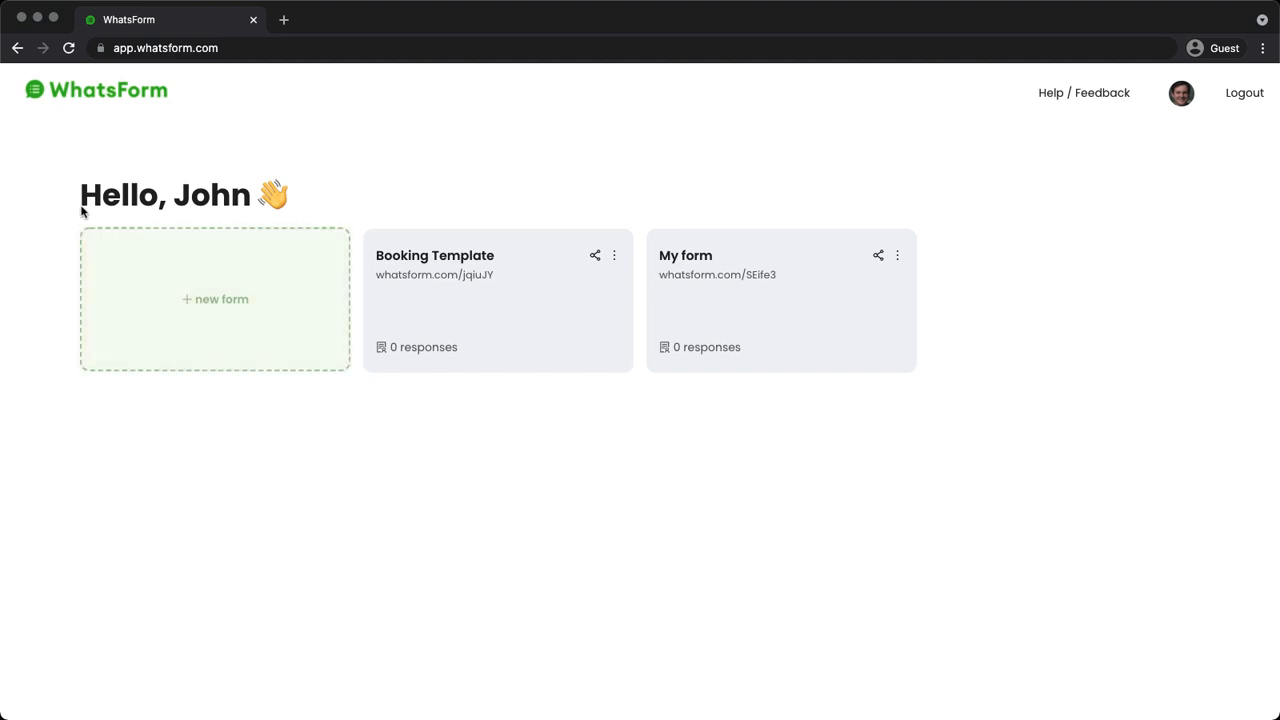
{"action": "mouse_move", "coordinate": [445, 539]}
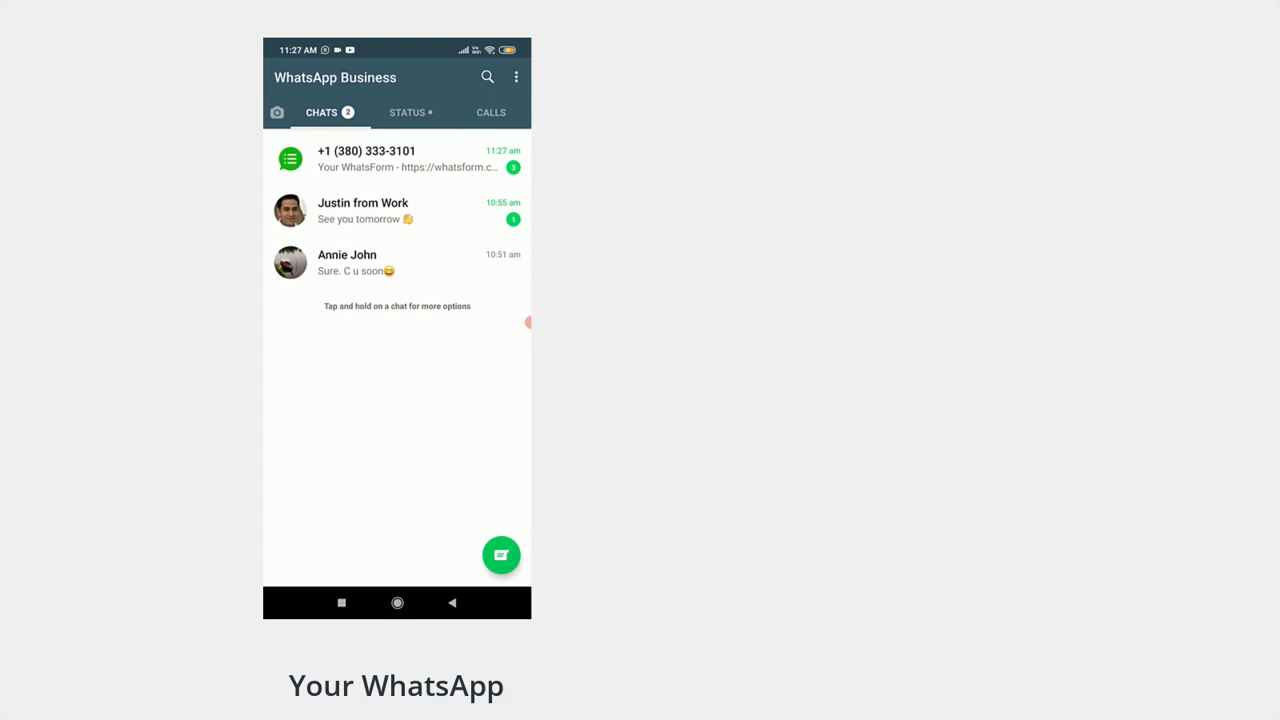
Step: Fill in Andrew, New York, 5 and Miami beach on the customer's travel form
{"action": "left_click", "coordinate": [397, 159]}
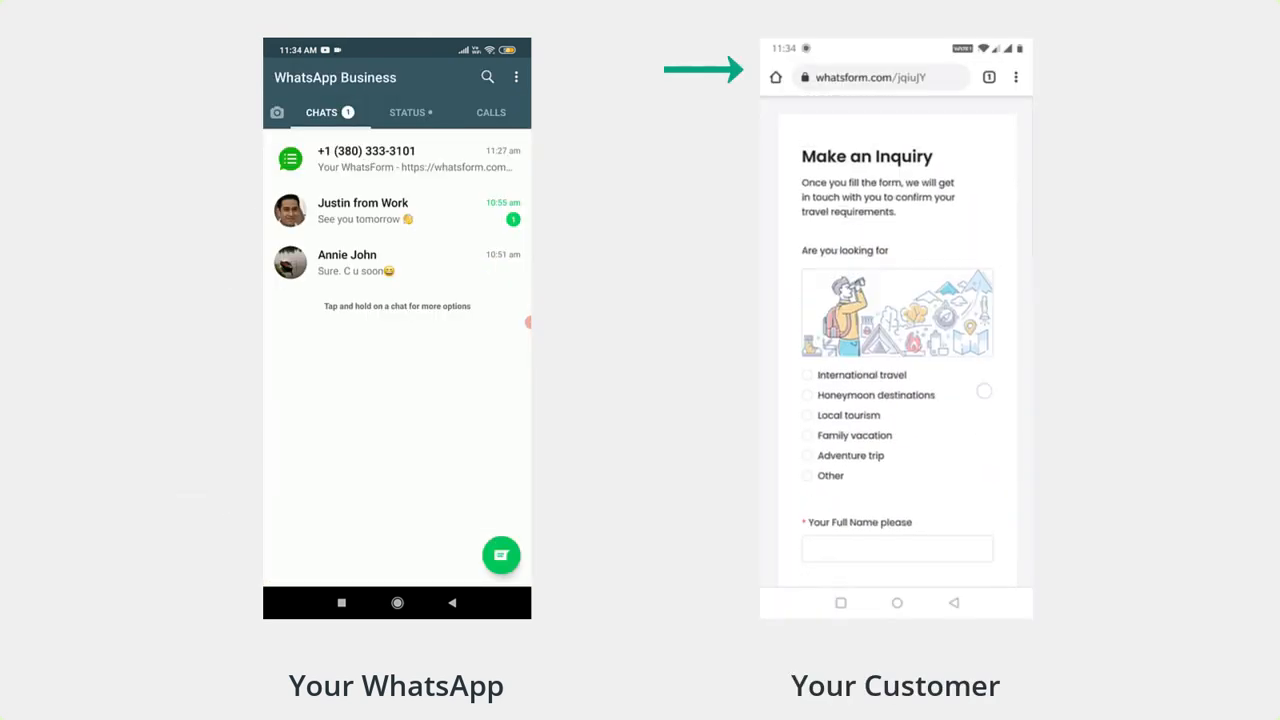
{"action": "scroll", "scroll_direction": "down", "scroll_amount": 3}
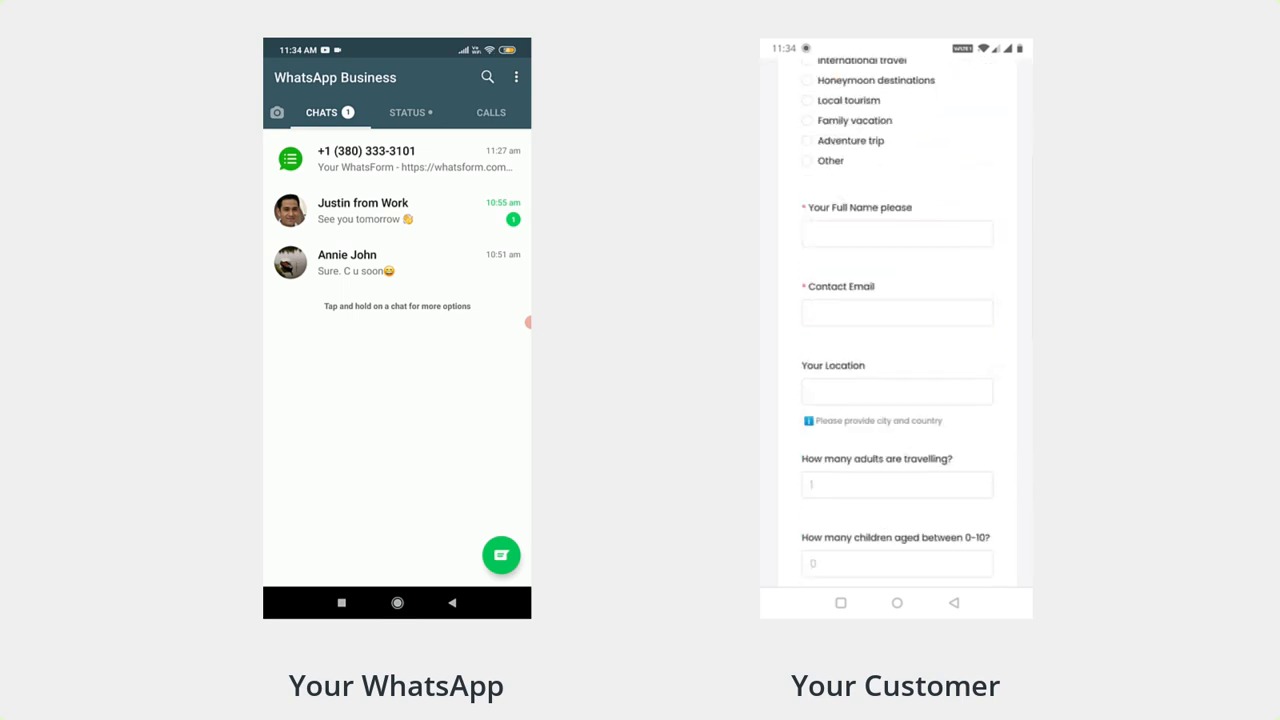
{"action": "scroll", "scroll_direction": "down", "scroll_amount": 3}
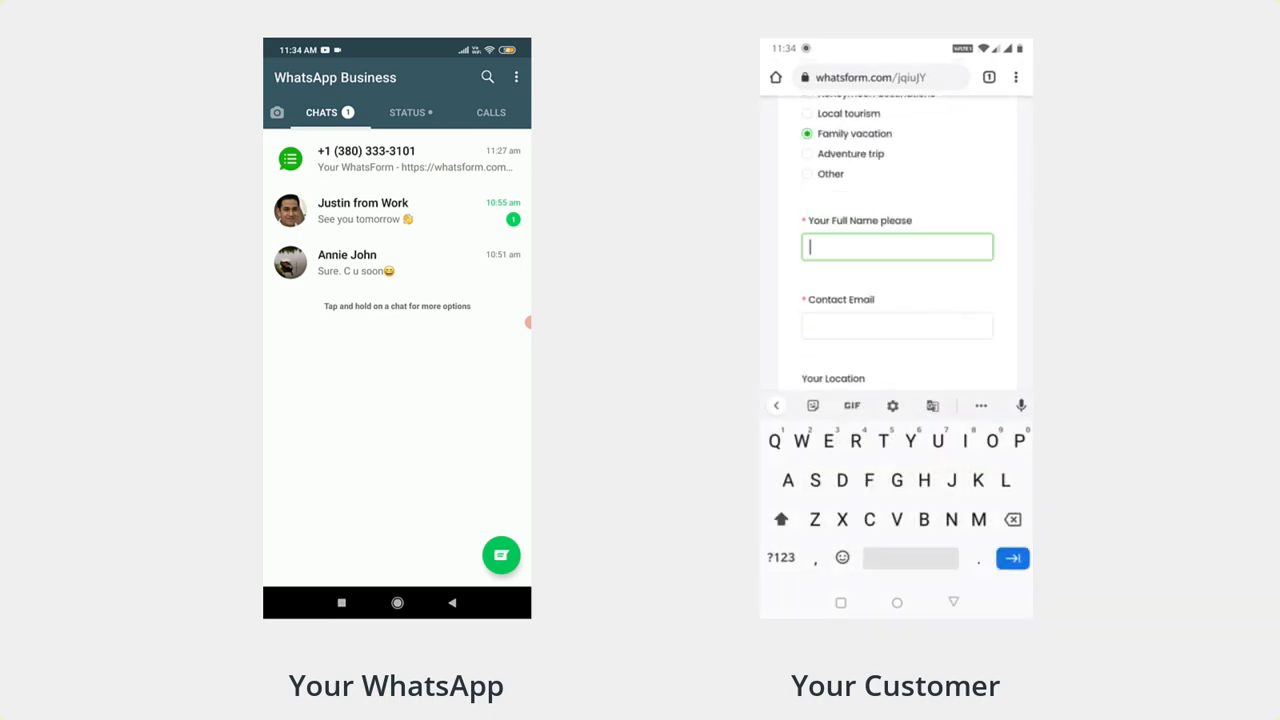
{"action": "type", "text": "Andrew"}
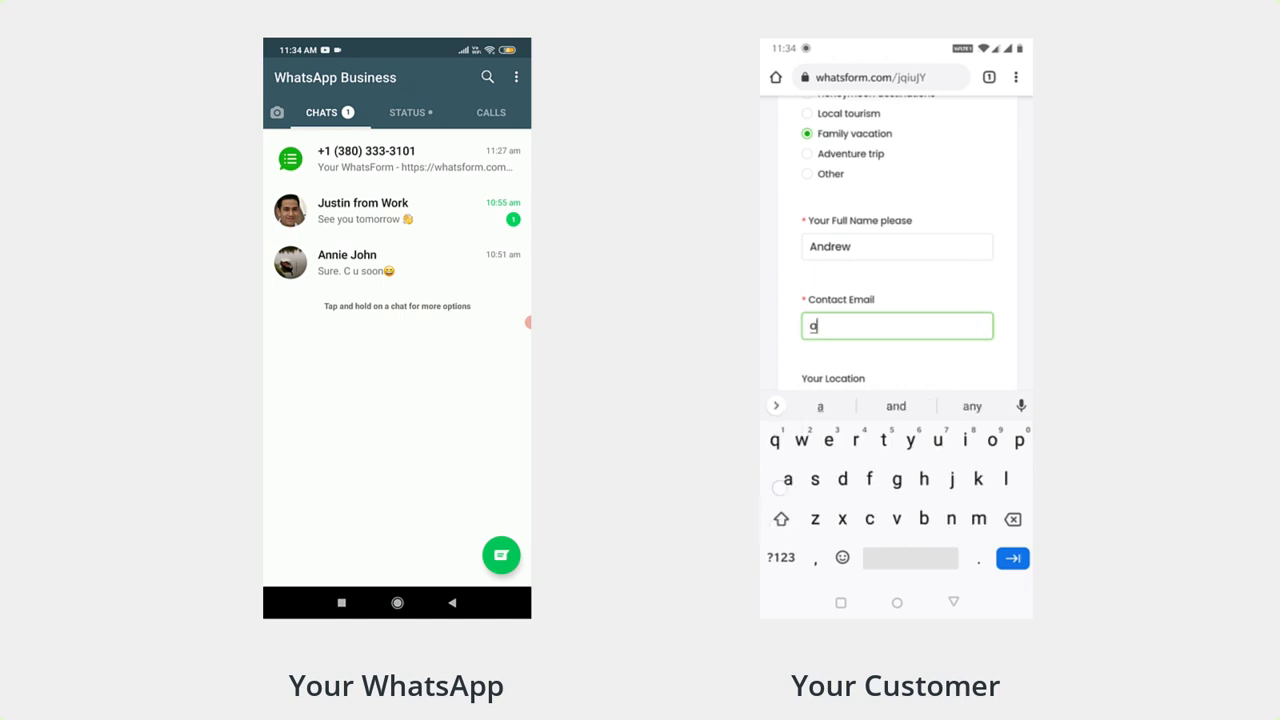
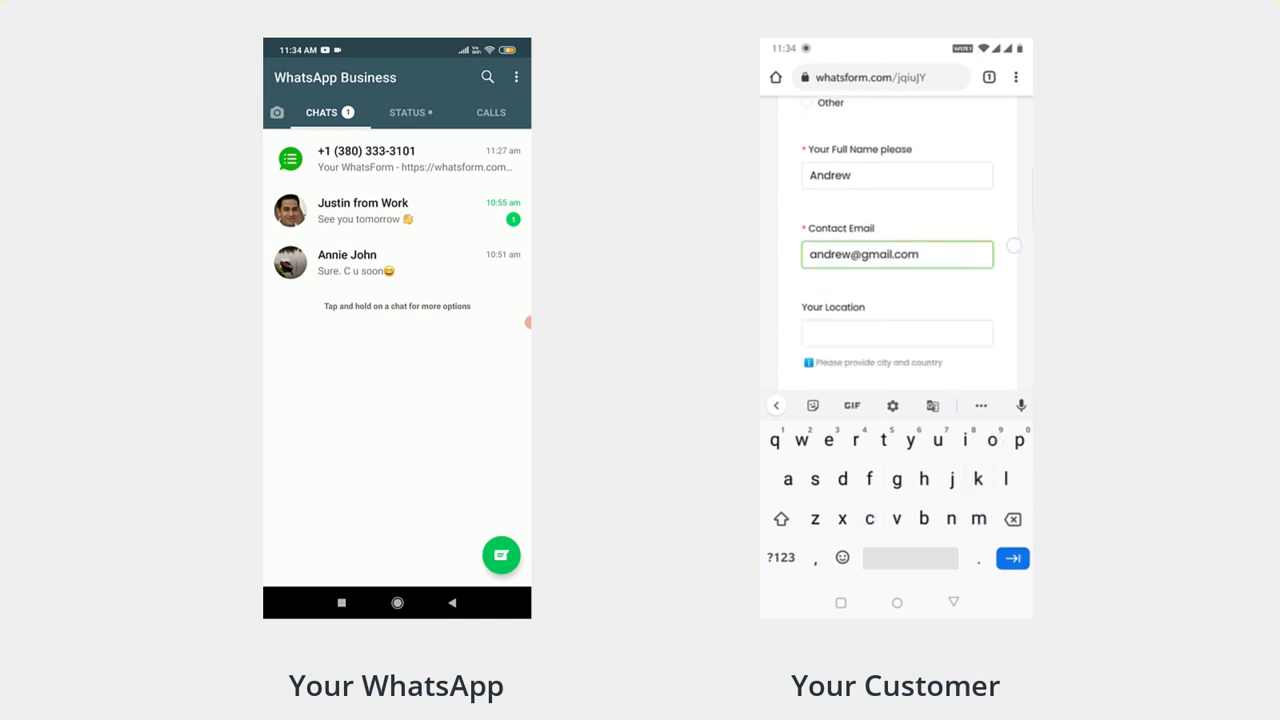
{"action": "type", "text": "Ne"}
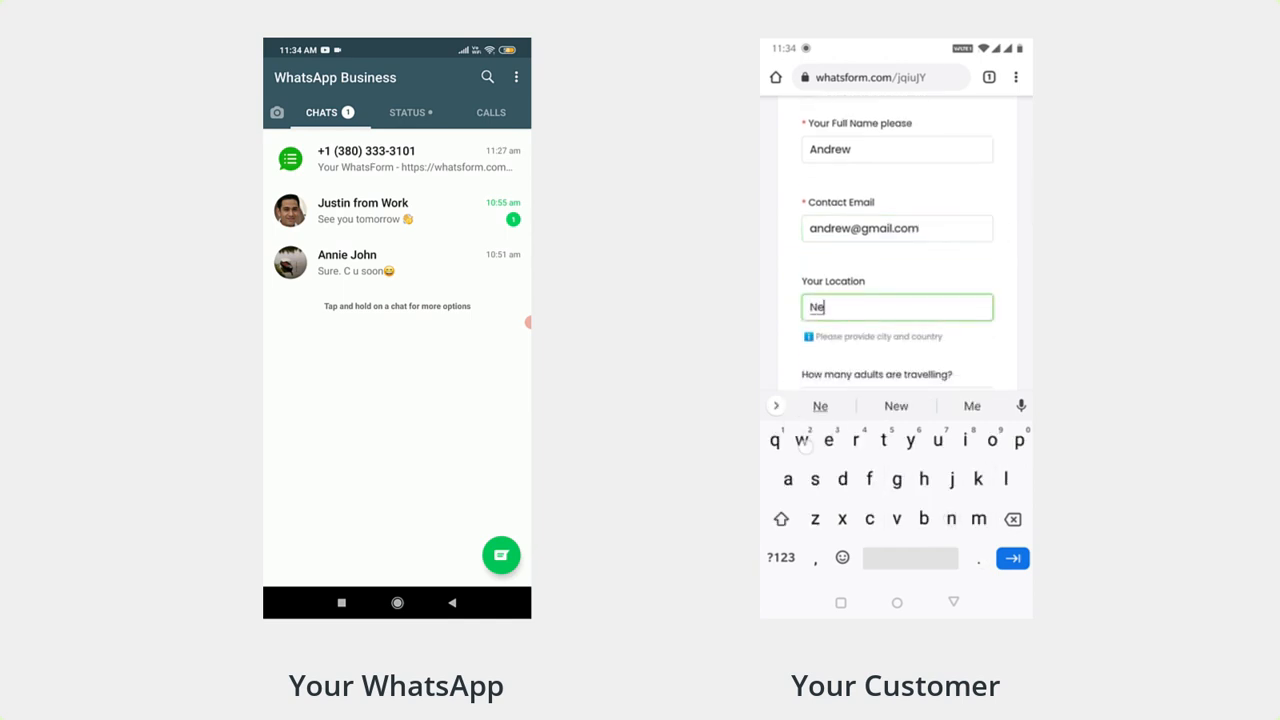
{"action": "type", "text": "New York USA"}
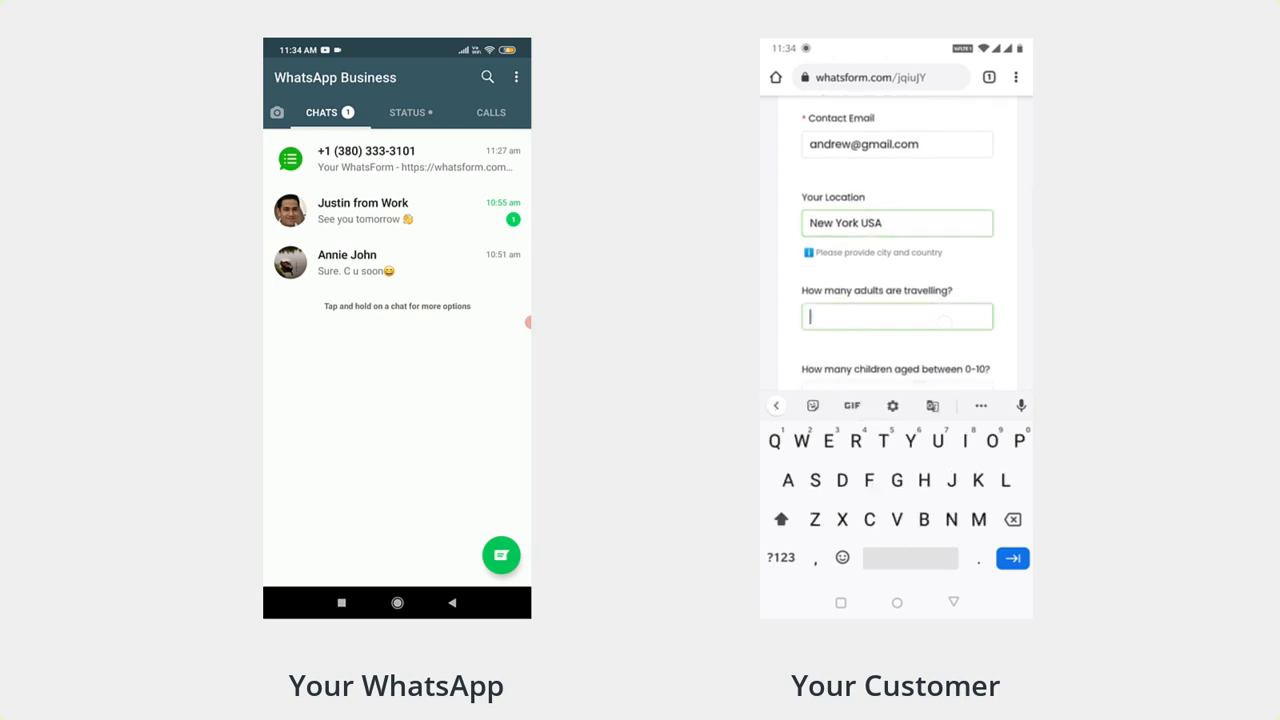
{"action": "type", "text": "5"}
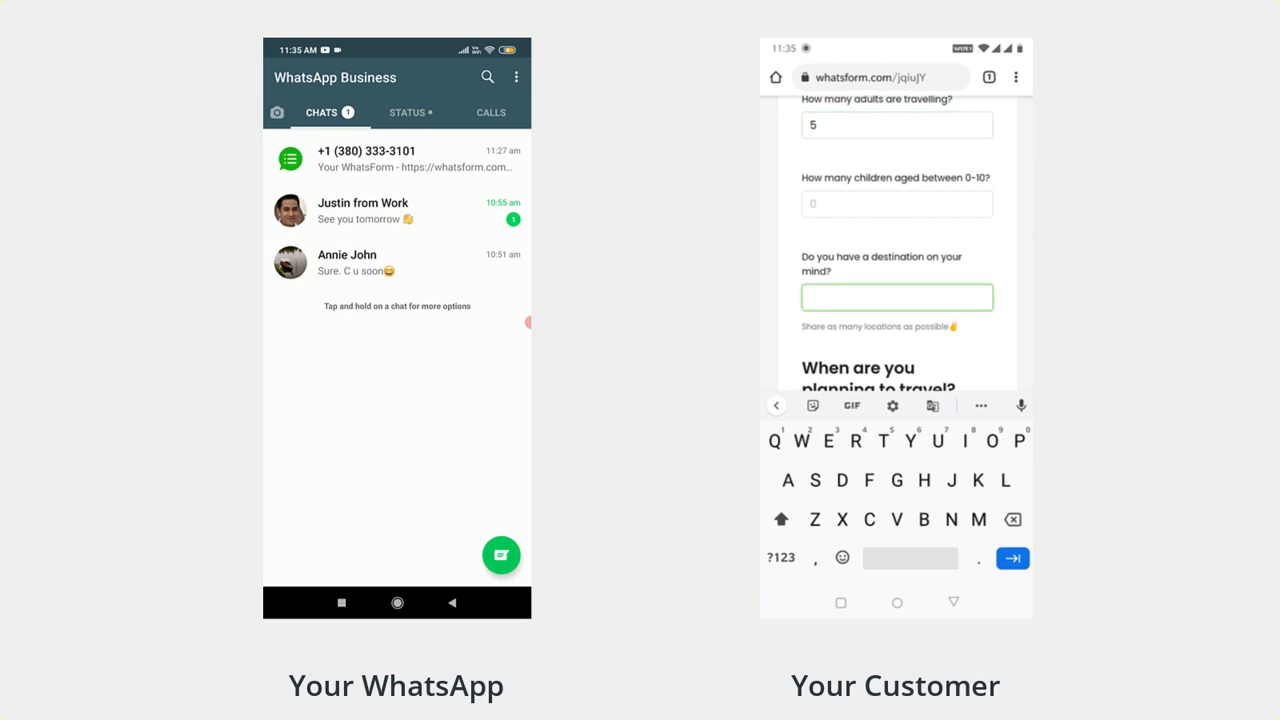
{"action": "type", "text": "Miami beach"}
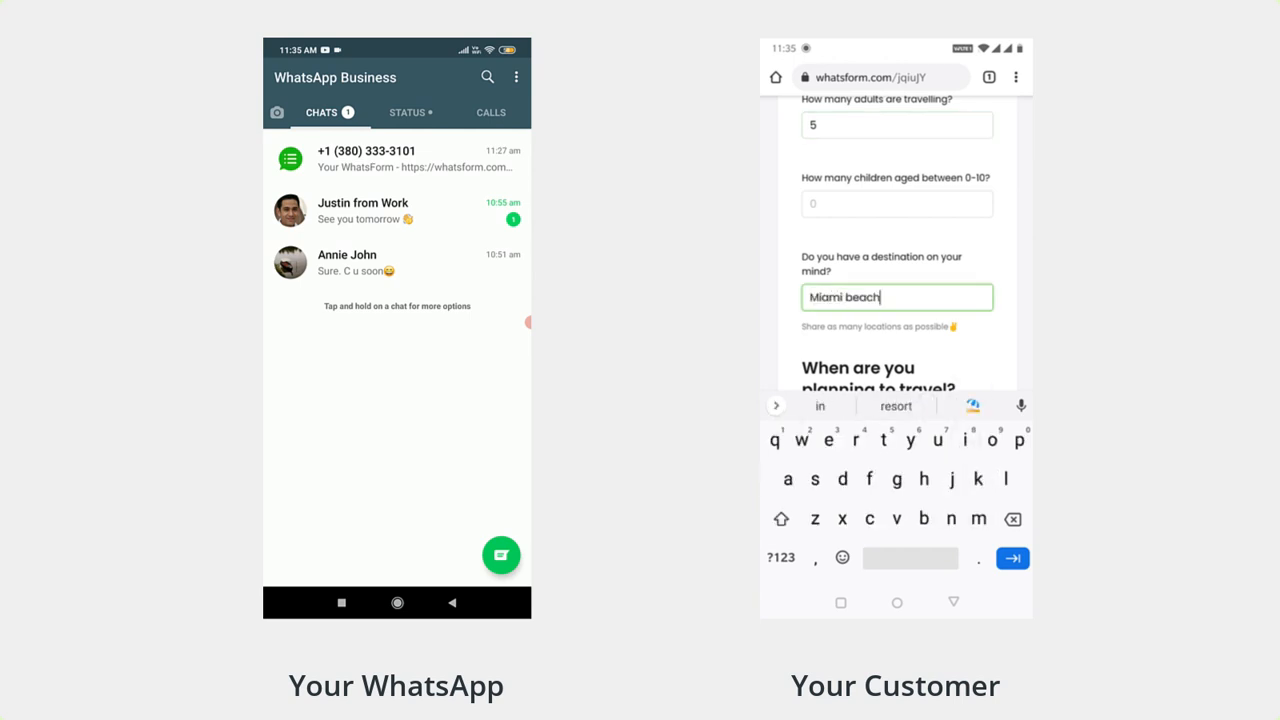
Step: Set the trip start to November 10 with a whole-week duration
{"action": "scroll", "scroll_direction": "down", "scroll_amount": 3}
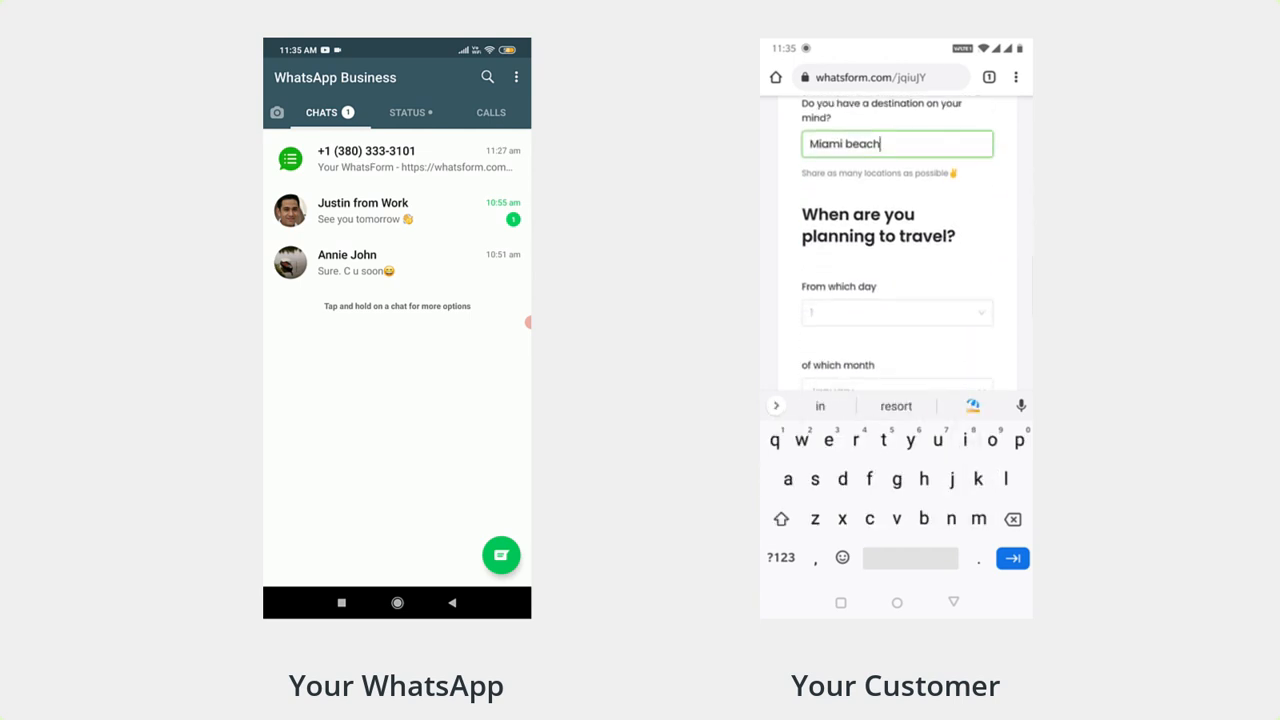
{"action": "left_click", "coordinate": [895, 312]}
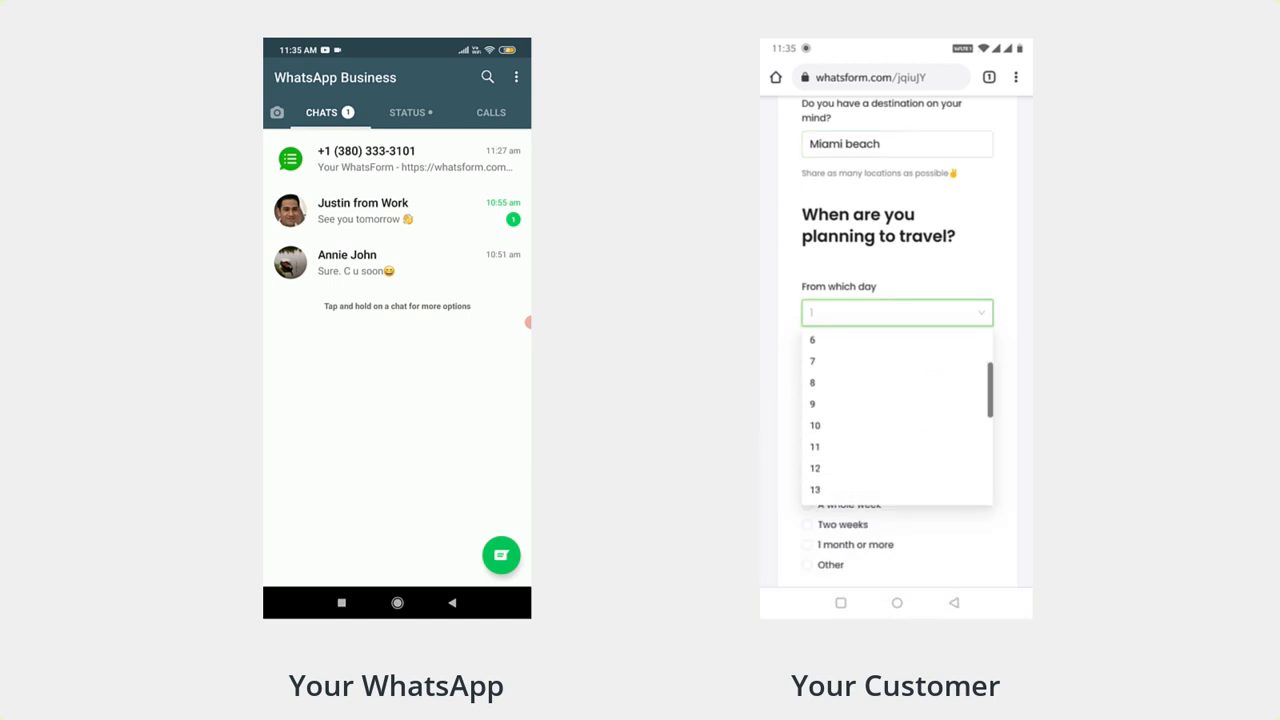
{"action": "left_click", "coordinate": [815, 425]}
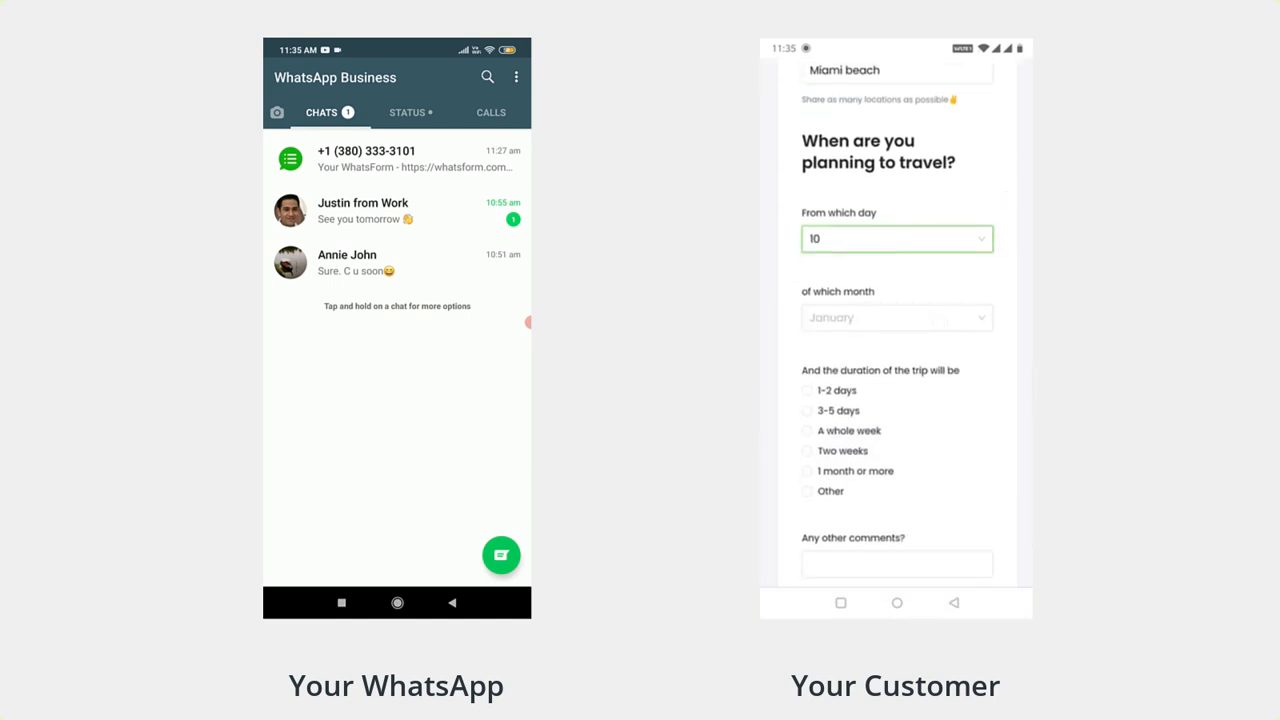
{"action": "left_click", "coordinate": [895, 317]}
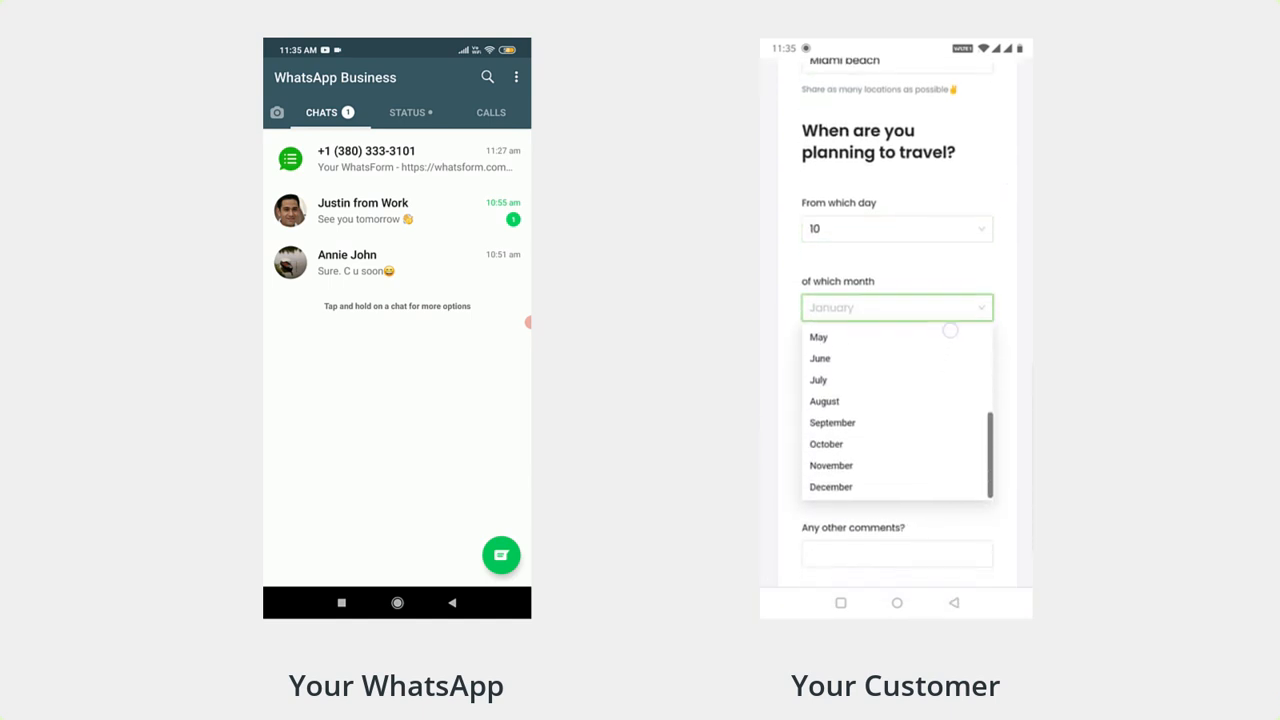
{"action": "left_click", "coordinate": [831, 465]}
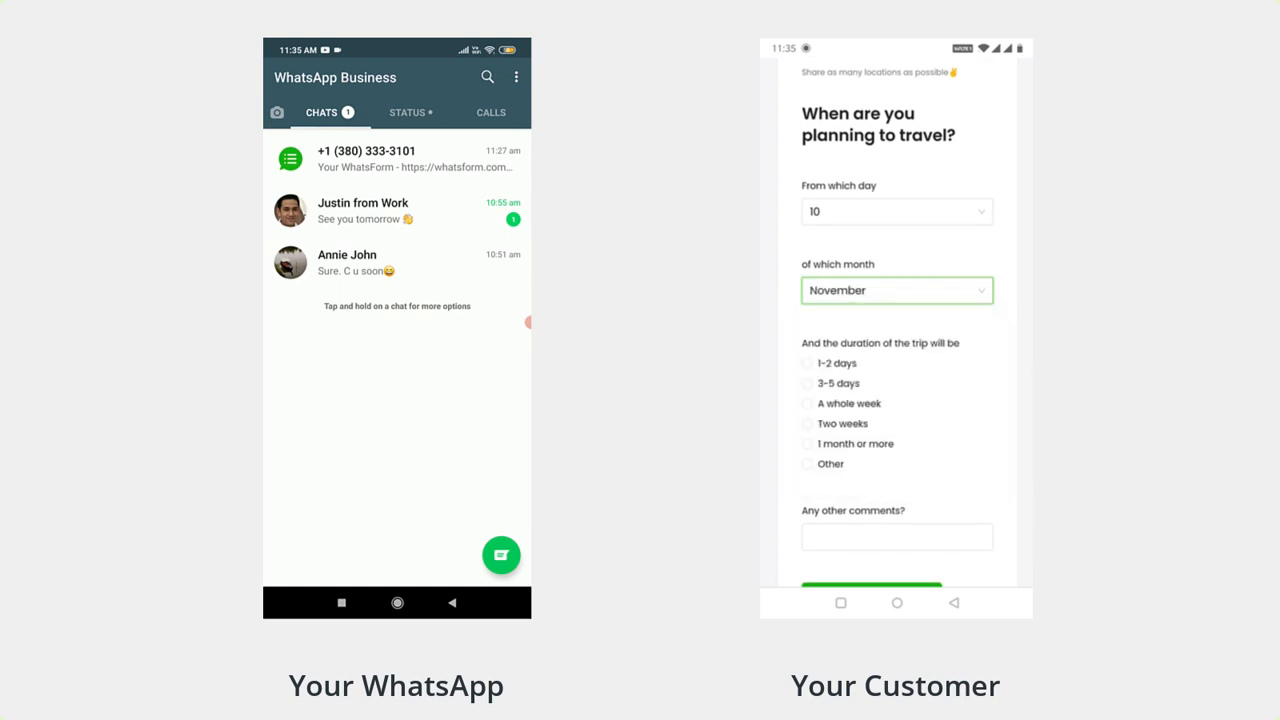
{"action": "left_click", "coordinate": [807, 330]}
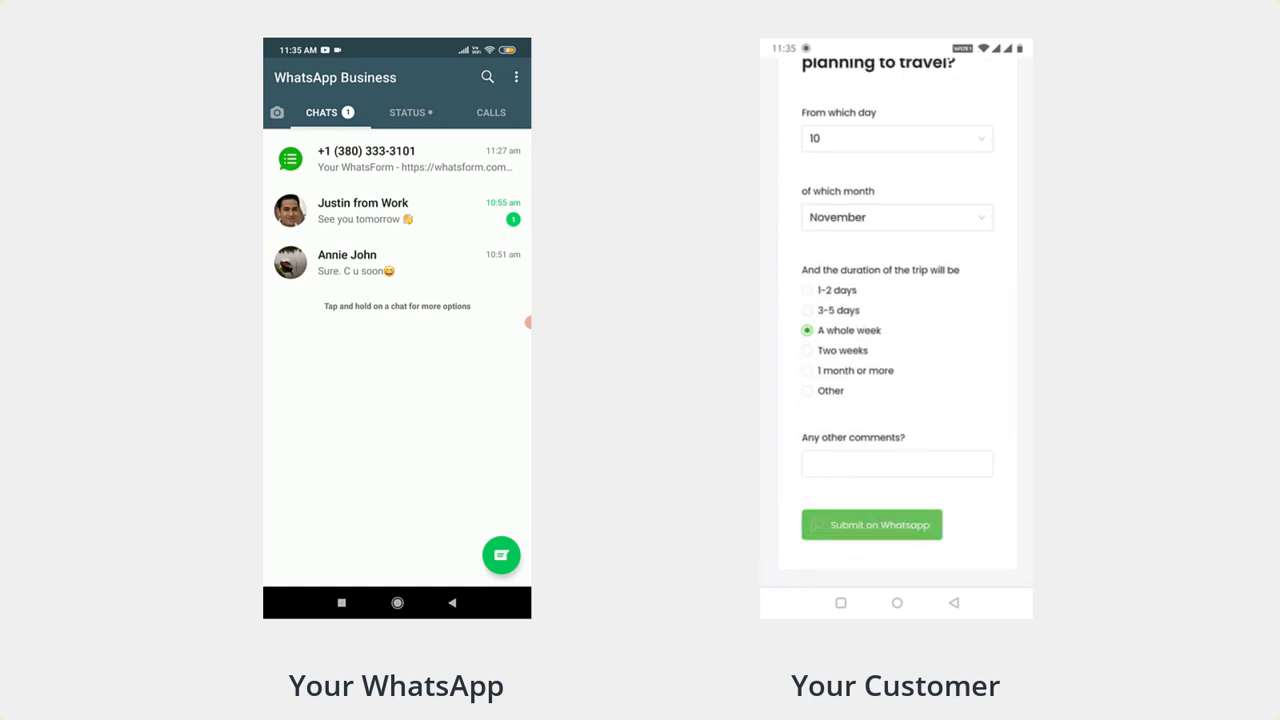
Step: Submit the booking form via WhatsApp, opening it just once, and send the prefilled details
{"action": "left_click", "coordinate": [871, 524]}
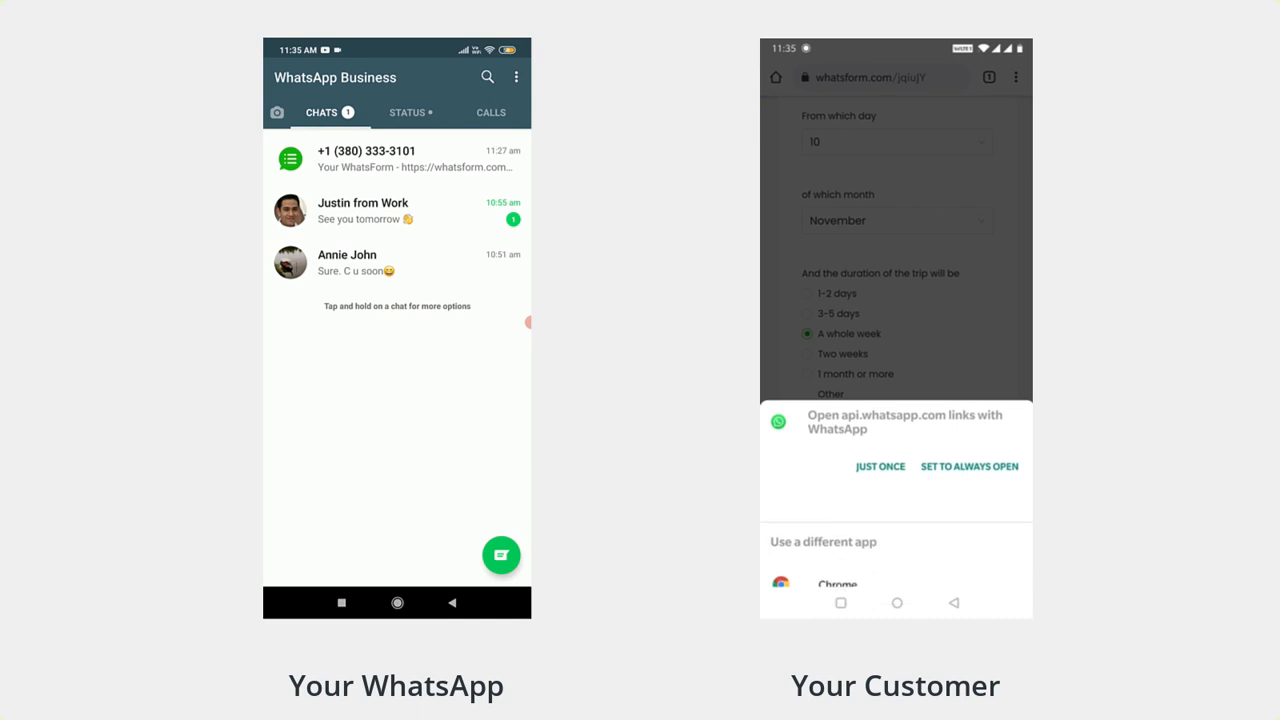
{"action": "left_click", "coordinate": [880, 466]}
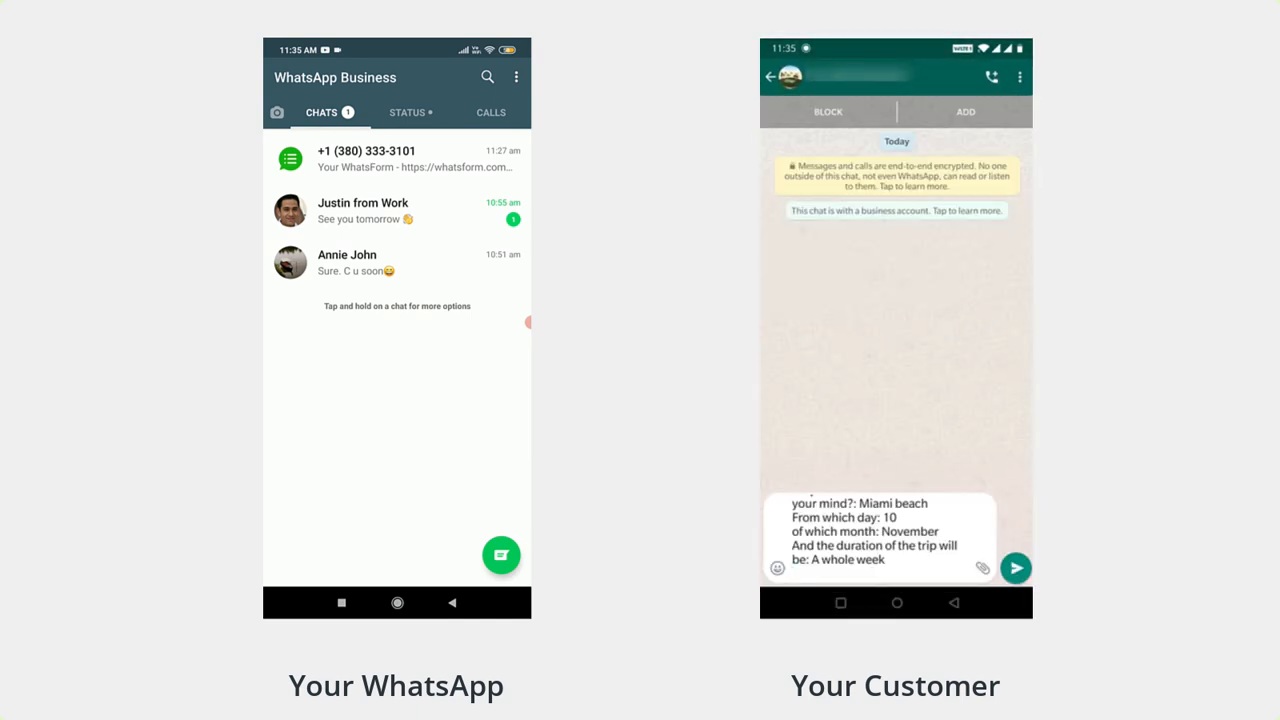
{"action": "left_click", "coordinate": [1015, 568]}
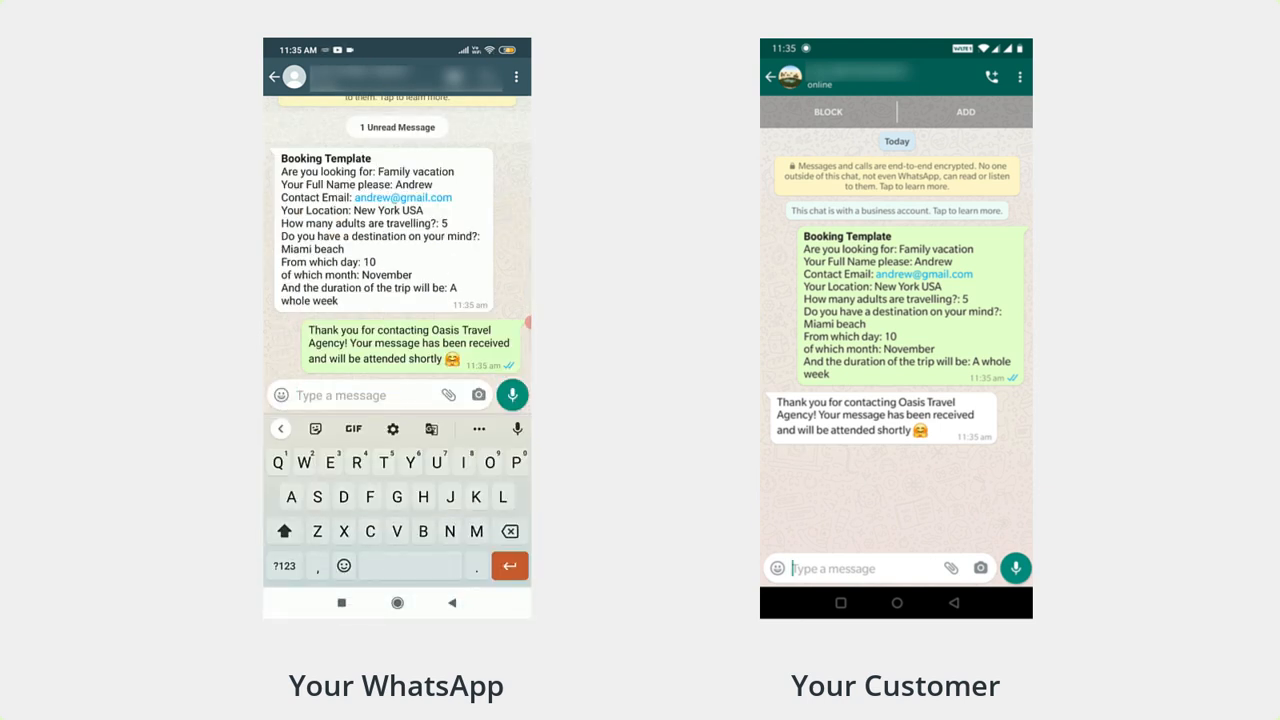
Step: Send Andrew a 'Hi' greeting, then a follow-up about looking into his inquiry
{"action": "type", "text": "Hi Andrew"}
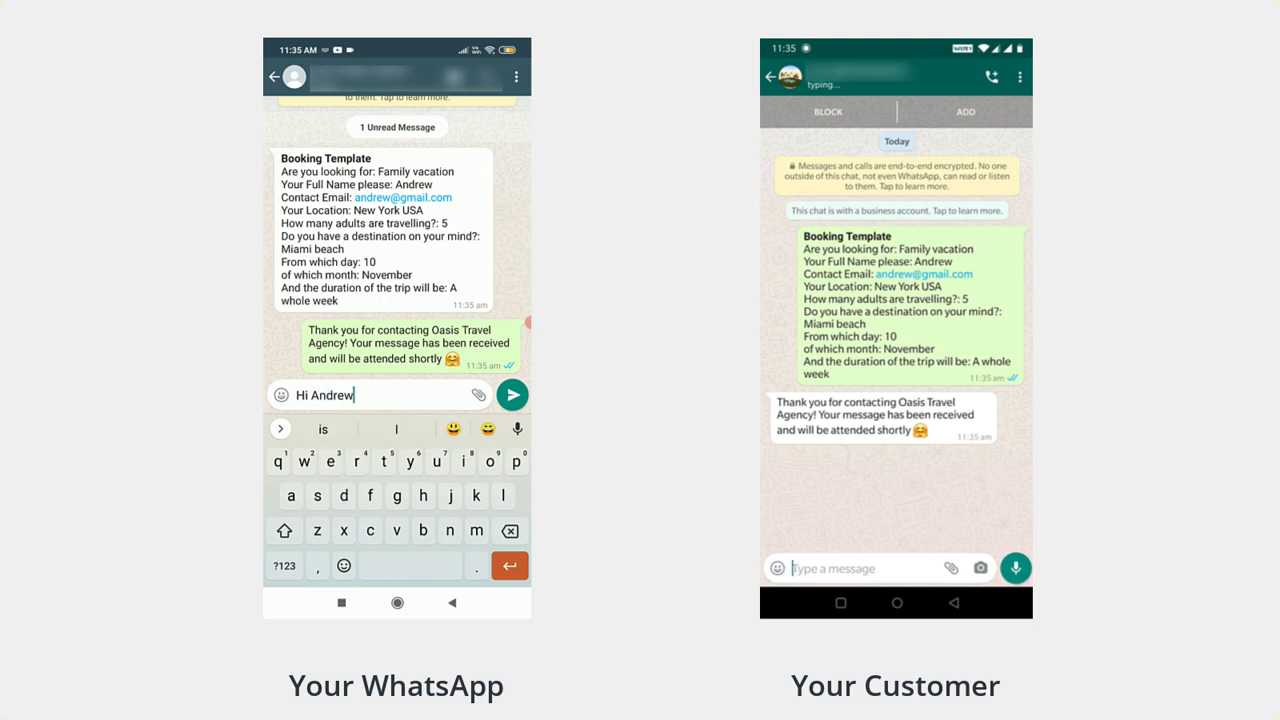
{"action": "left_click", "coordinate": [512, 394]}
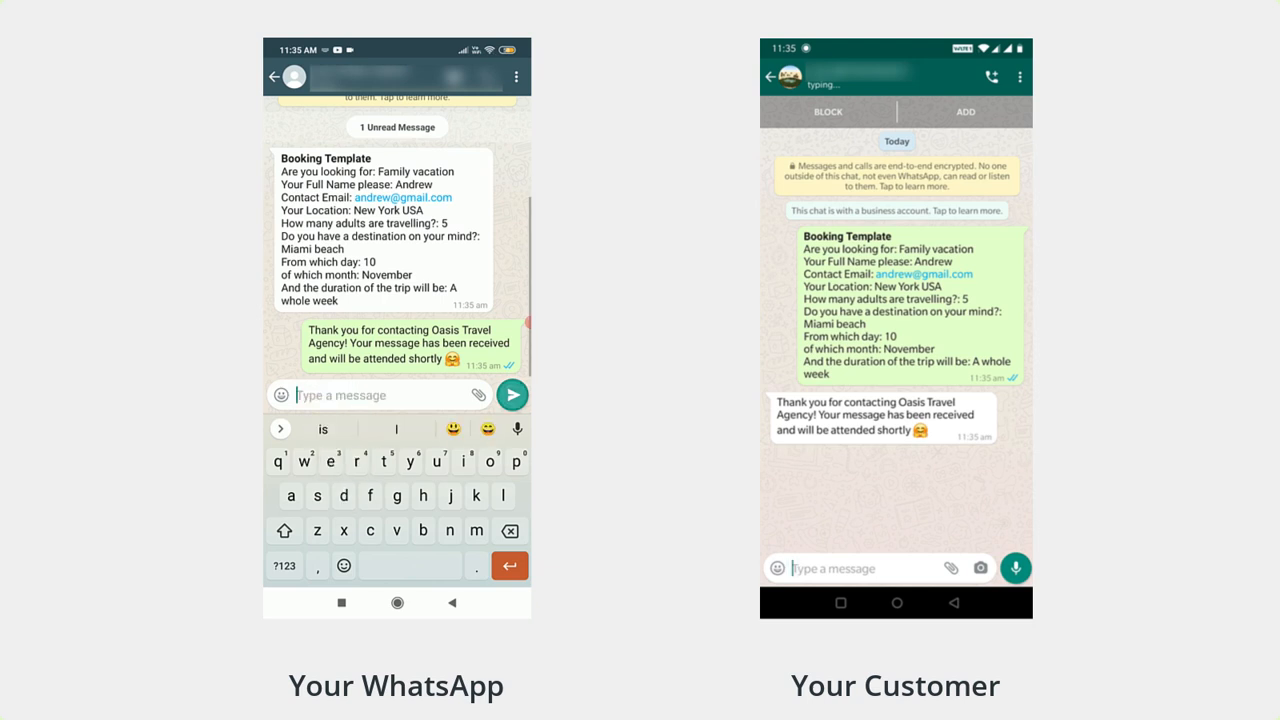
{"action": "left_click", "coordinate": [512, 394]}
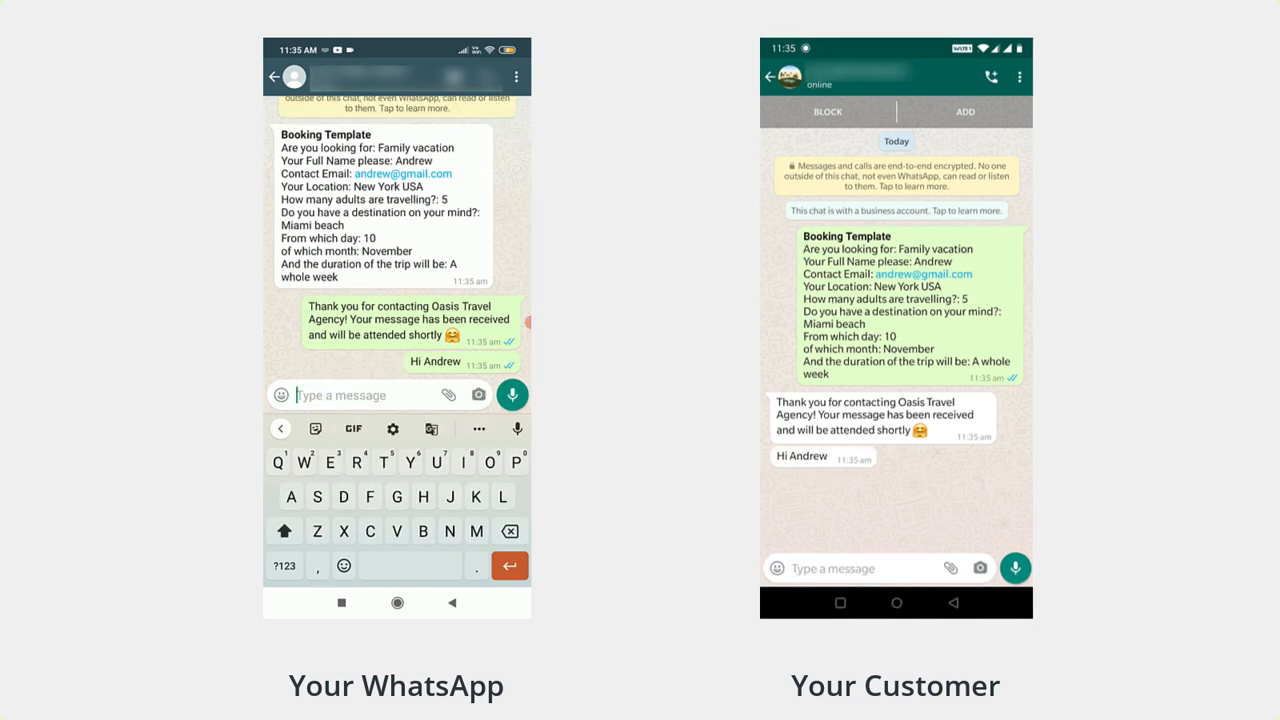
{"action": "type", "text": "We will look int"}
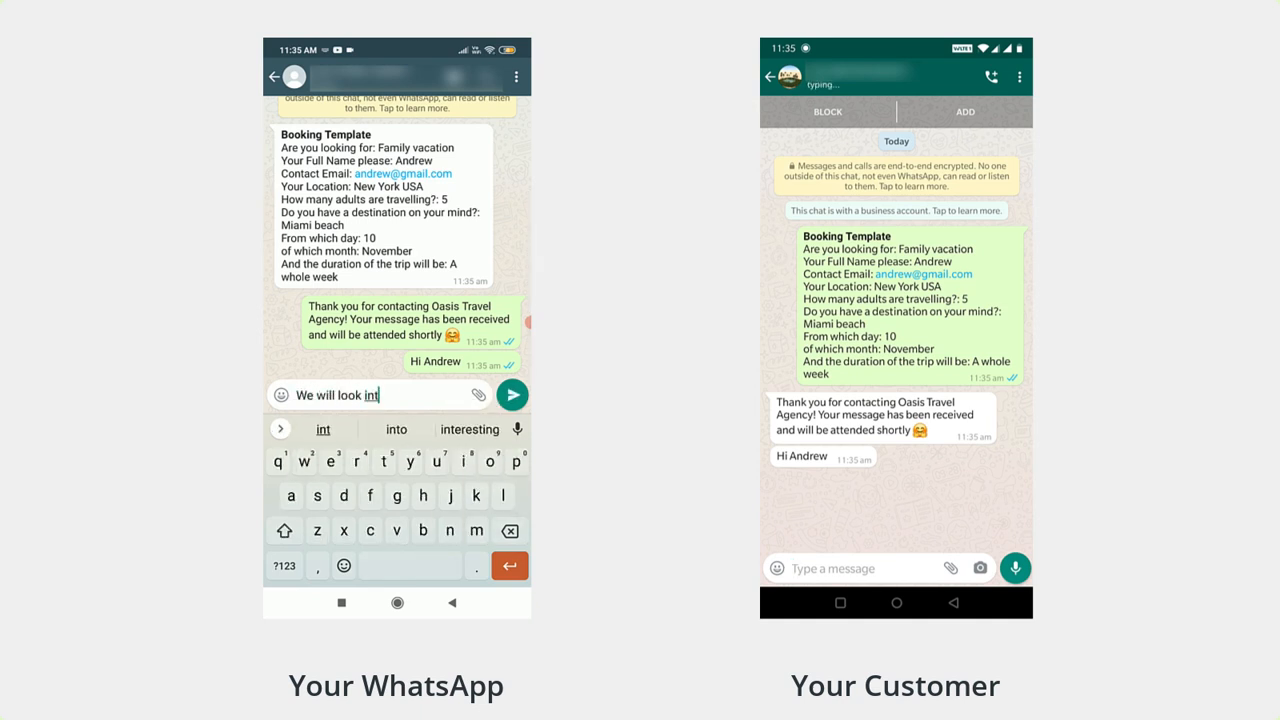
{"action": "type", "text": "o your inquiry"}
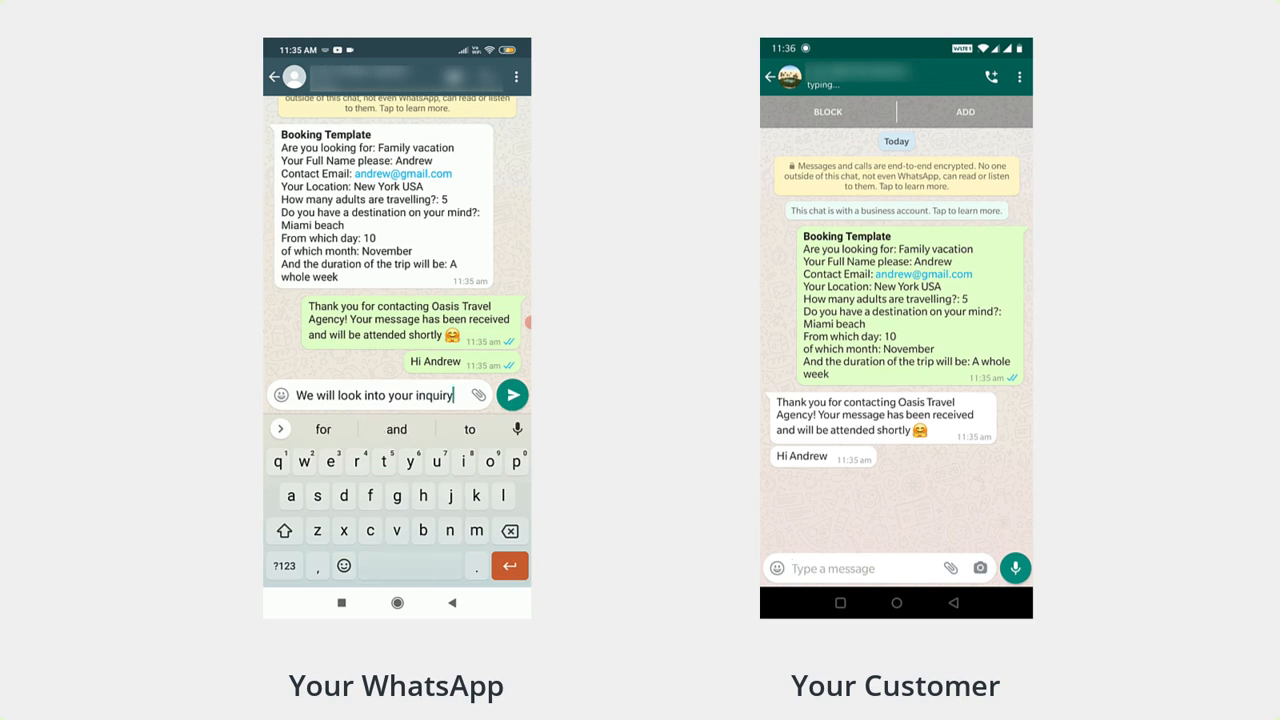
{"action": "left_click", "coordinate": [512, 394]}
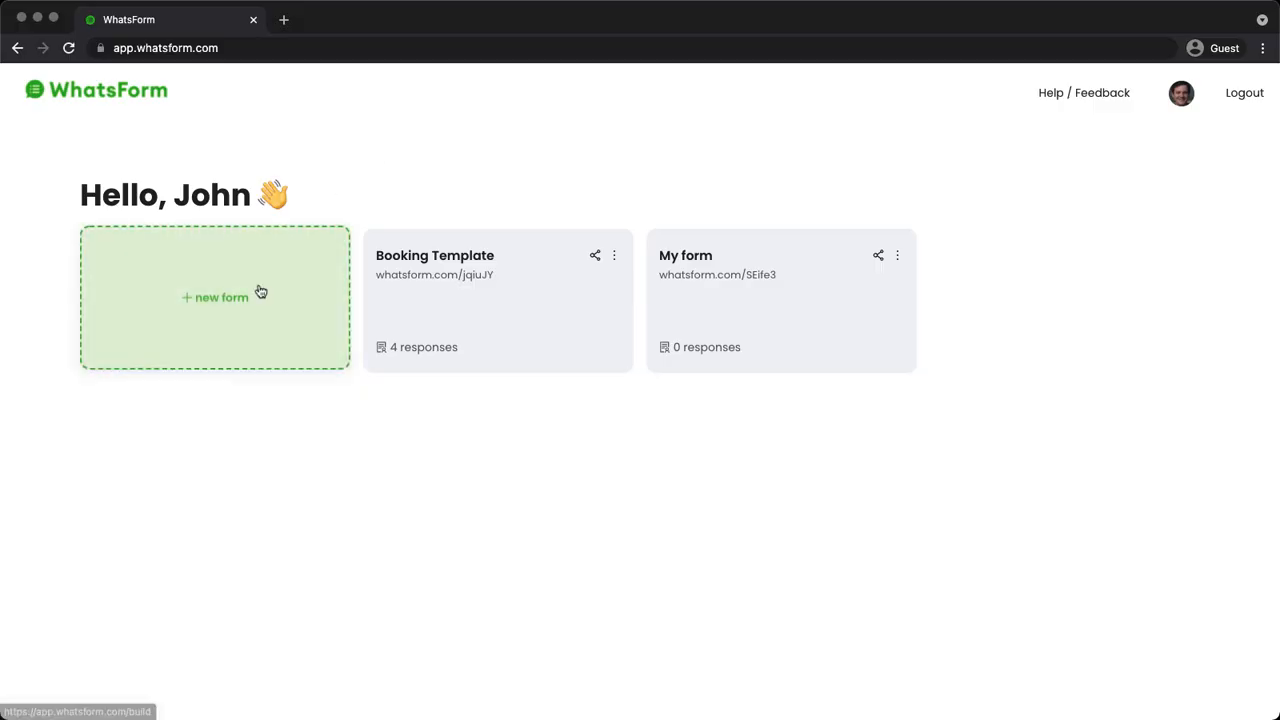
Step: Create a new WhatsForm form by converting the 'Buy T shirt' Google Form
{"action": "left_click", "coordinate": [214, 297]}
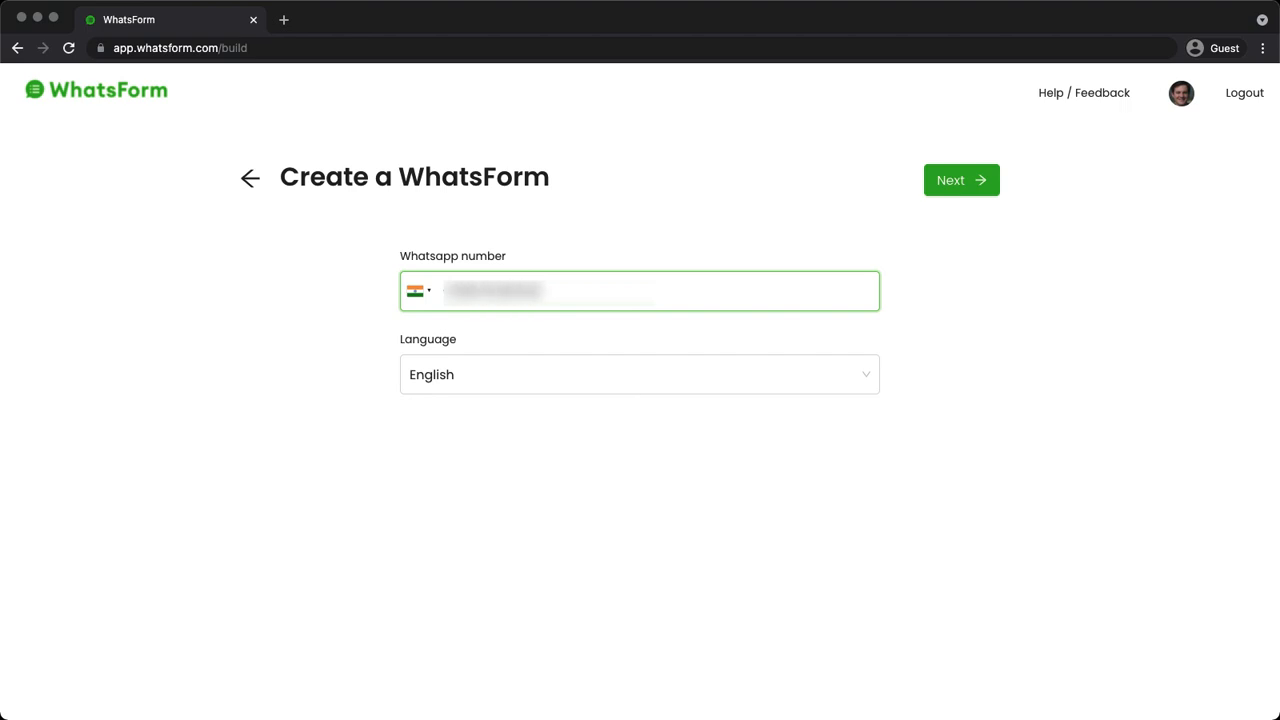
{"action": "left_click", "coordinate": [960, 180]}
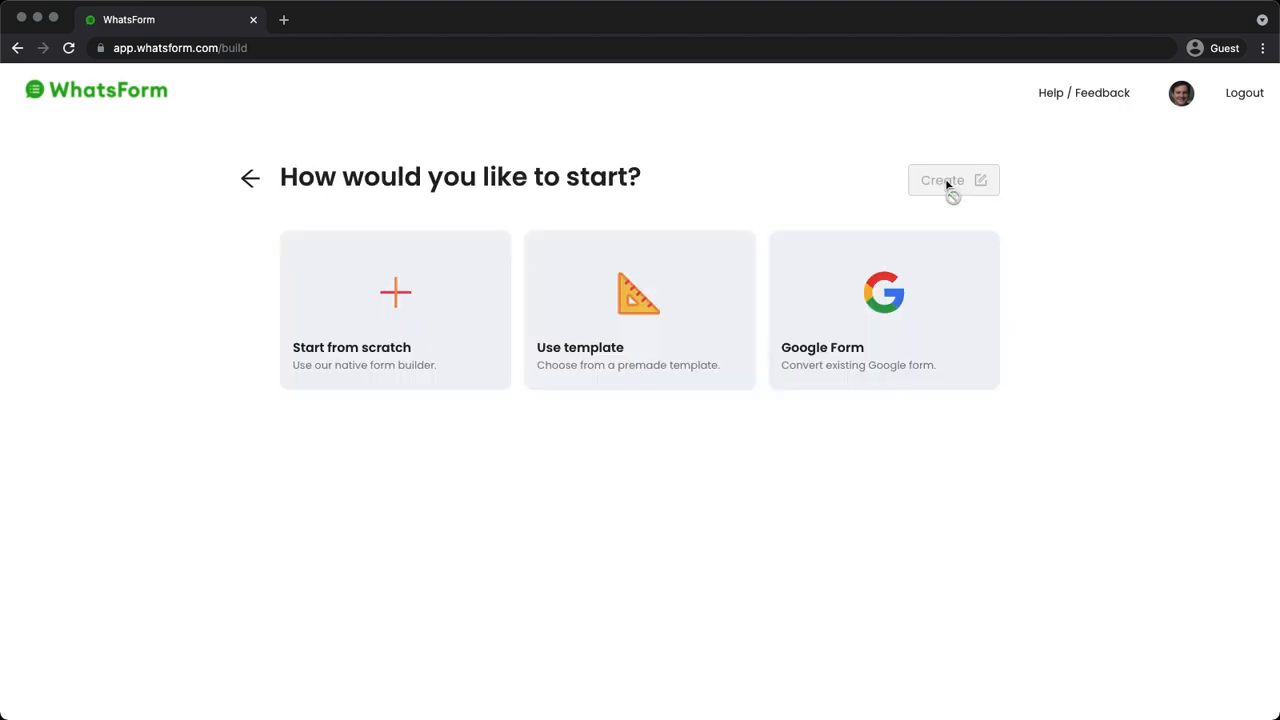
{"action": "left_click", "coordinate": [883, 308]}
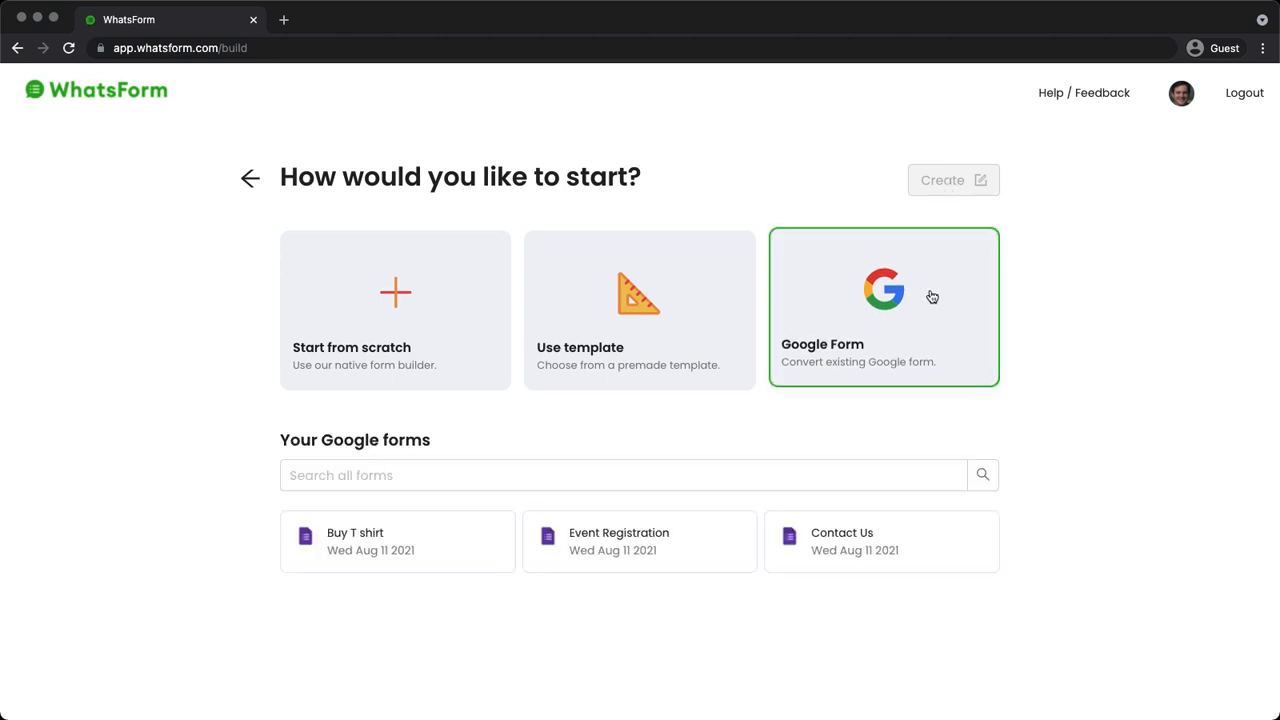
{"action": "left_click", "coordinate": [397, 541]}
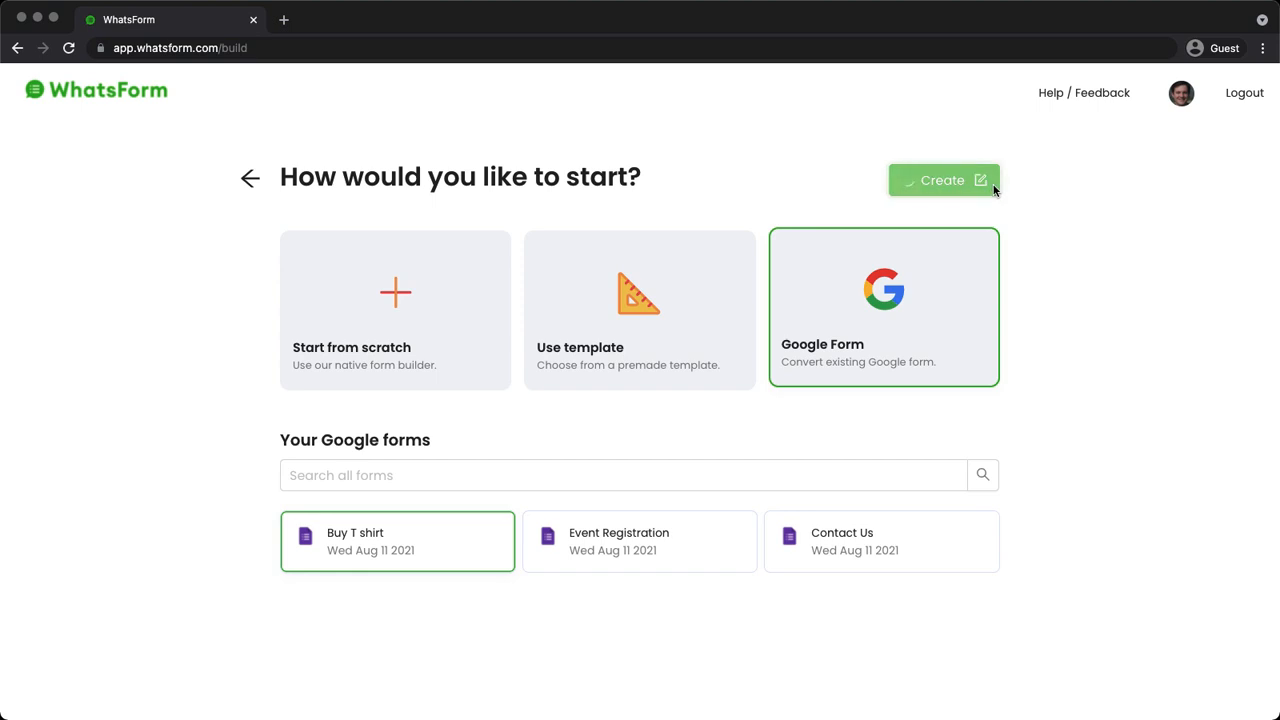
{"action": "left_click", "coordinate": [942, 180]}
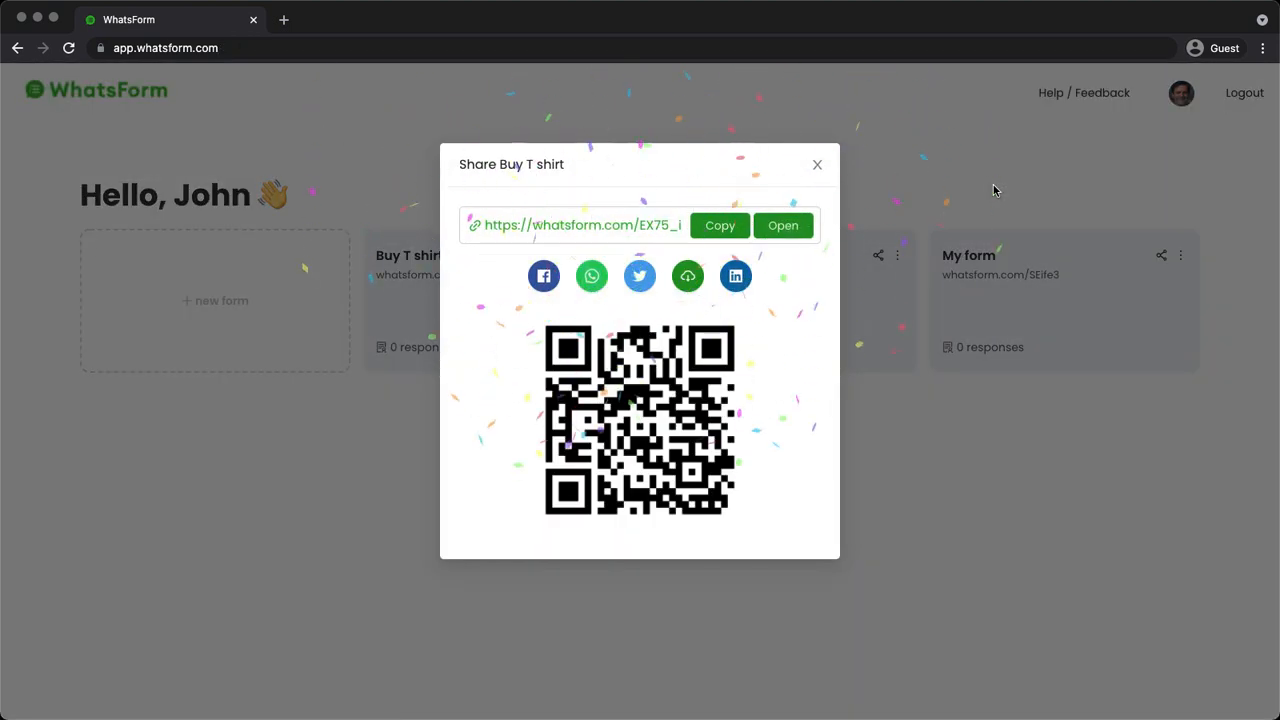
Step: Preview the published Buy T shirt form's public page, then close the share window
{"action": "left_click", "coordinate": [783, 225]}
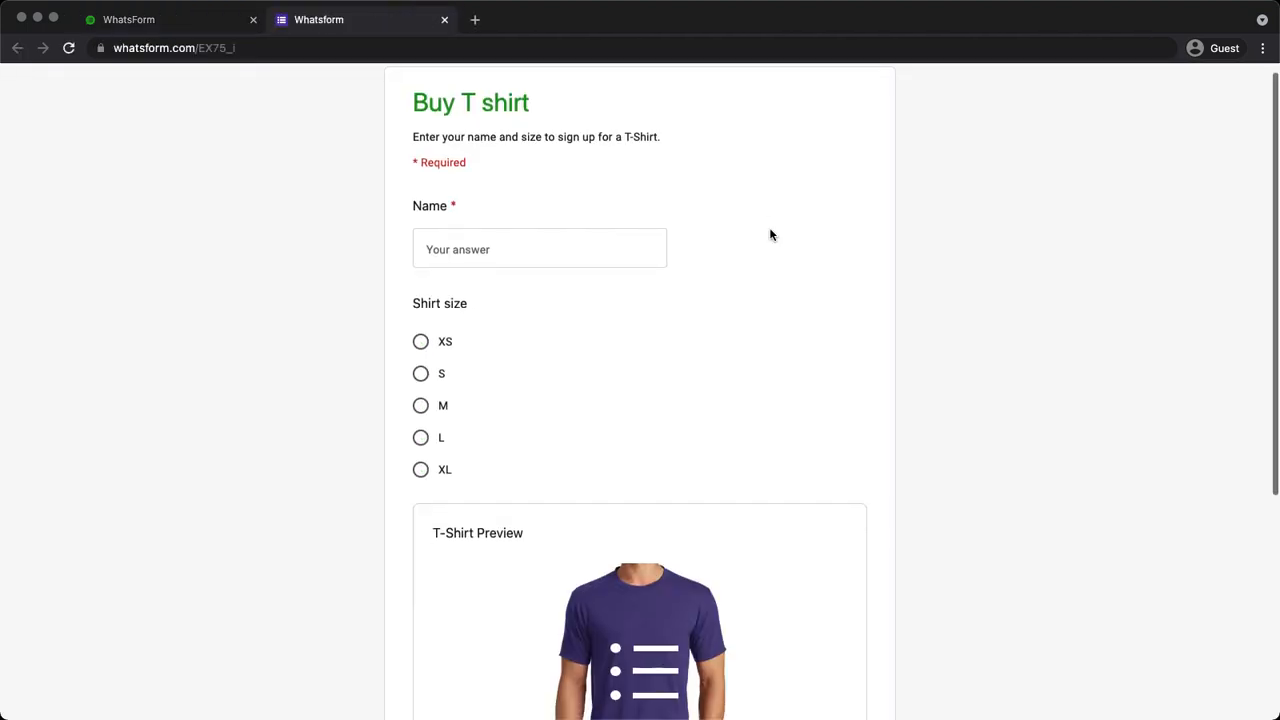
{"action": "scroll", "scroll_direction": "down", "scroll_amount": 3}
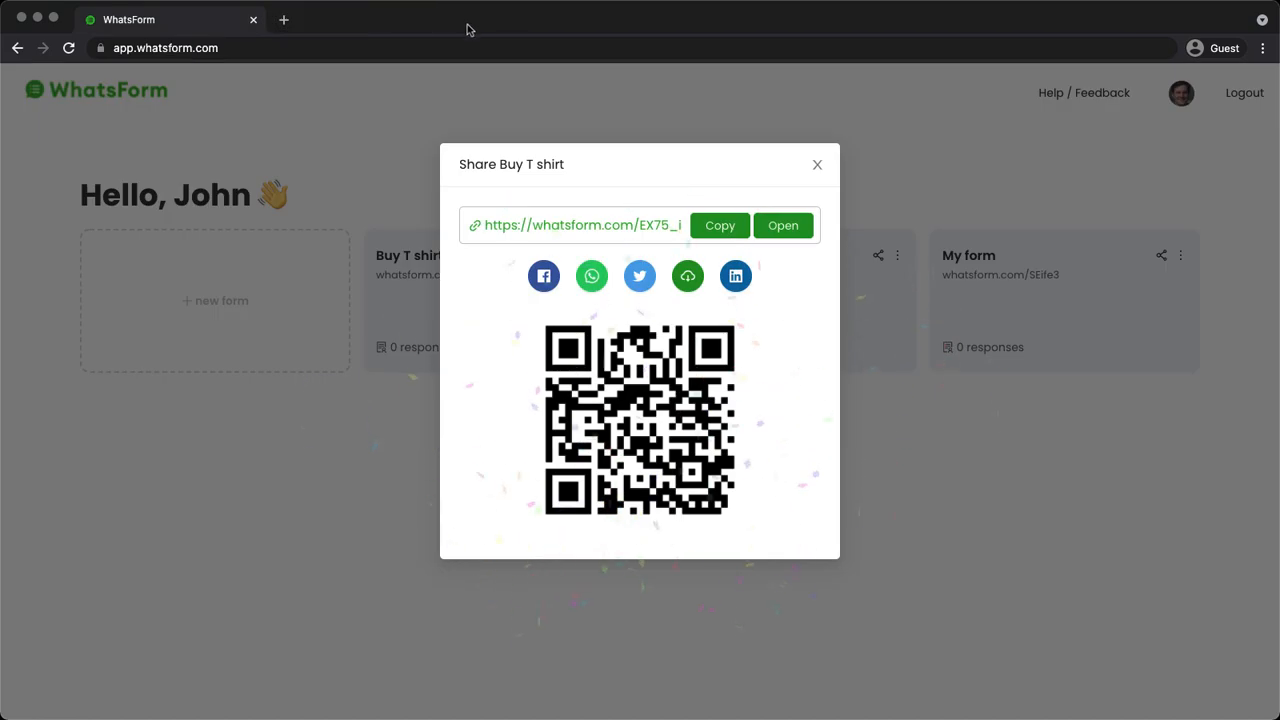
{"action": "left_click", "coordinate": [817, 164]}
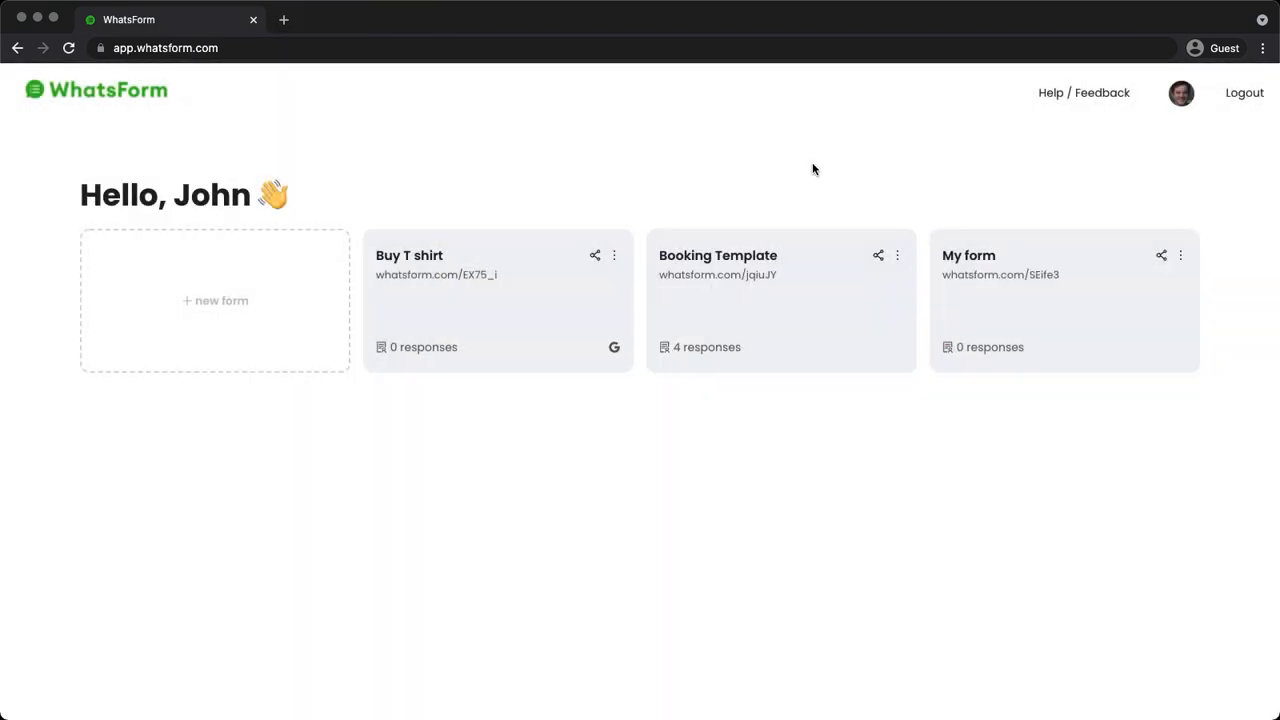
{"action": "left_click", "coordinate": [614, 252]}
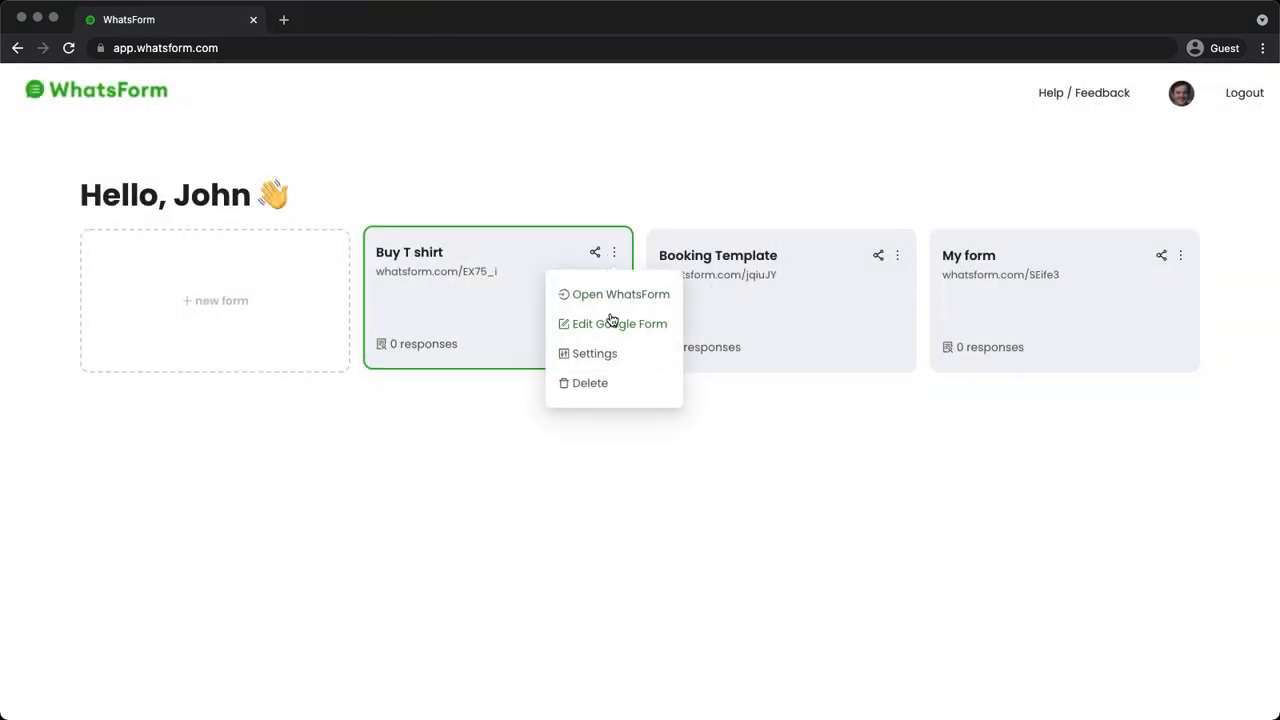
{"action": "mouse_move", "coordinate": [617, 323]}
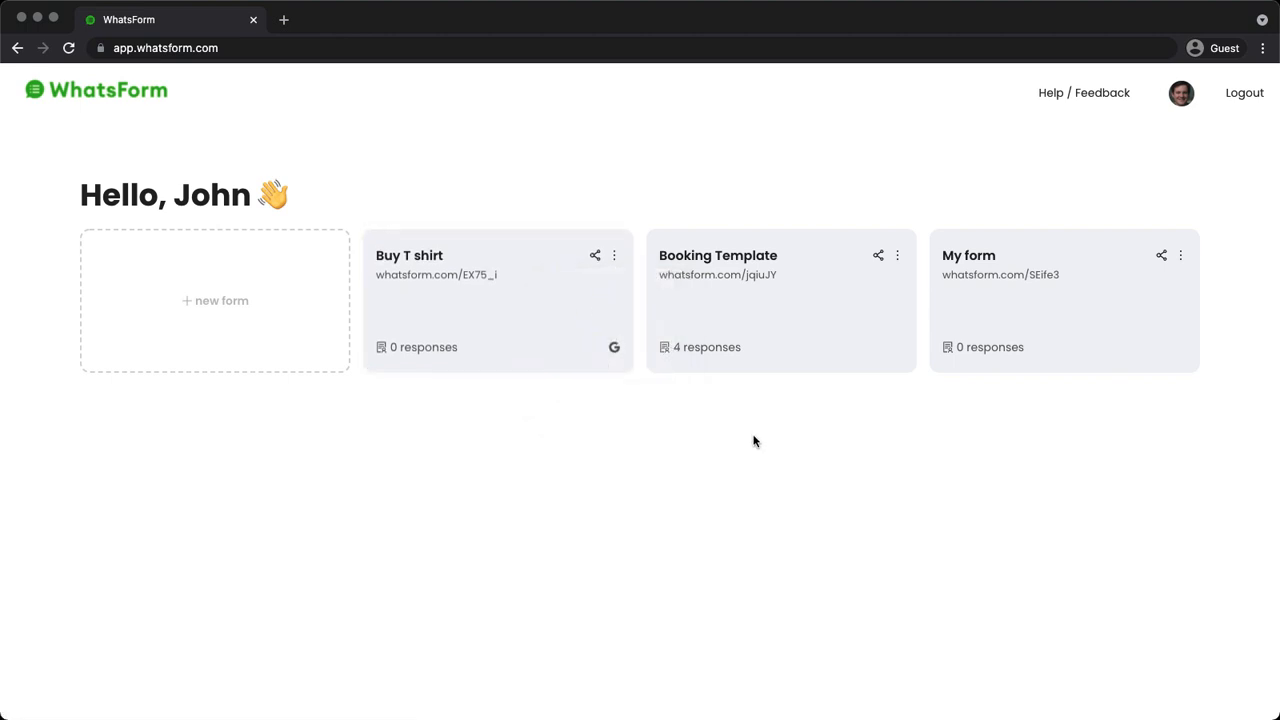
{"action": "left_click", "coordinate": [897, 254]}
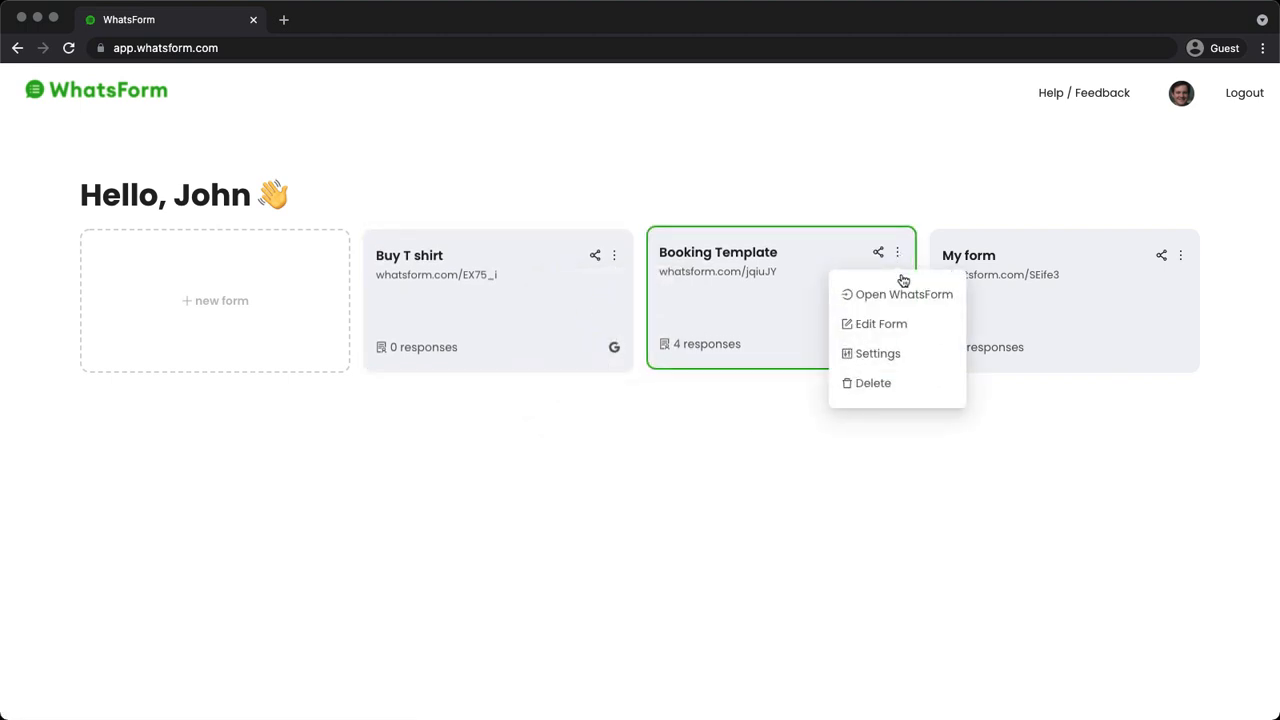